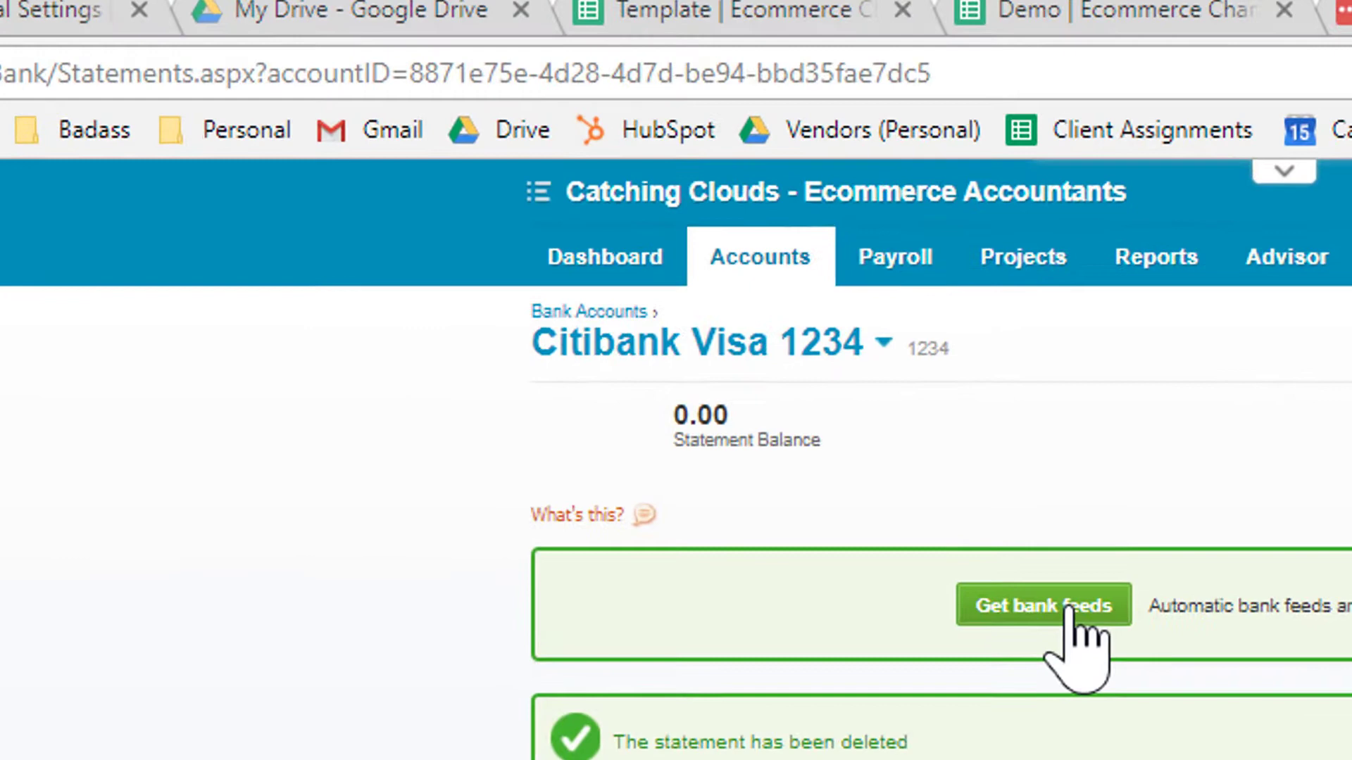
Submit the Citibank User ID, password and accepted terms to connect the card's bank feed
left_click(1042, 605)
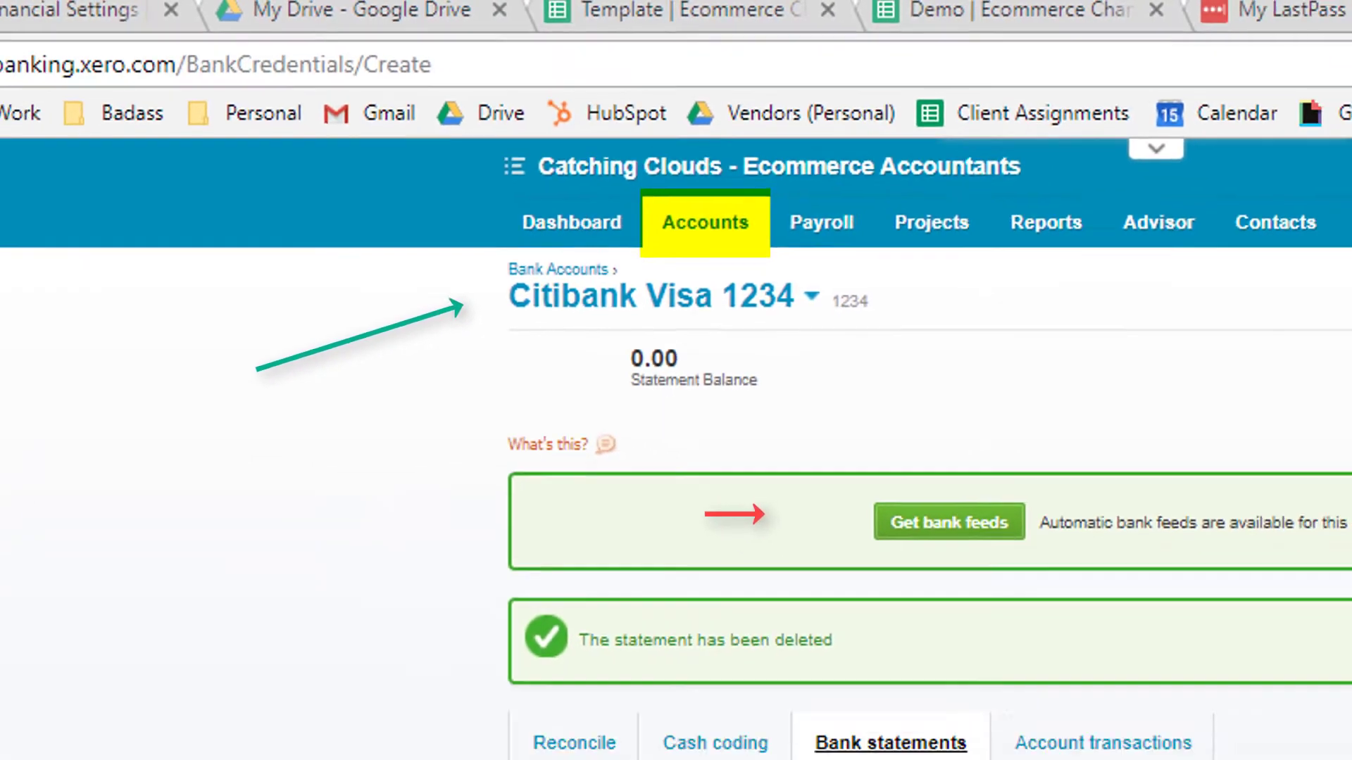
left_click(949, 521)
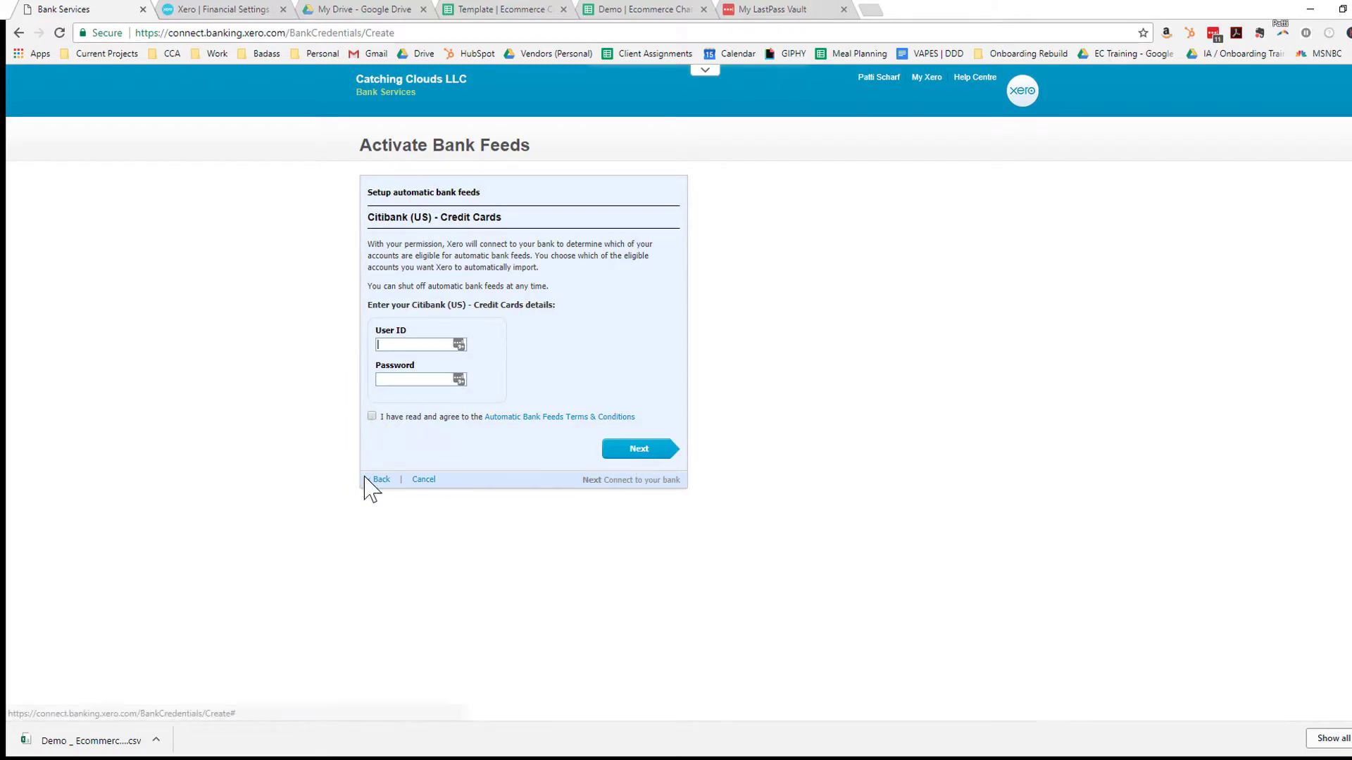
left_click(640, 449)
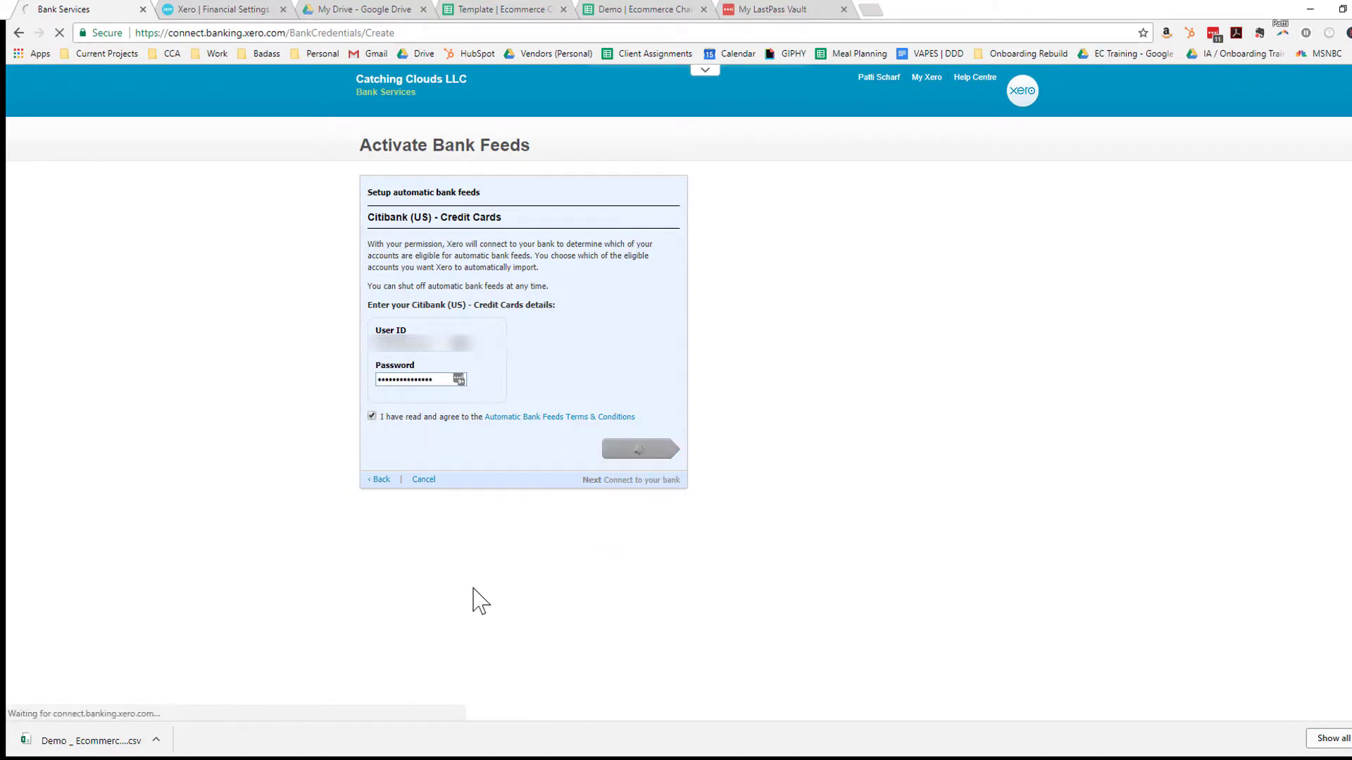
left_click(639, 449)
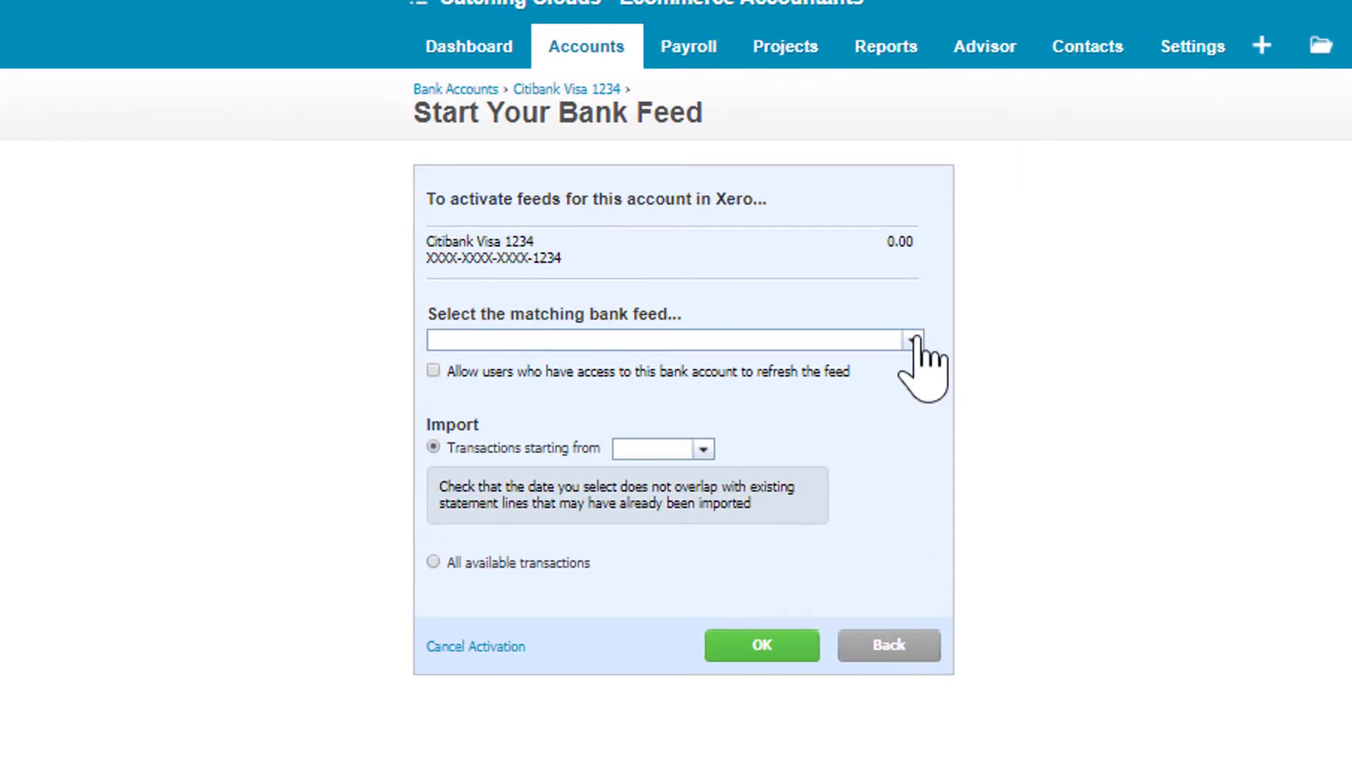
Link Citibank Visa 1234 to feed 6418 with transactions starting Dec 1, 2017 and confirm
type("6418")
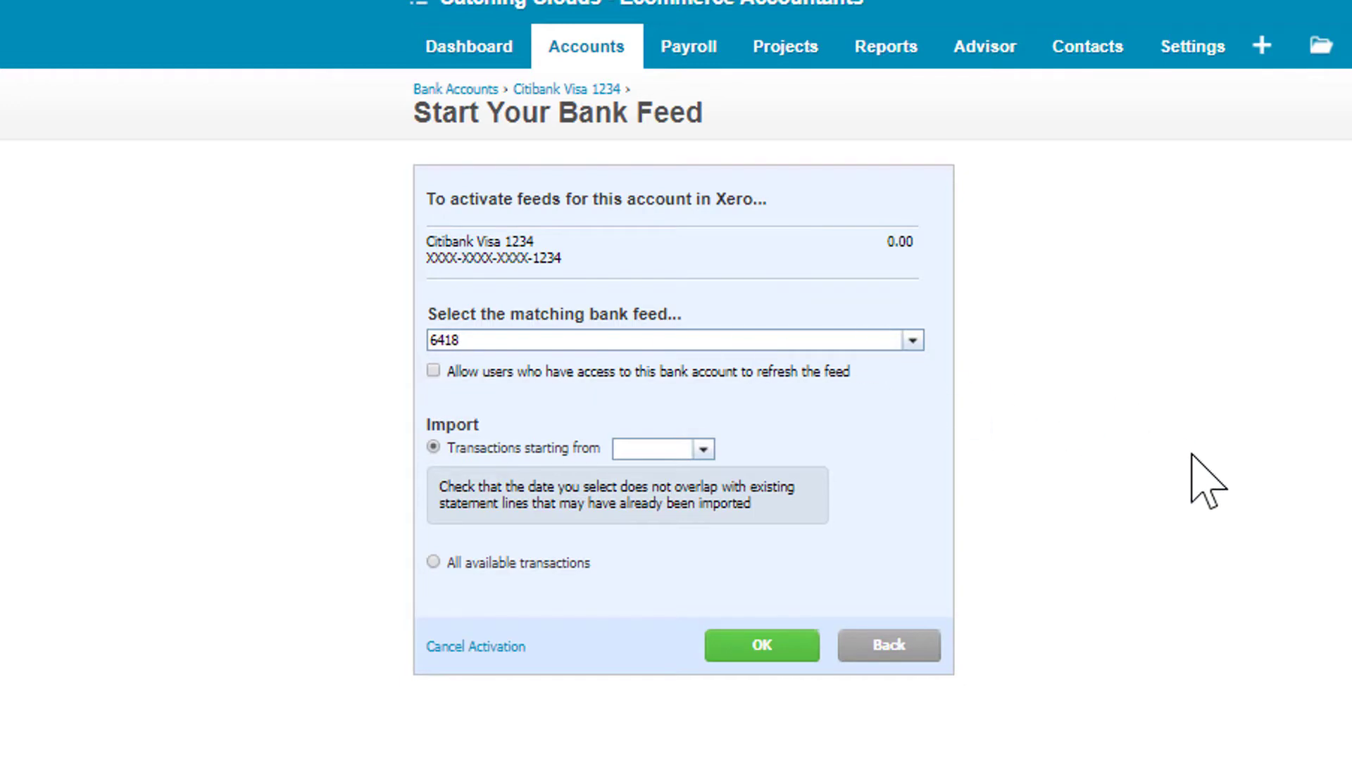
mouse_move(747, 495)
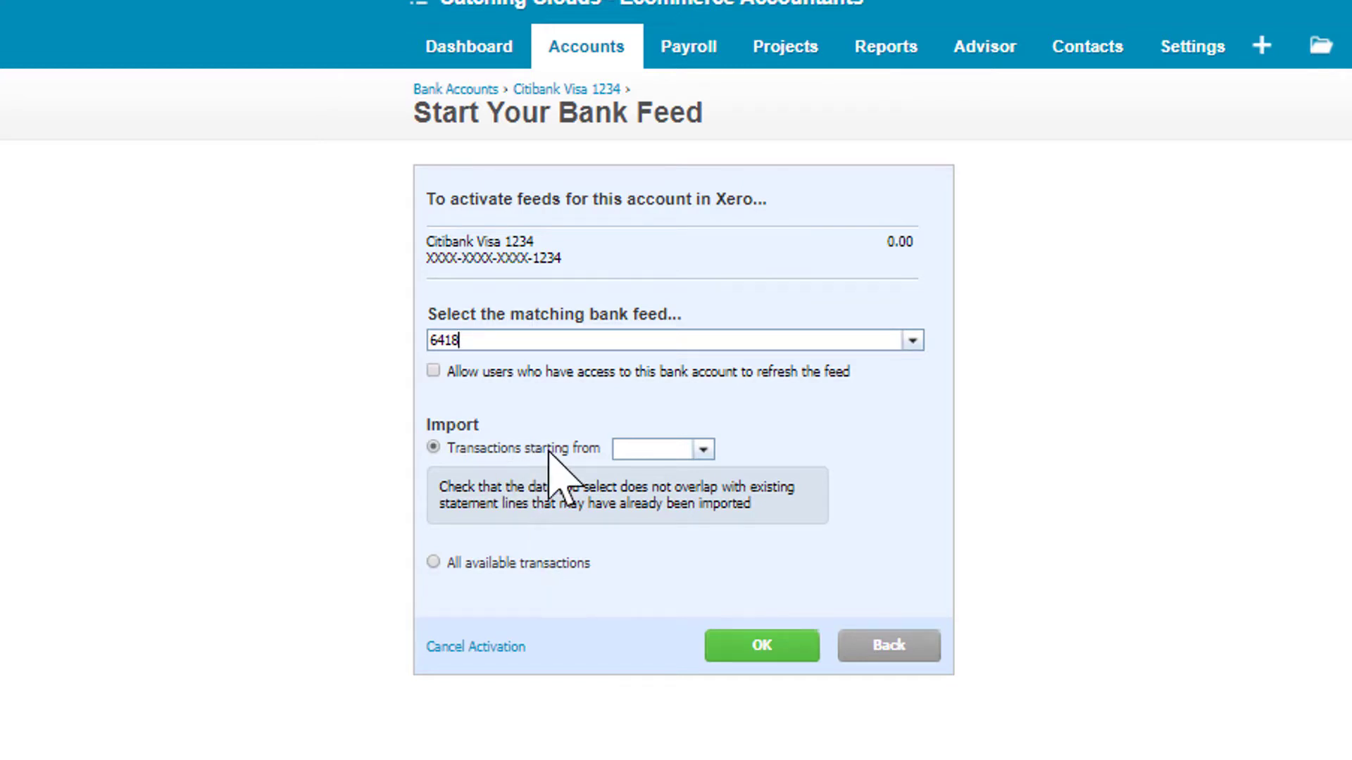
mouse_move(707, 250)
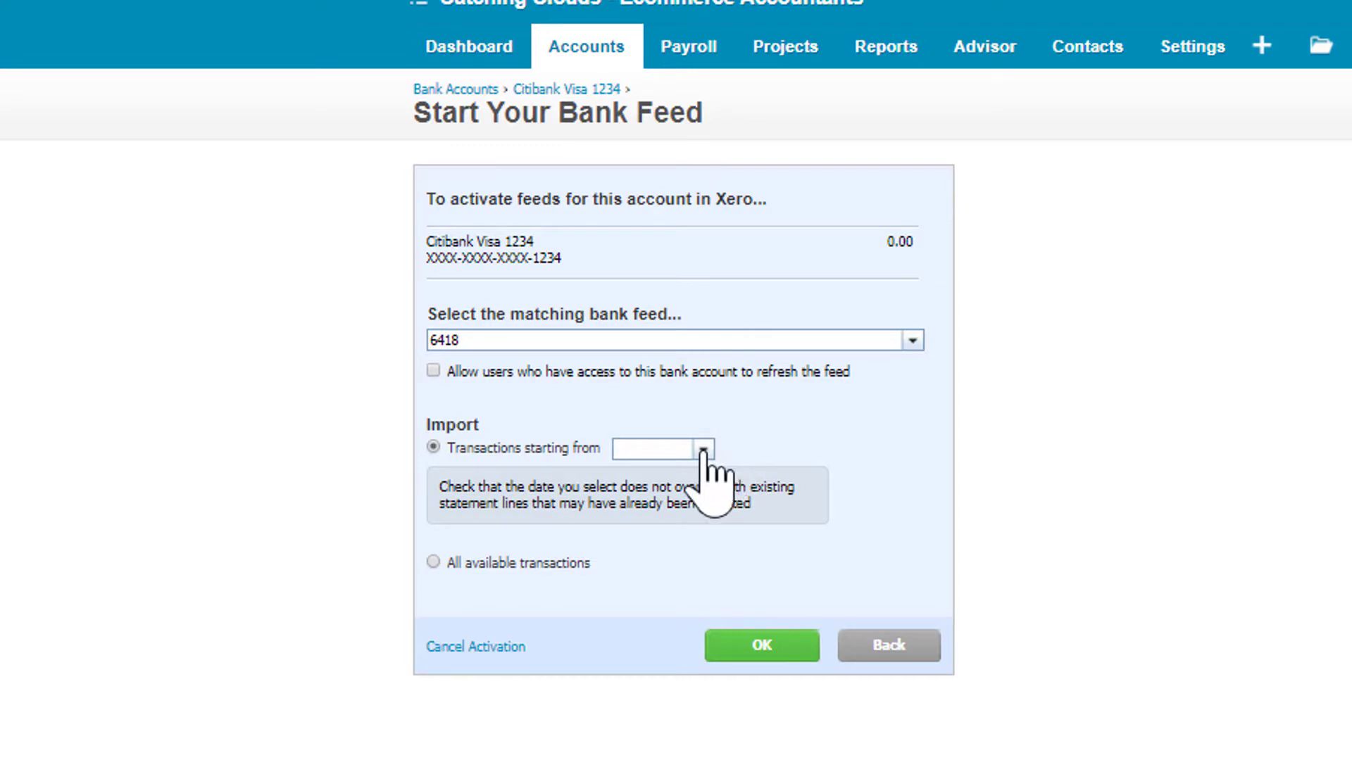
left_click(706, 449)
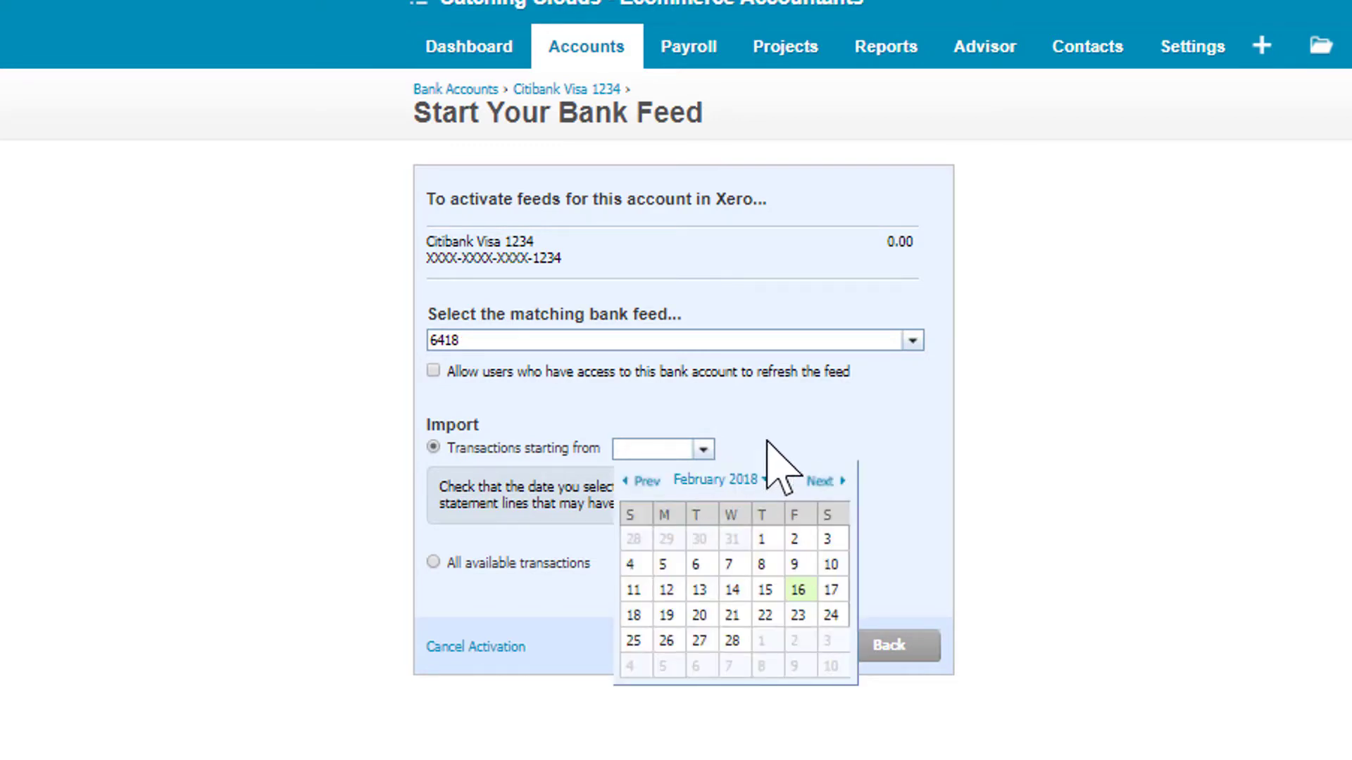
left_click(642, 482)
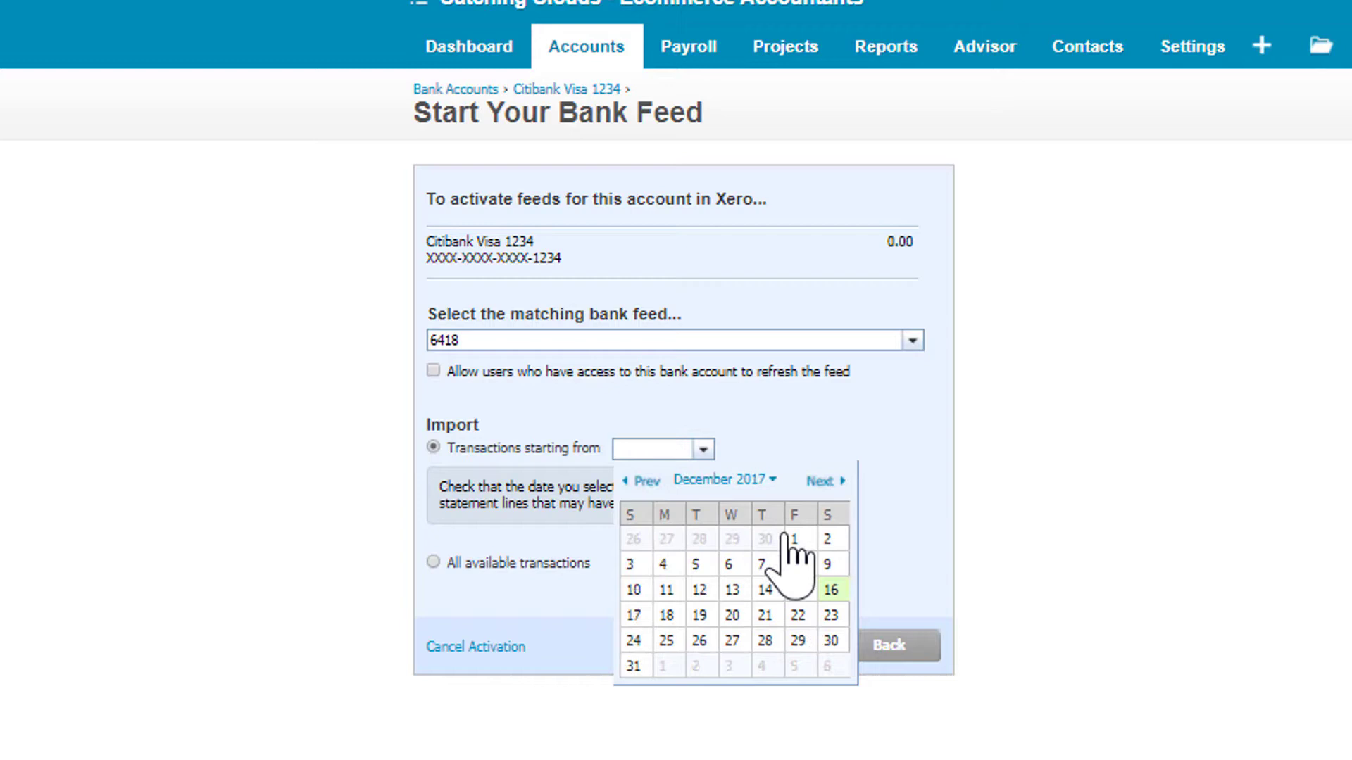
left_click(798, 538)
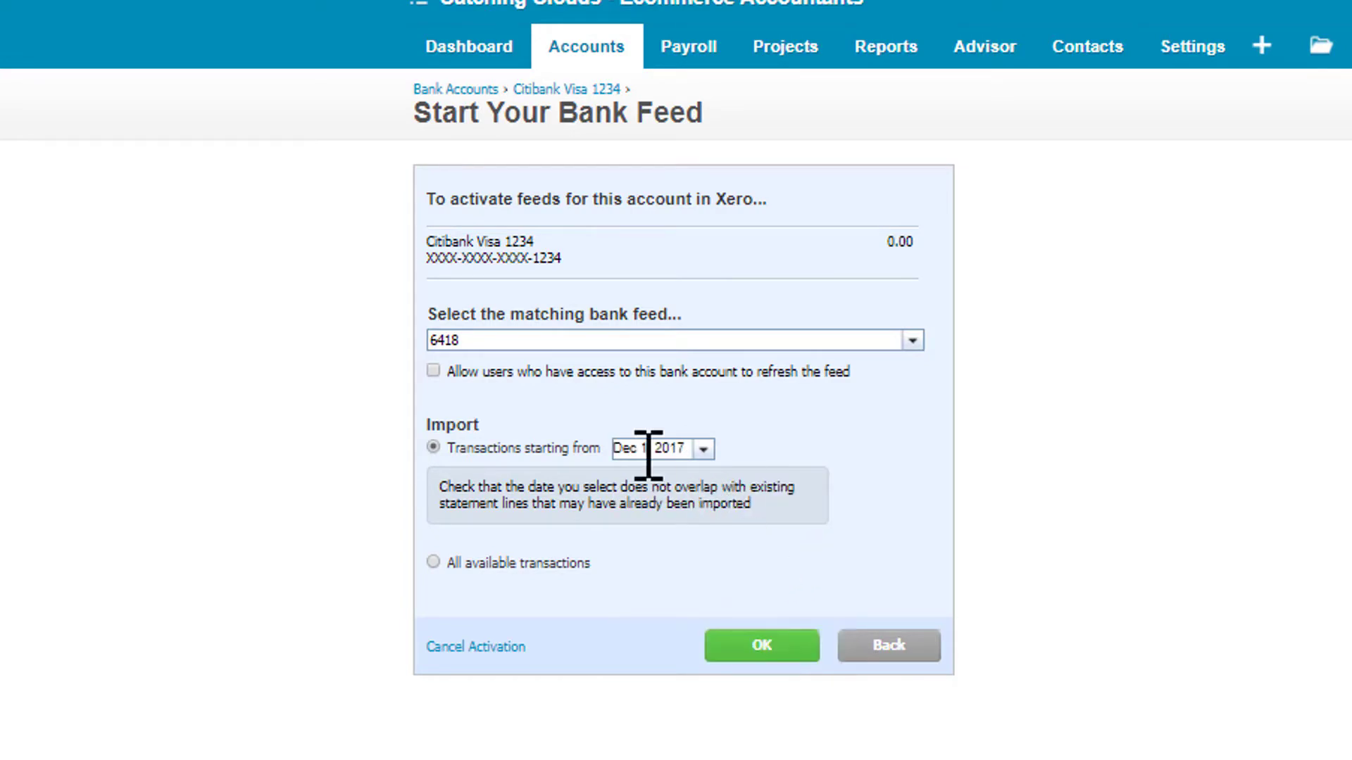
mouse_move(762, 645)
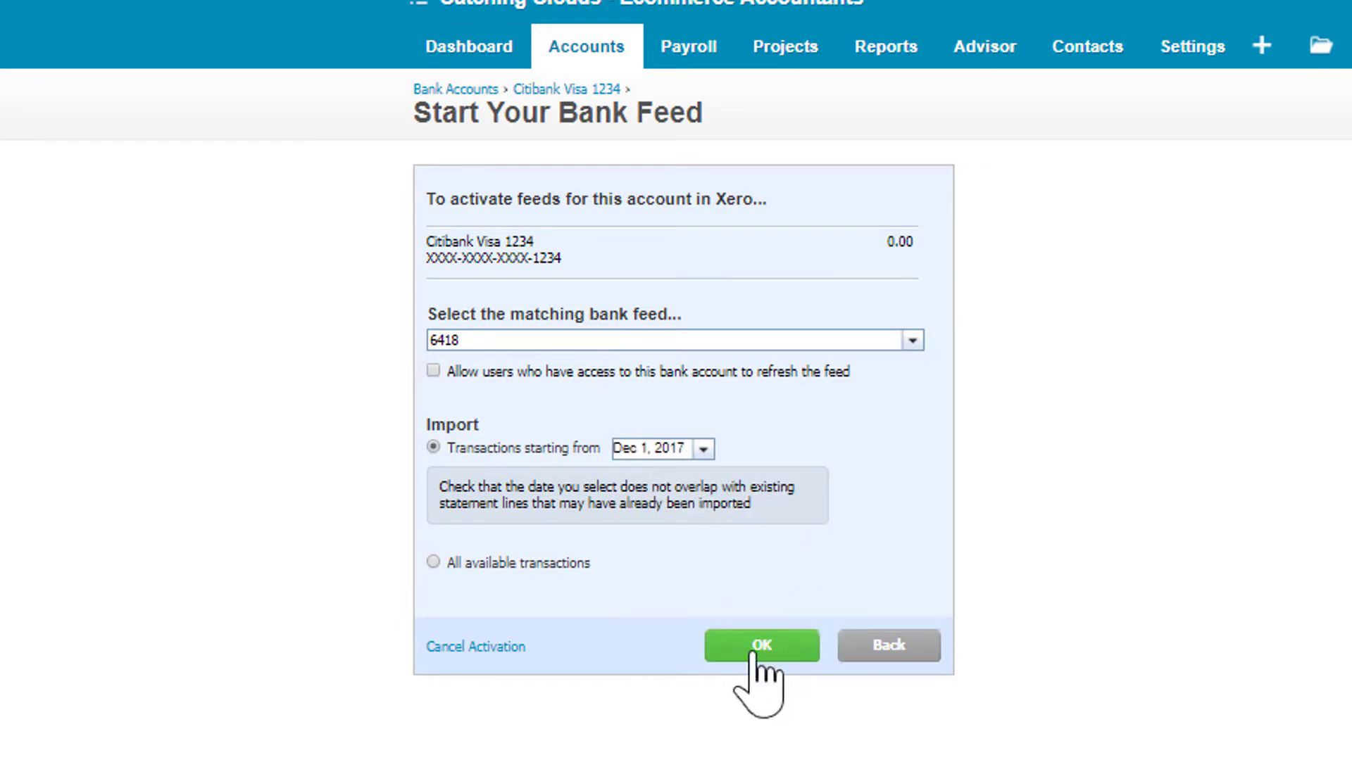
left_click(762, 645)
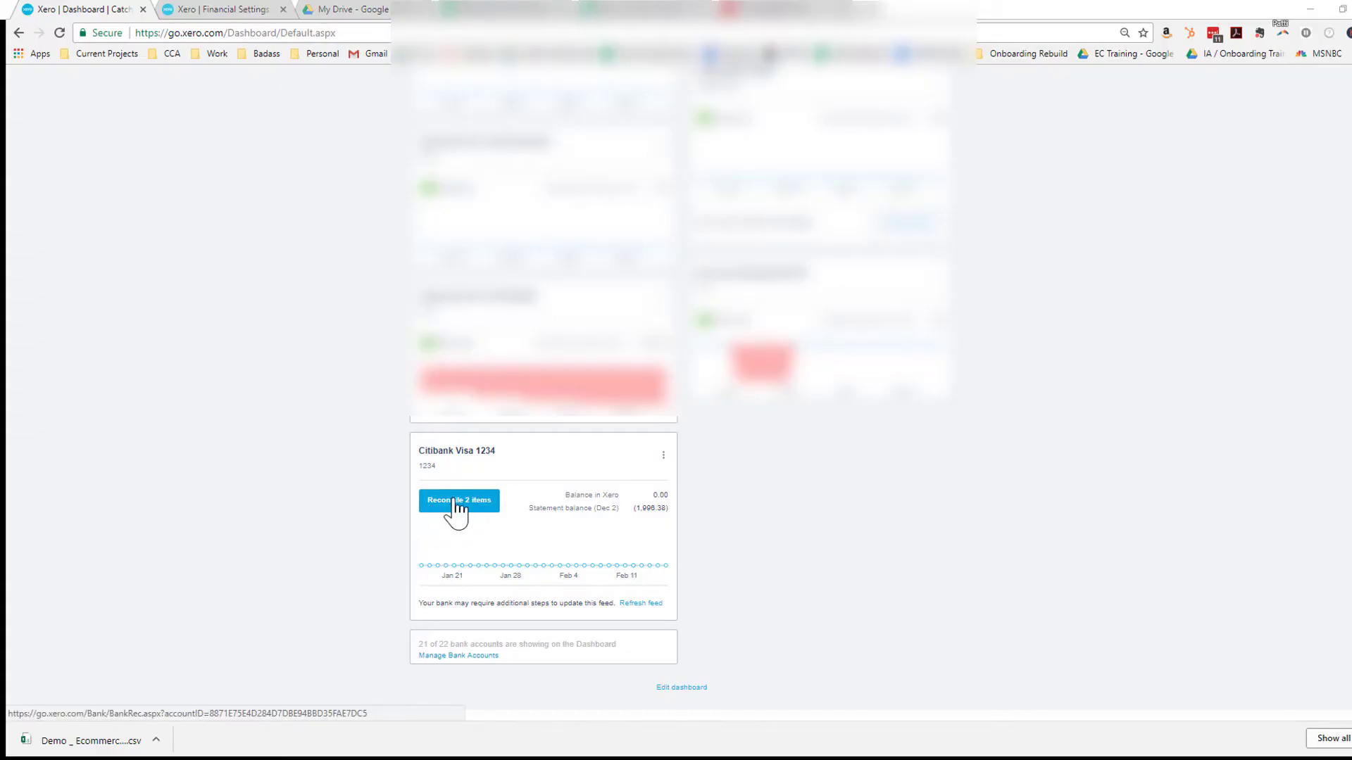
Start reconciling the 2 Citibank Visa 1234 items and refresh to surface the Costco match
left_click(459, 502)
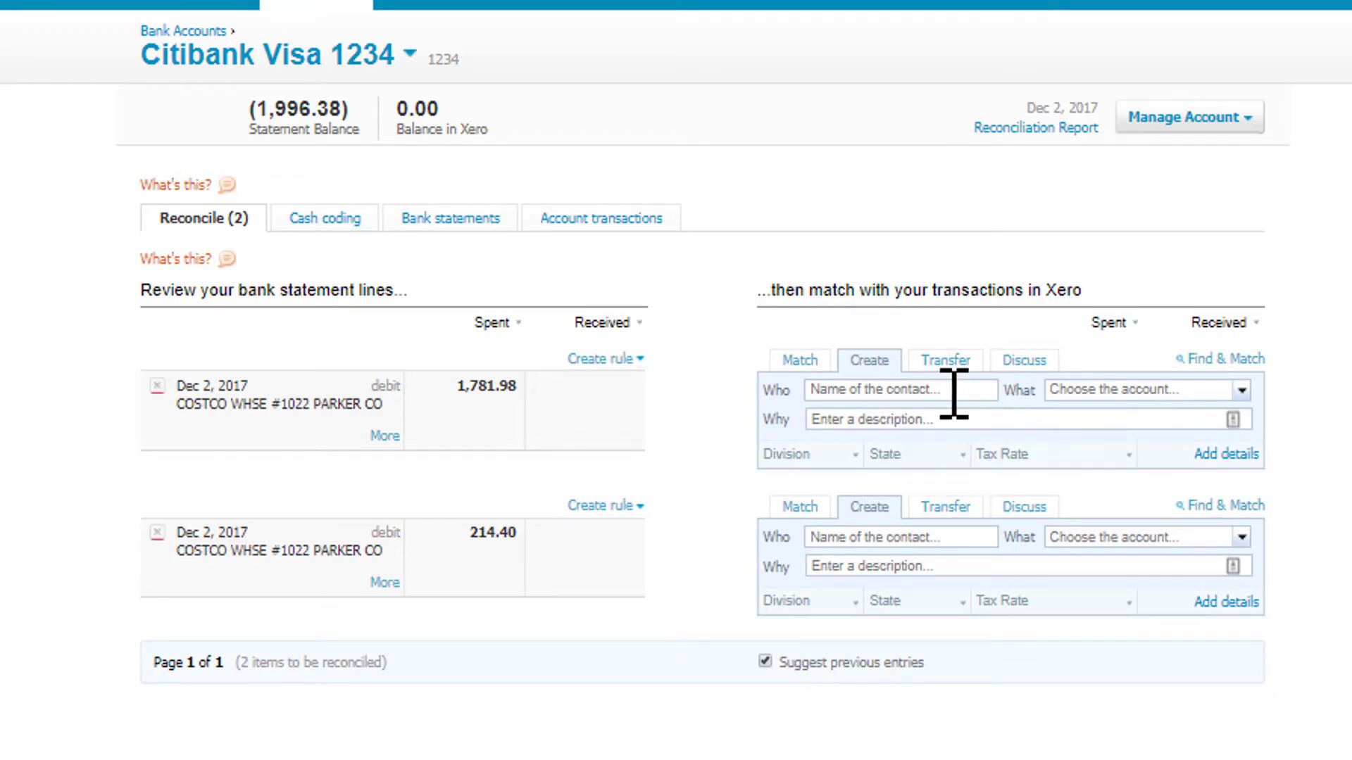
mouse_move(913, 511)
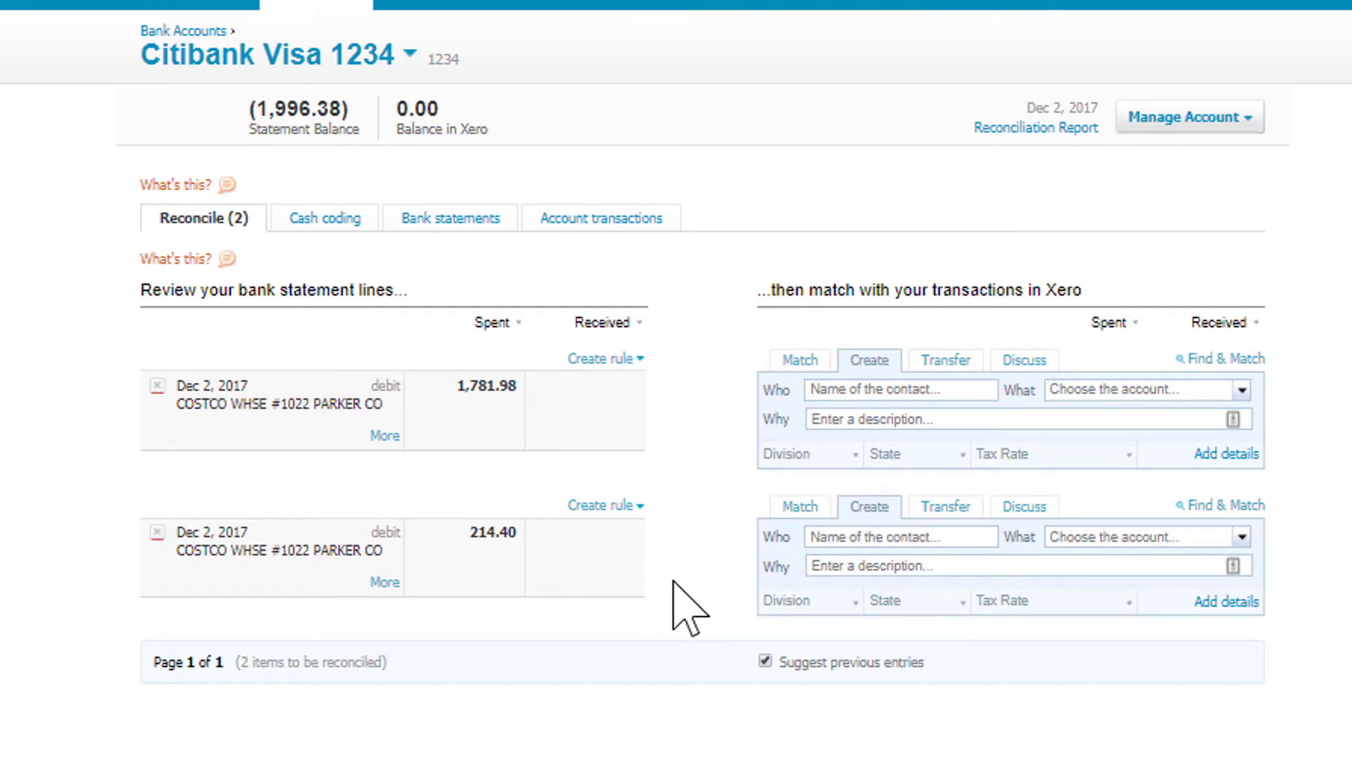
left_click(798, 360)
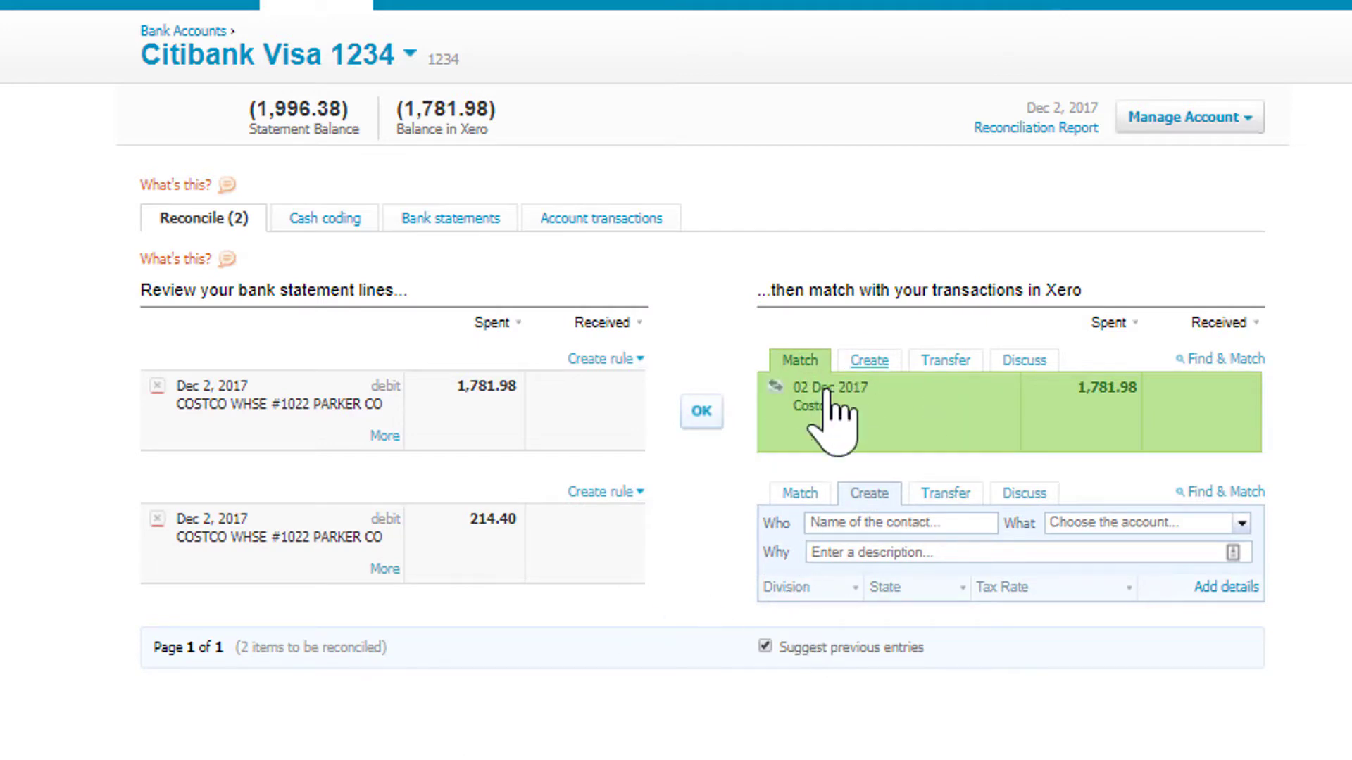
mouse_move(634, 240)
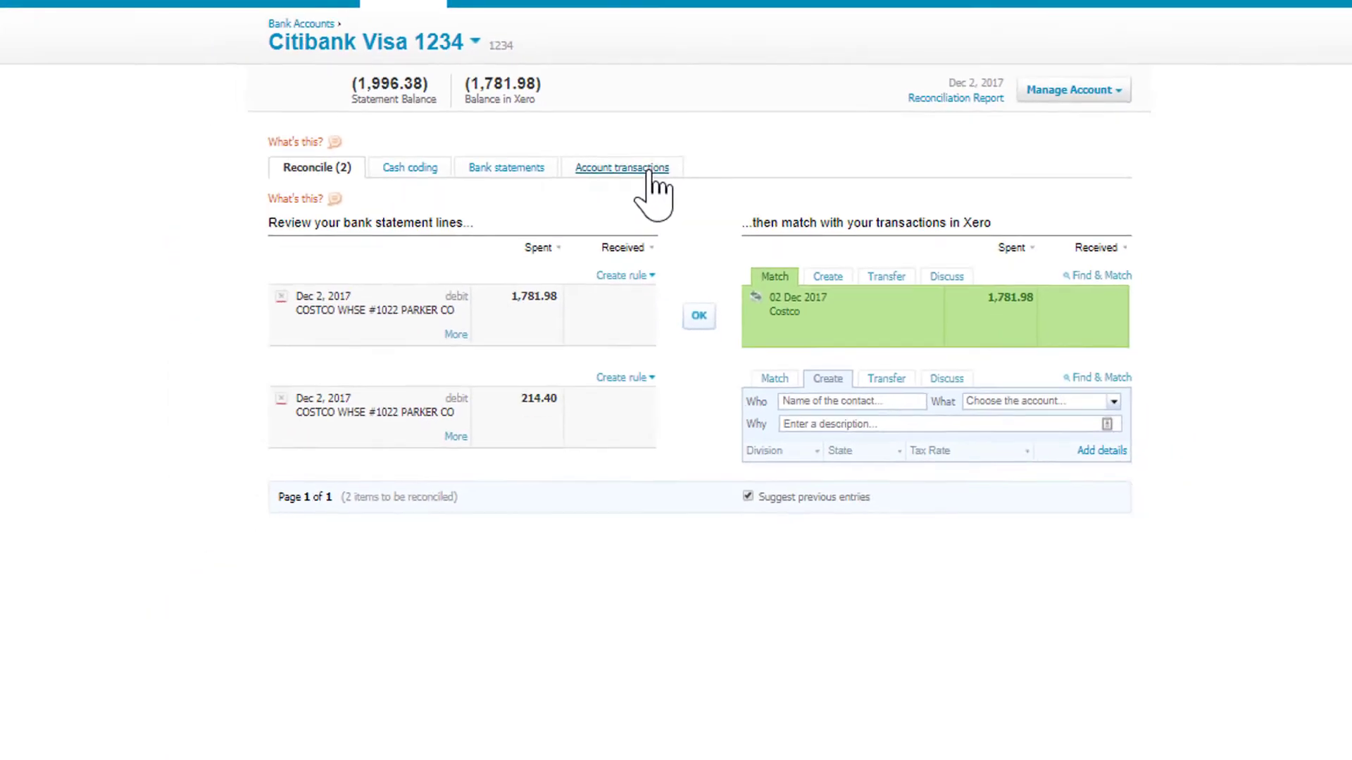
View Account transactions showing the Dec 2, 2017 Costco 1,781.98 spend as Unreconciled
left_click(623, 168)
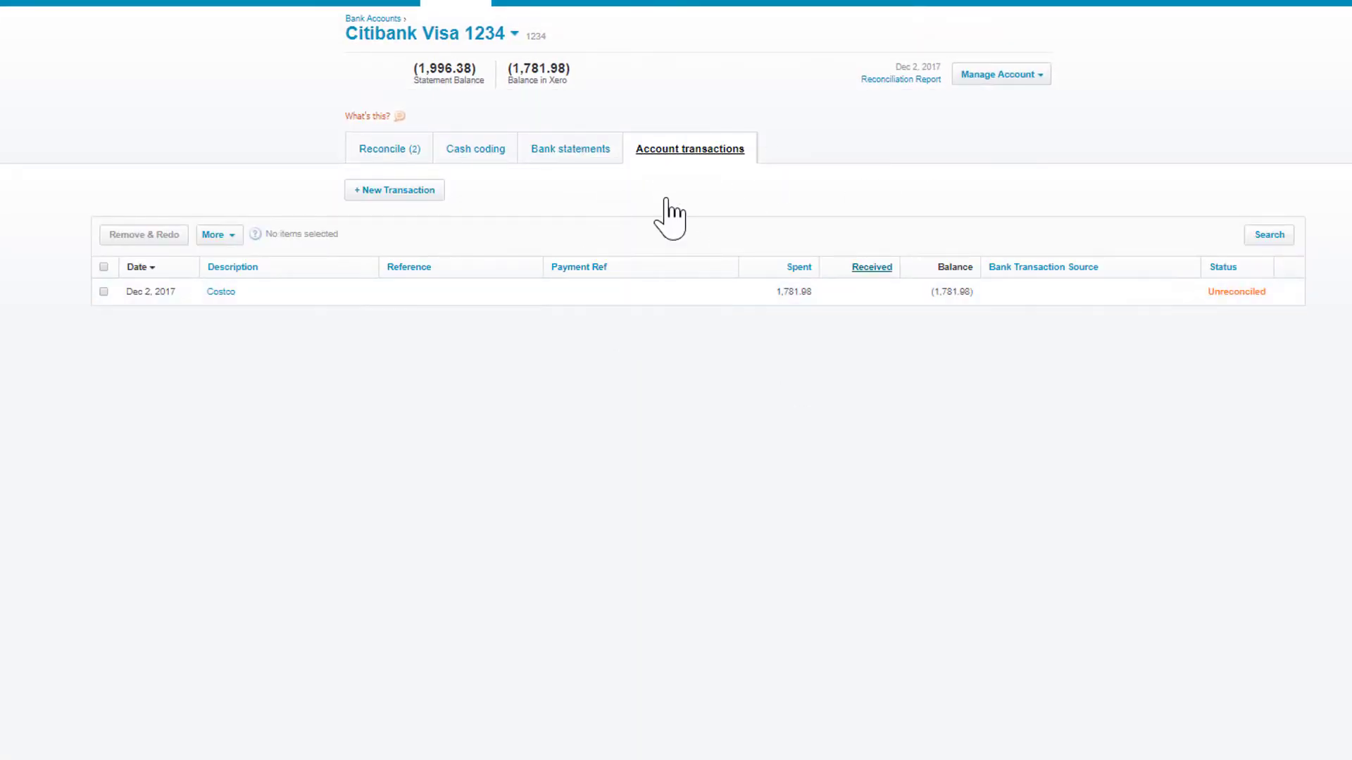
mouse_move(636, 369)
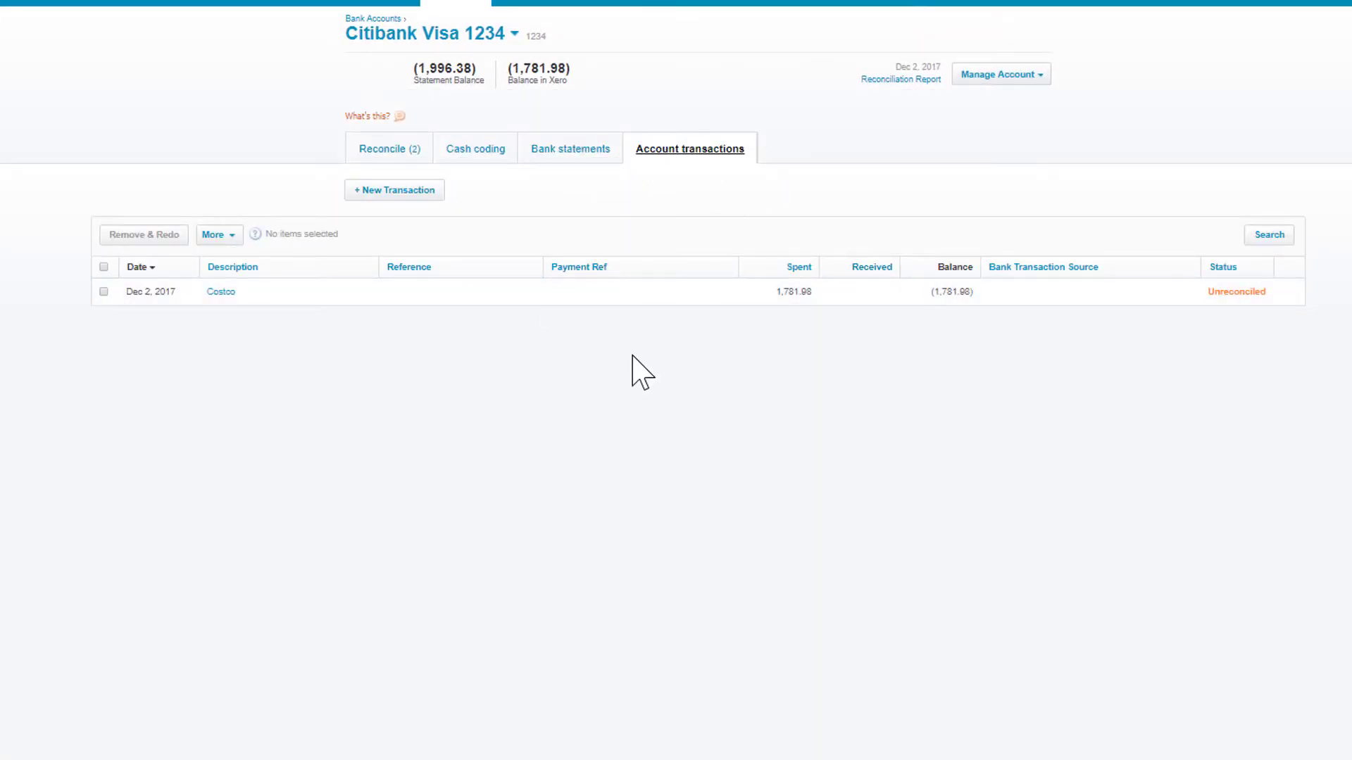
mouse_move(608, 331)
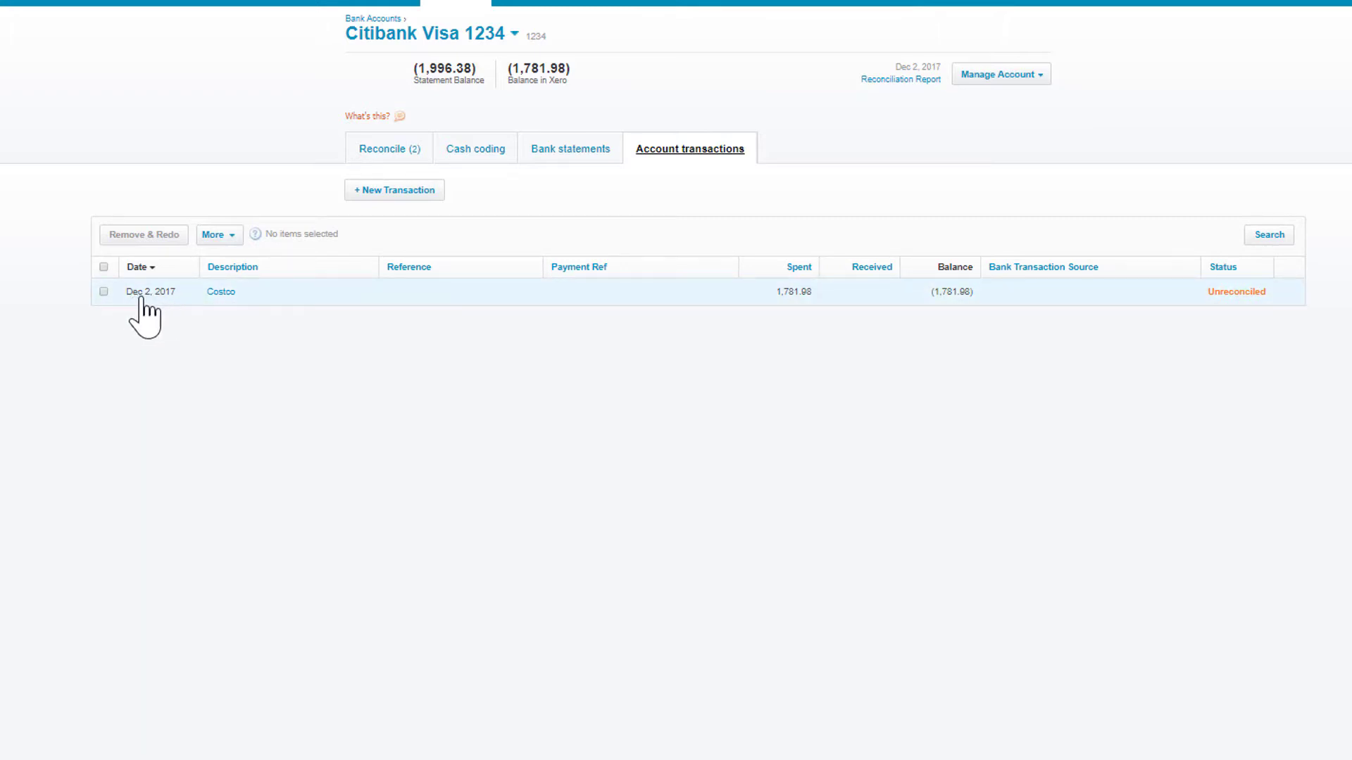
mouse_move(1214, 323)
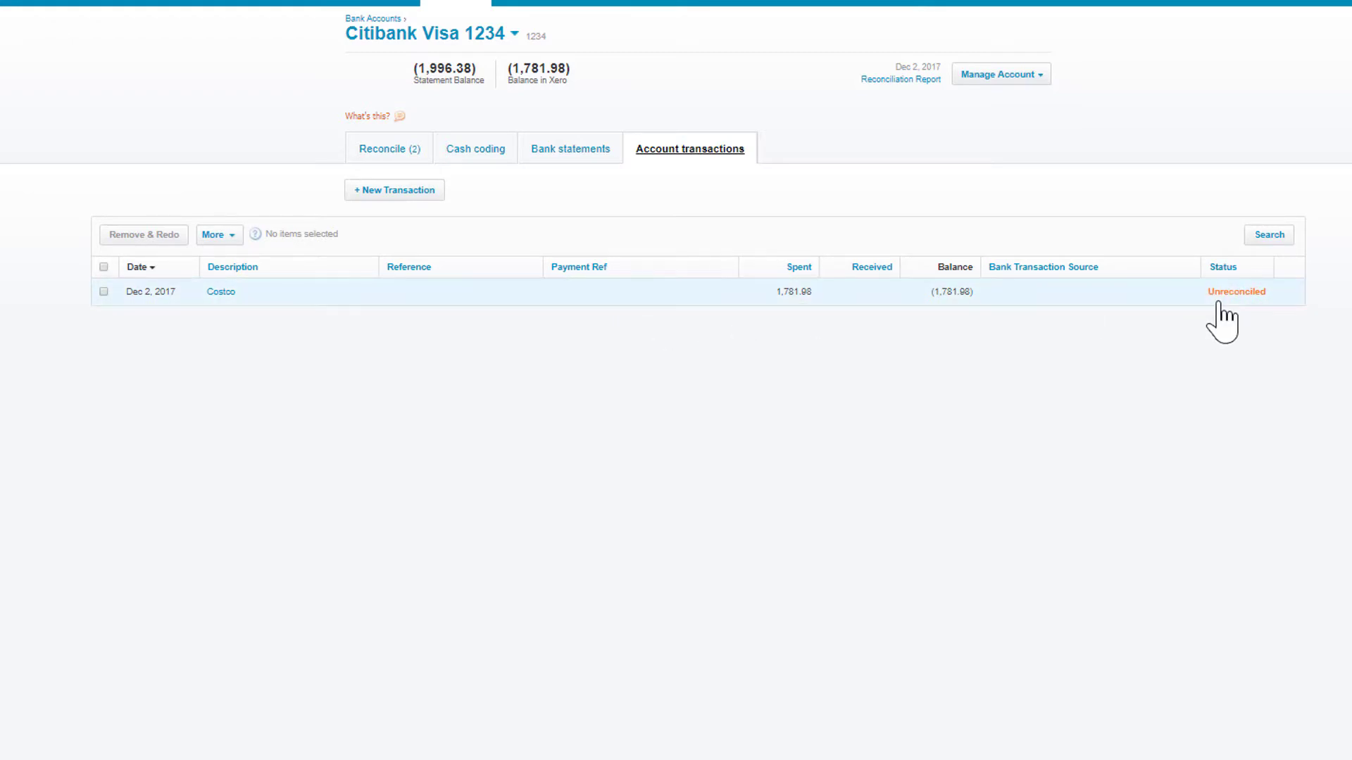
mouse_move(378, 158)
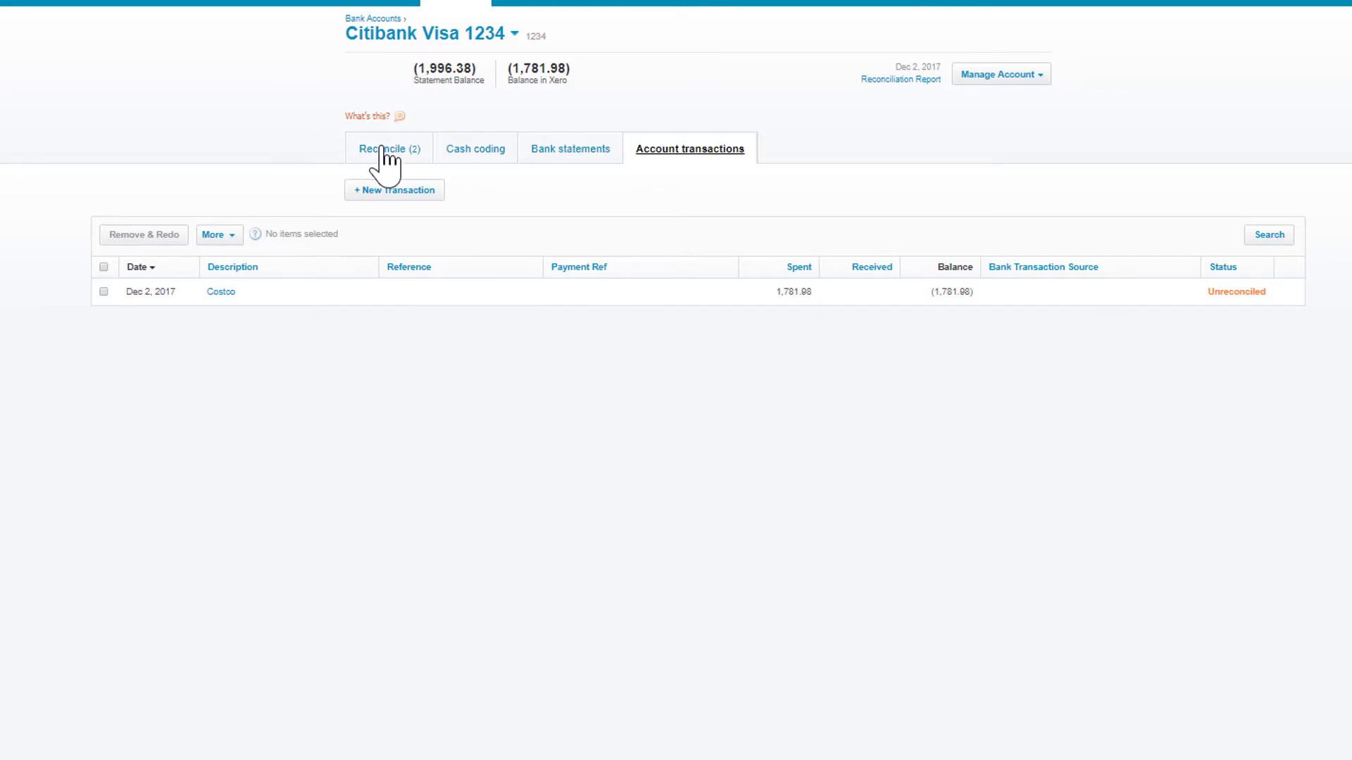
Accept the matched 1,781.98 Costco line and confirm it shows as Reconciled from Bank Feed
left_click(382, 149)
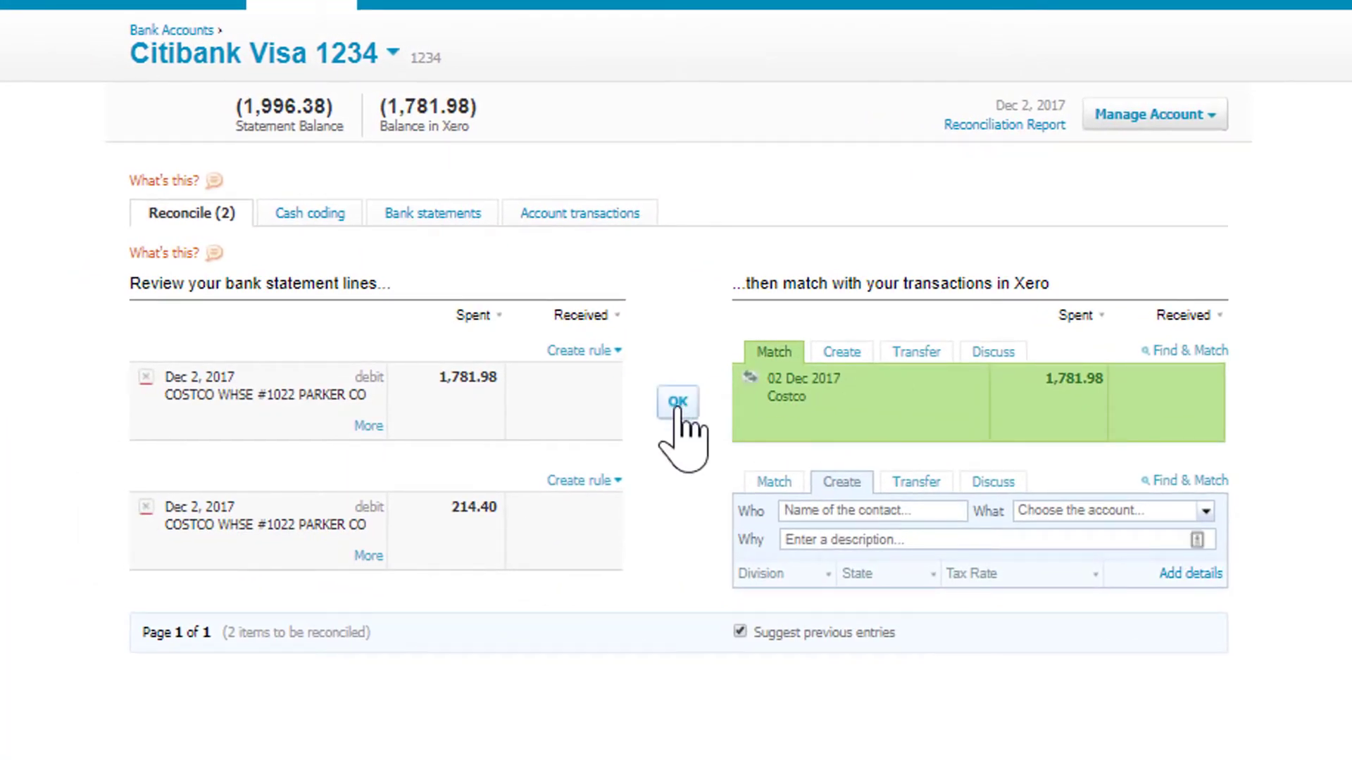
mouse_move(377, 416)
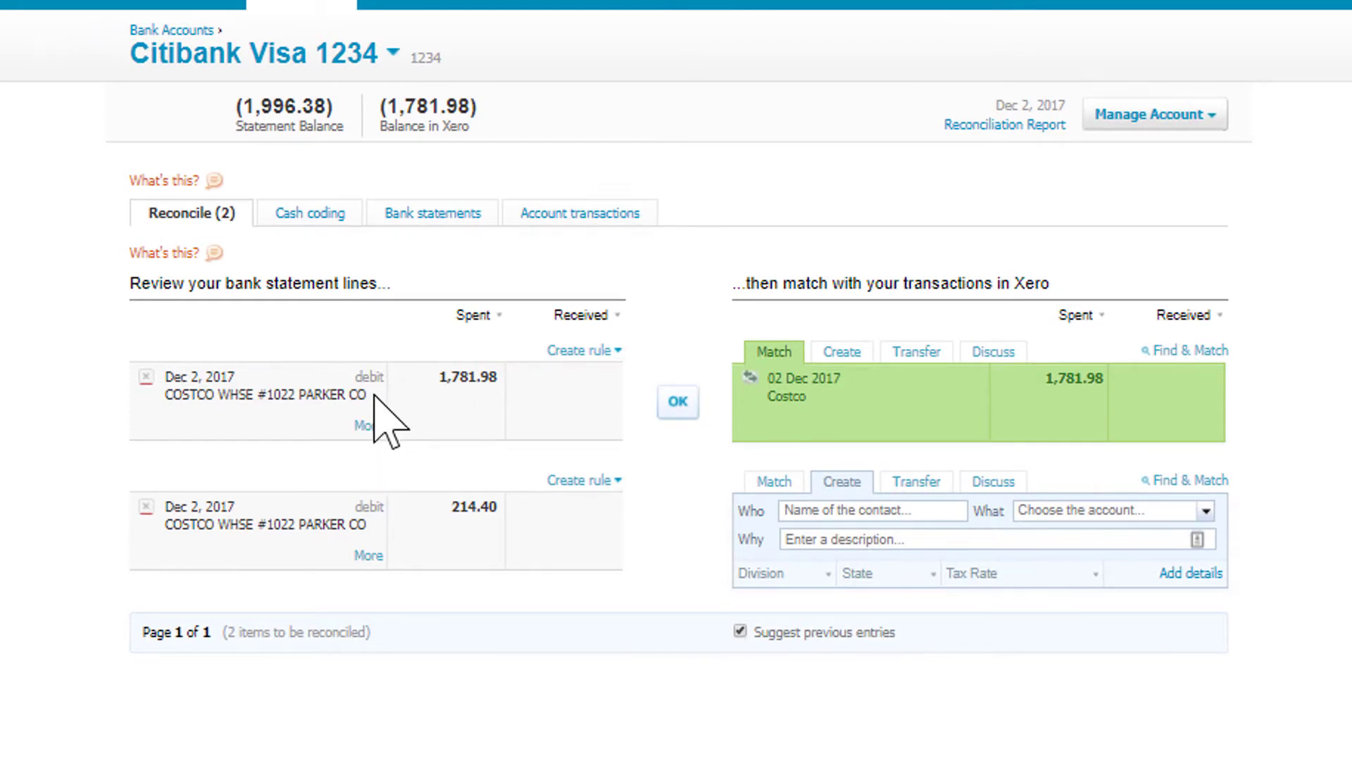
mouse_move(913, 406)
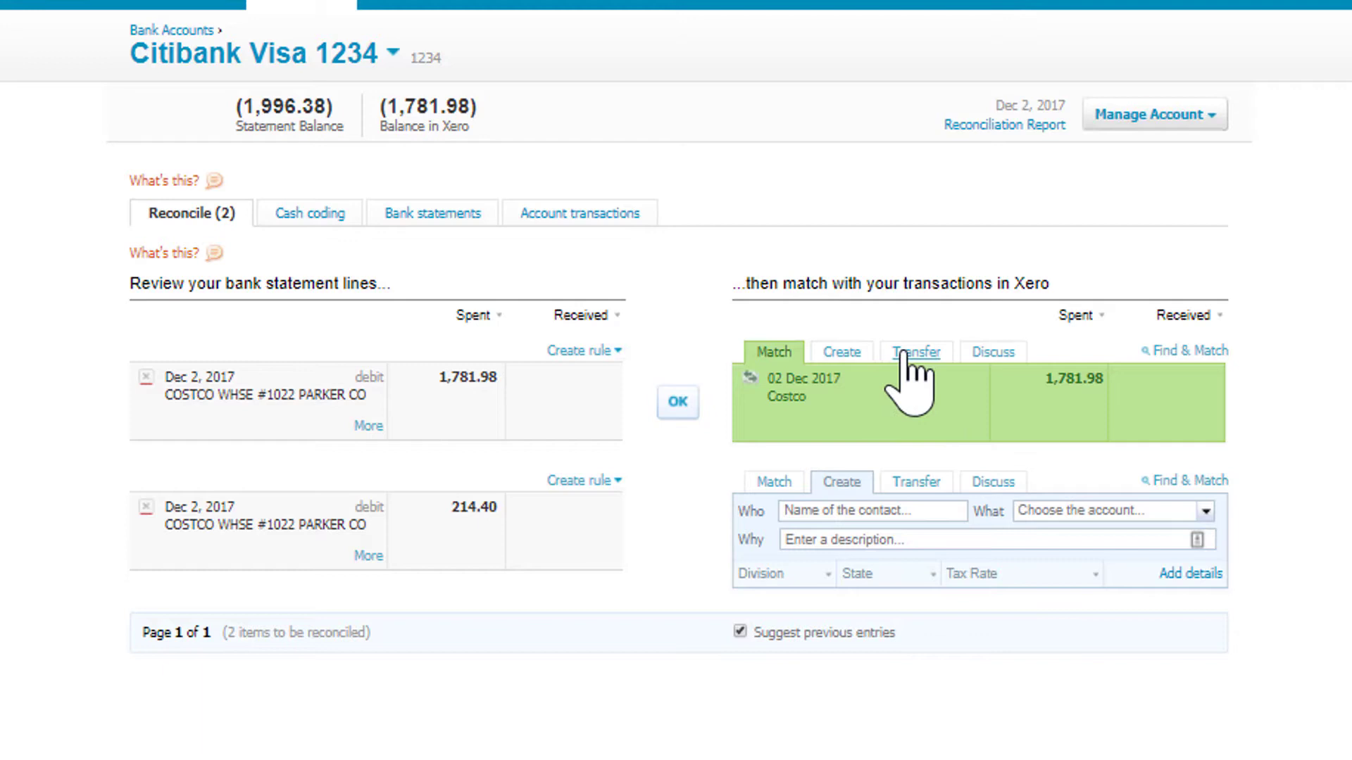
left_click(678, 403)
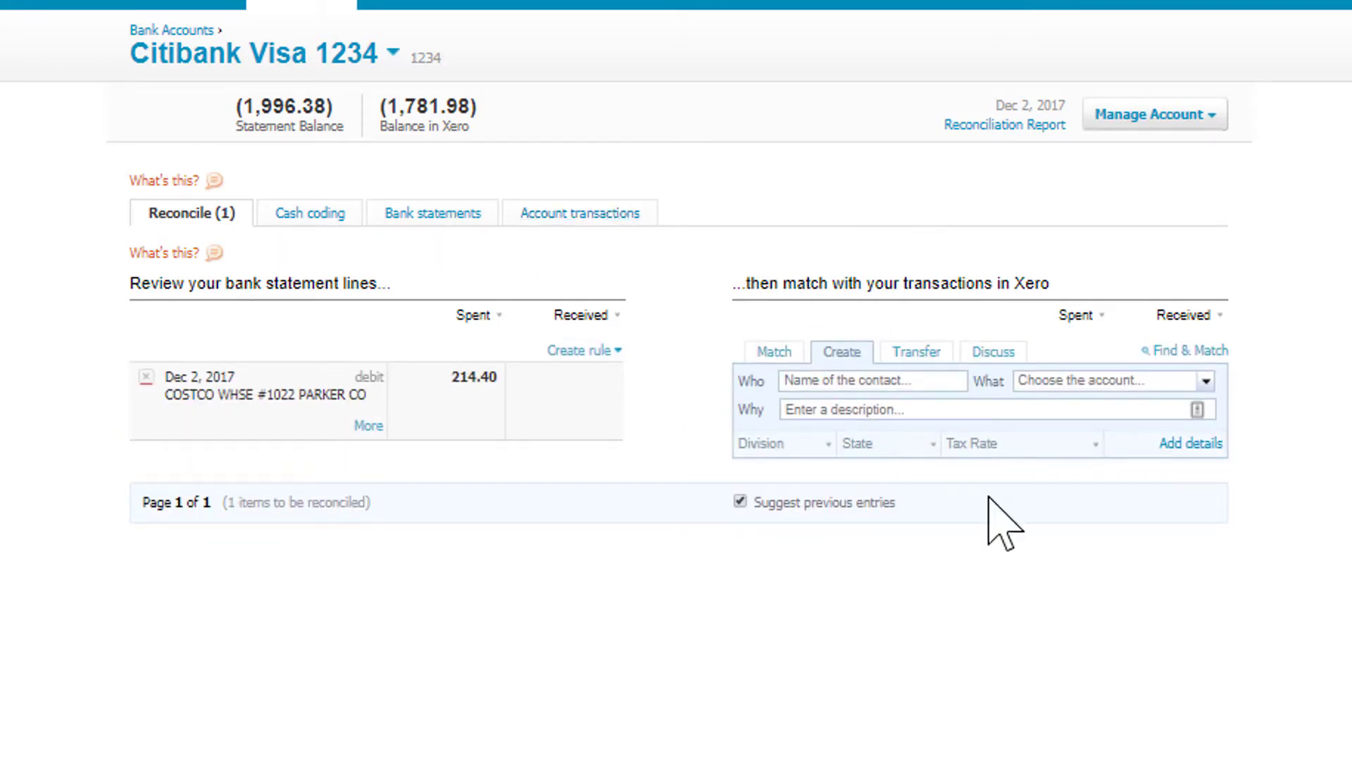
left_click(580, 213)
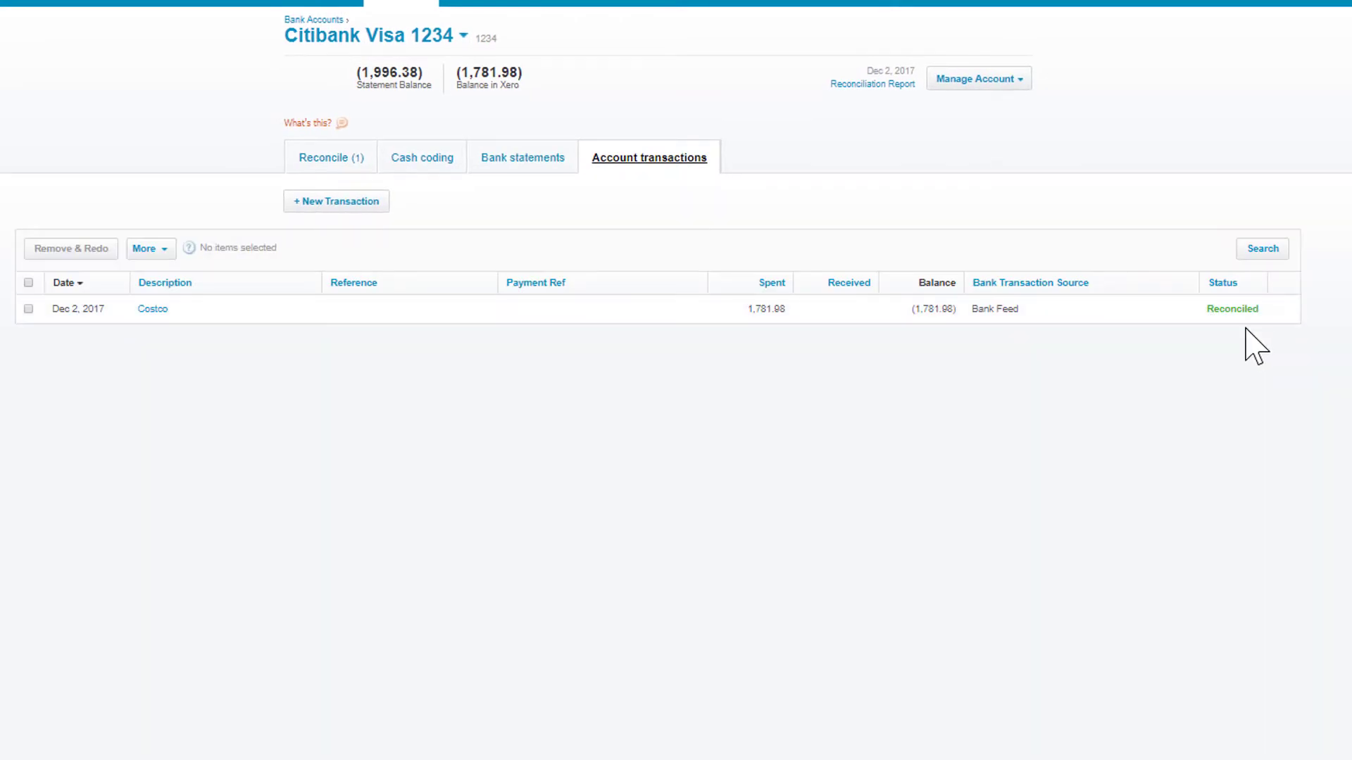
mouse_move(780, 318)
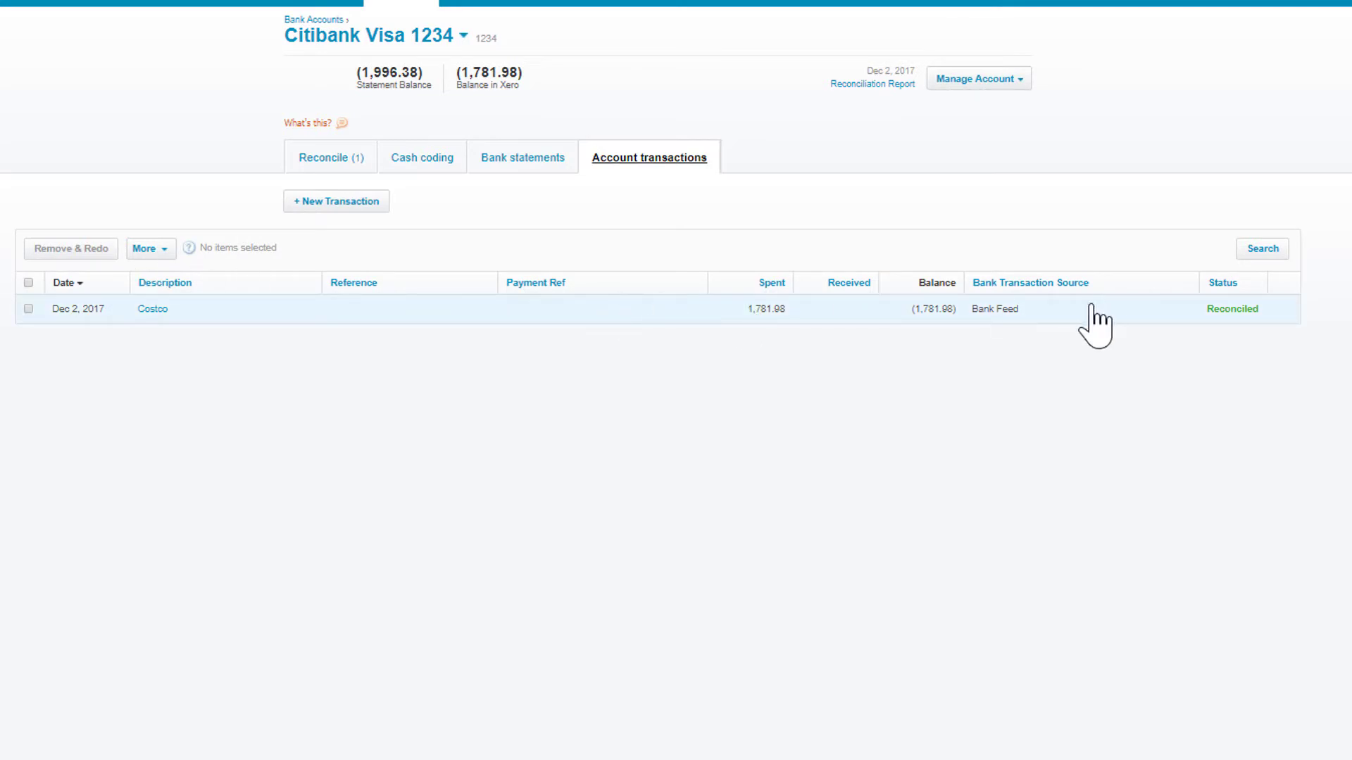
mouse_move(327, 164)
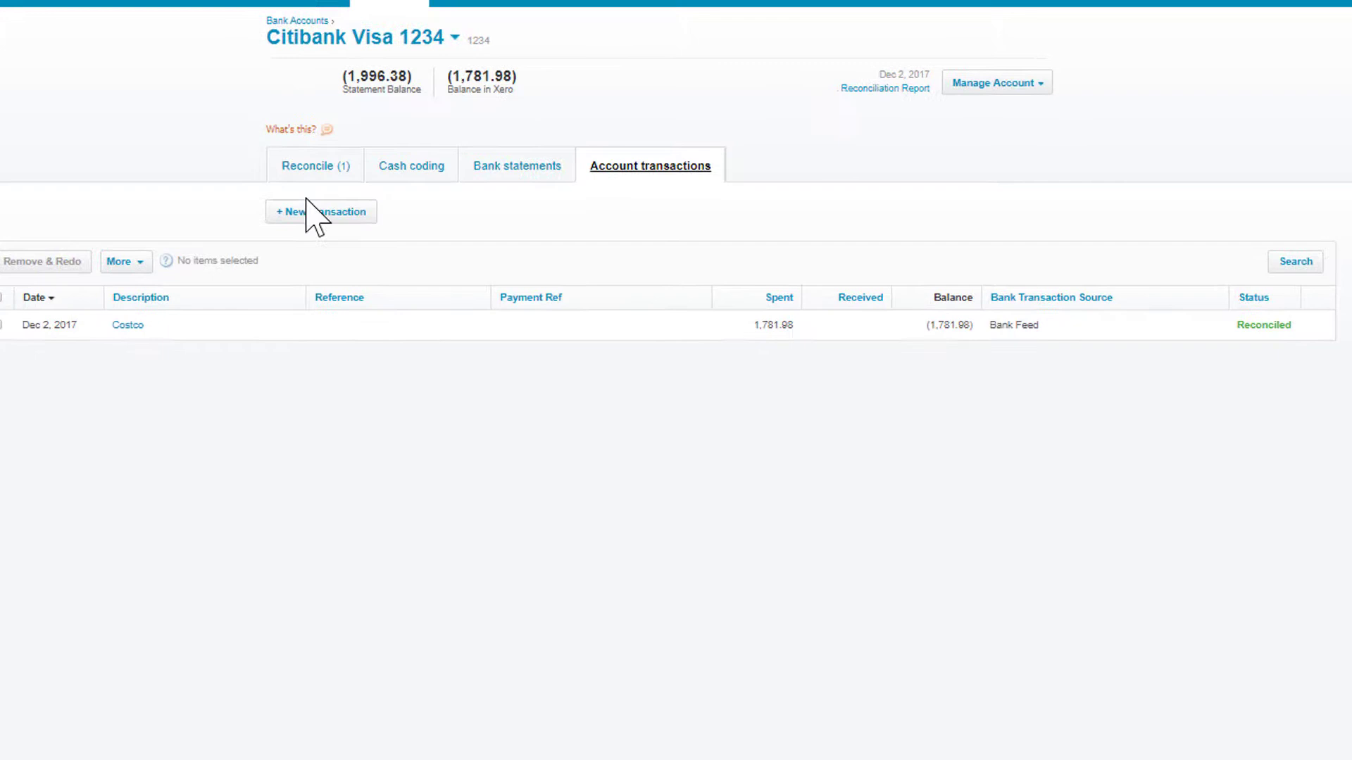
Accept the 214.40 Costco line as 63400 - Office Supplies, fully reconciling the account
left_click(315, 166)
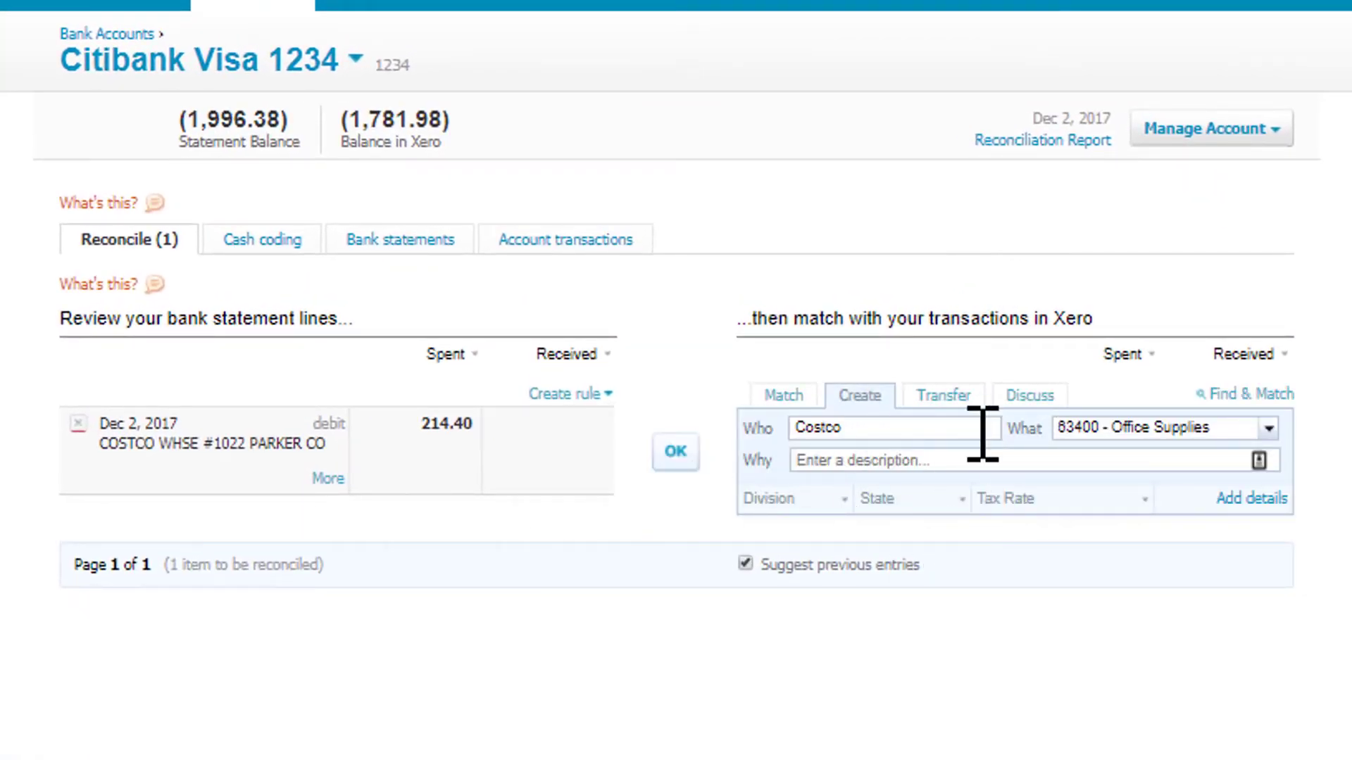
mouse_move(1122, 464)
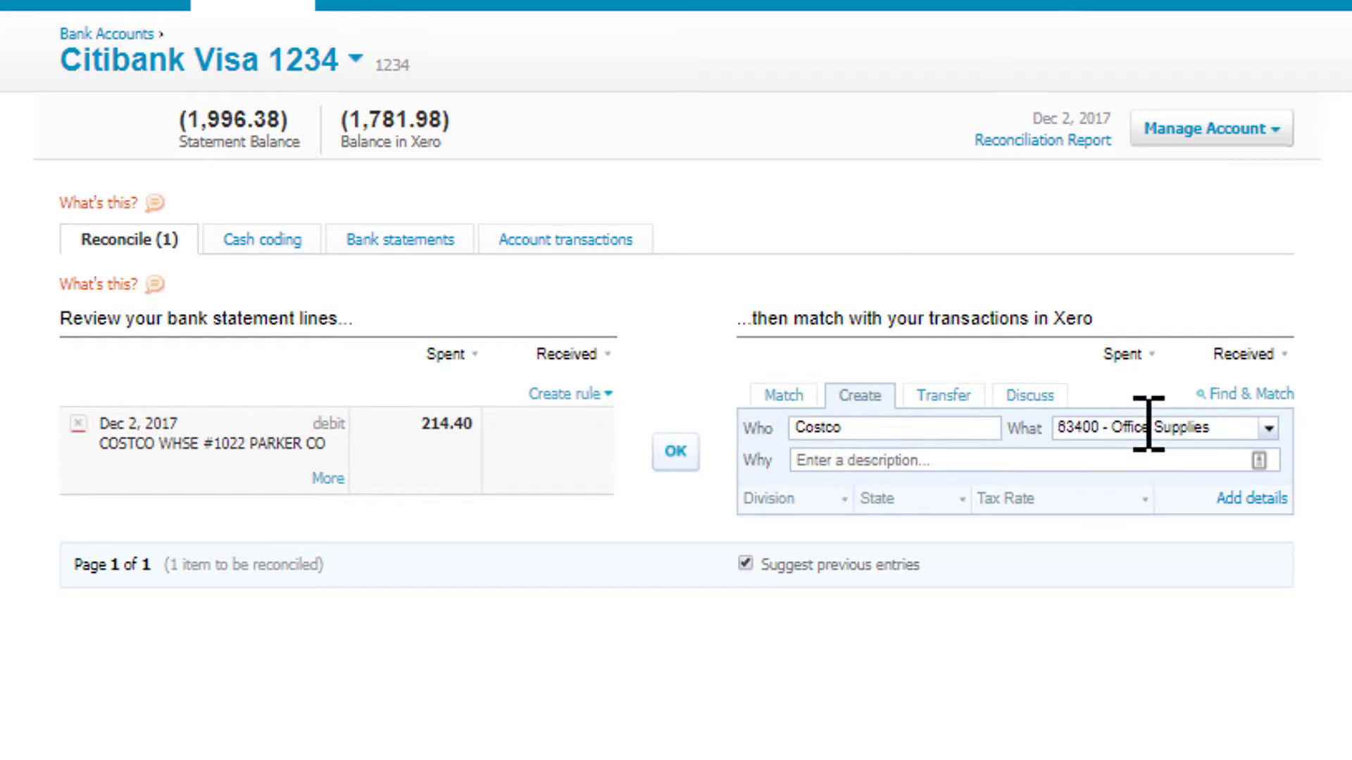
mouse_move(1152, 460)
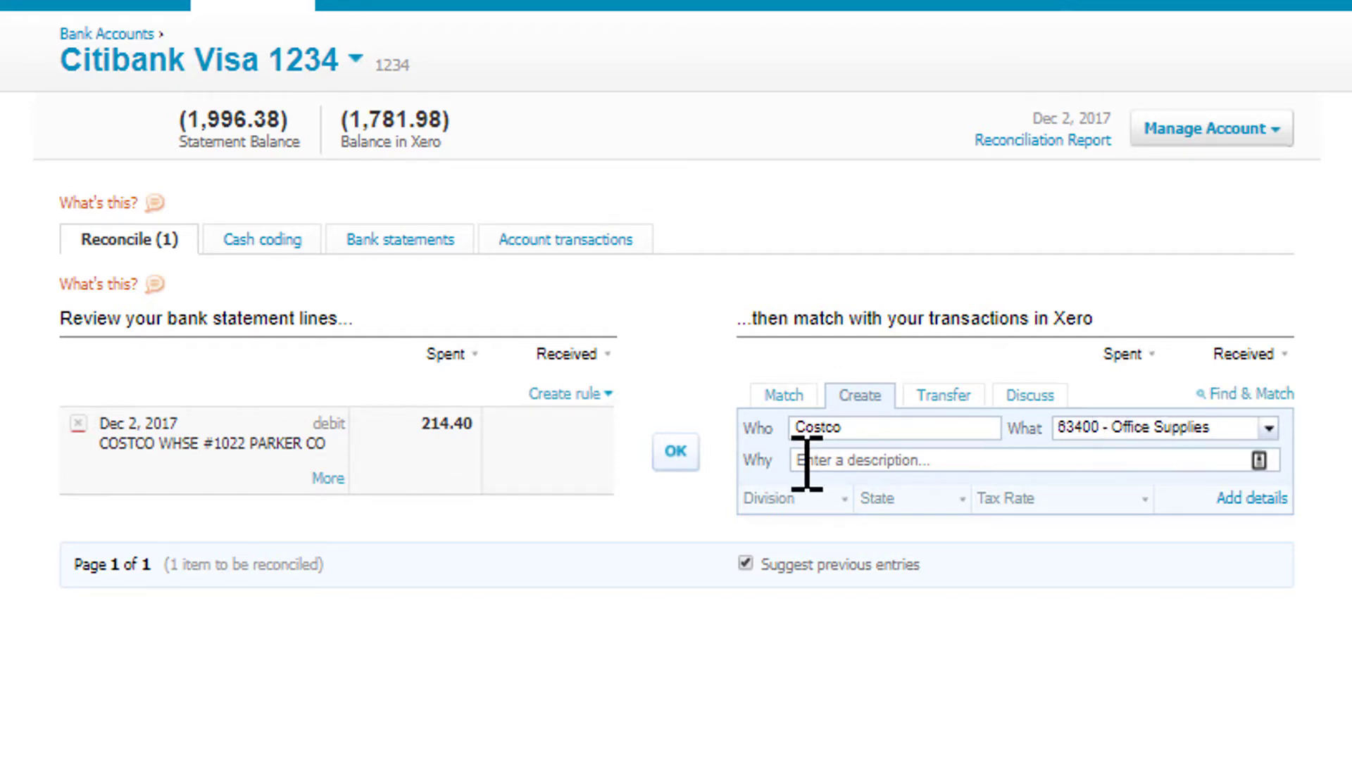
mouse_move(880, 544)
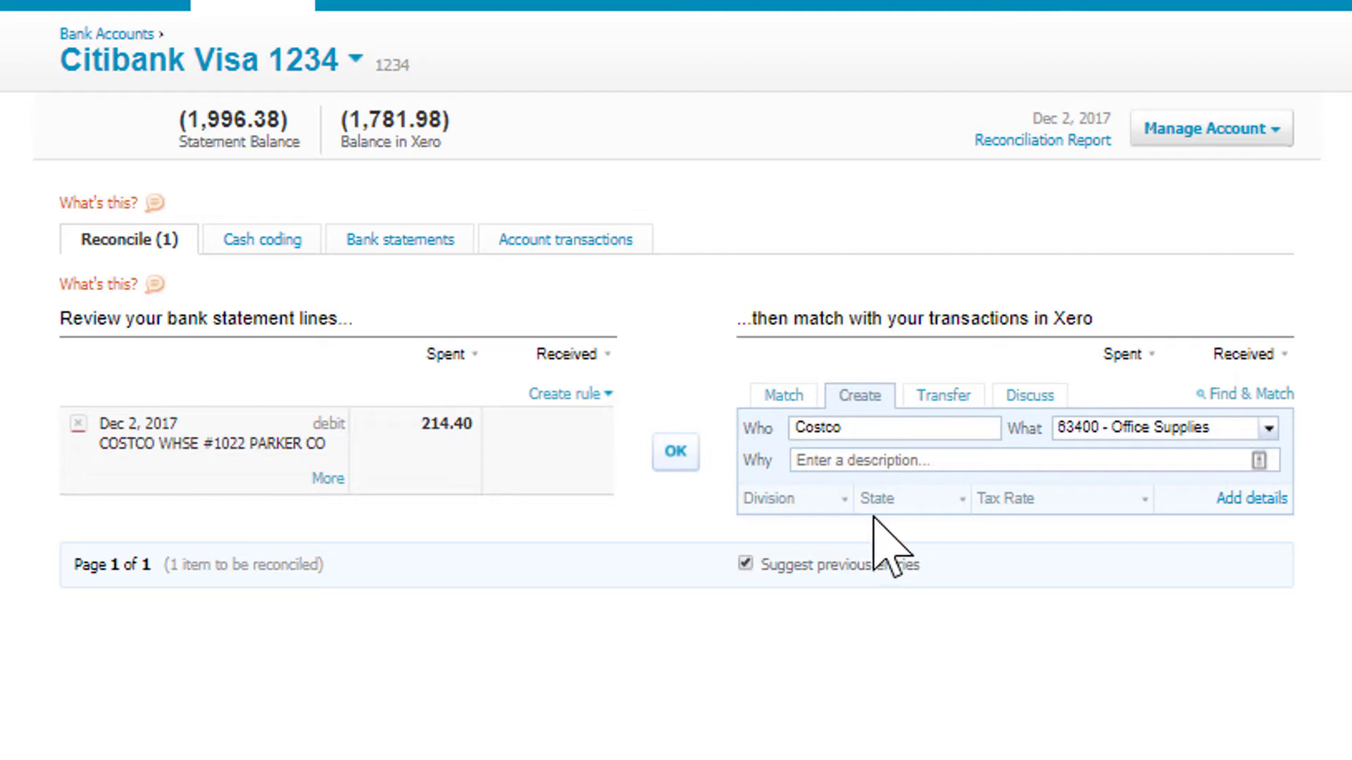
mouse_move(802, 565)
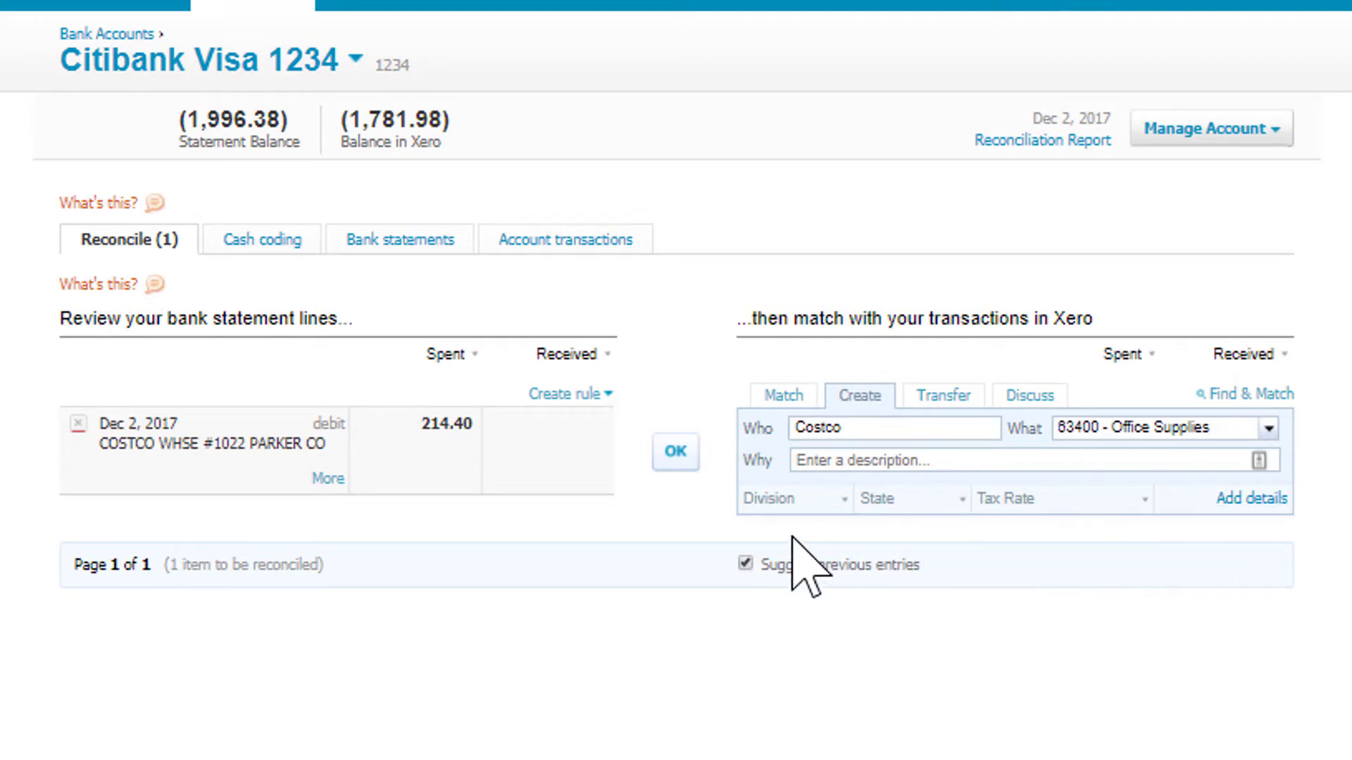
mouse_move(707, 473)
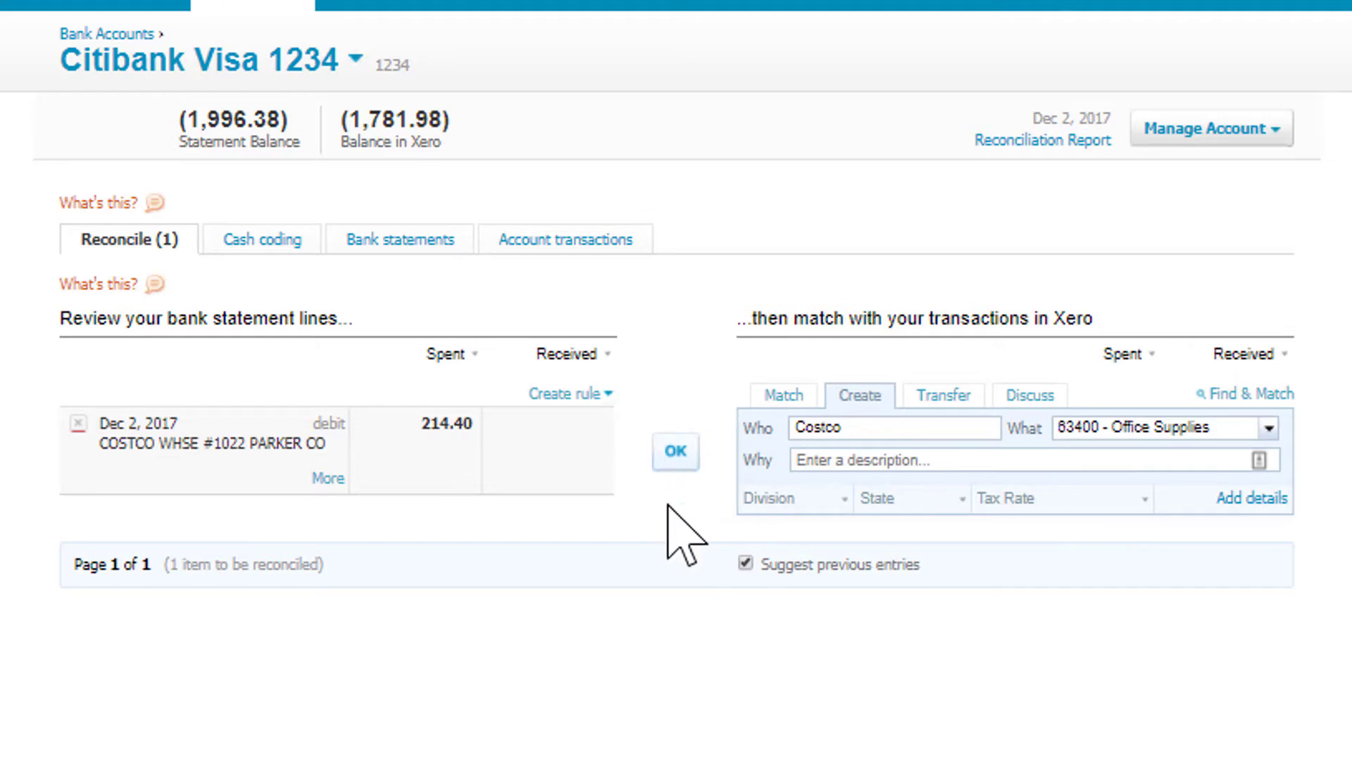
left_click(676, 450)
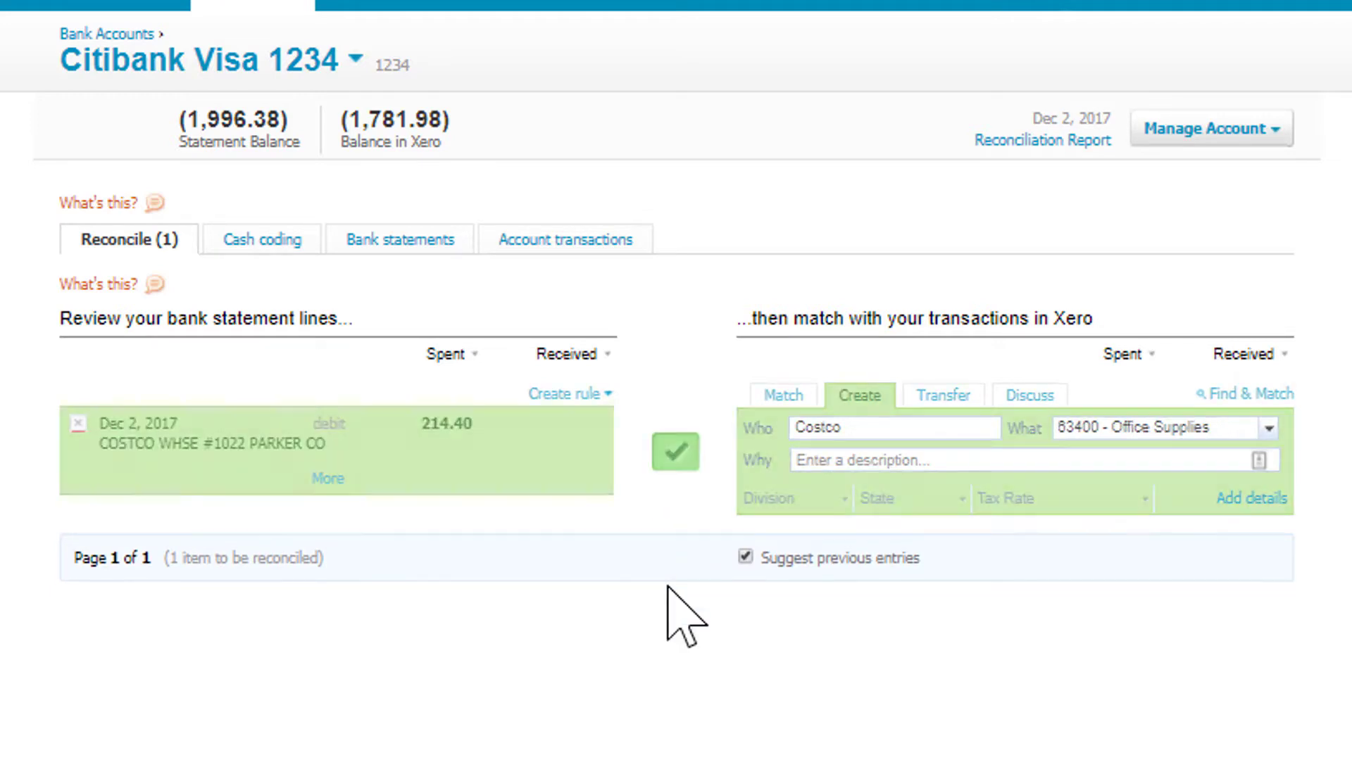
left_click(674, 451)
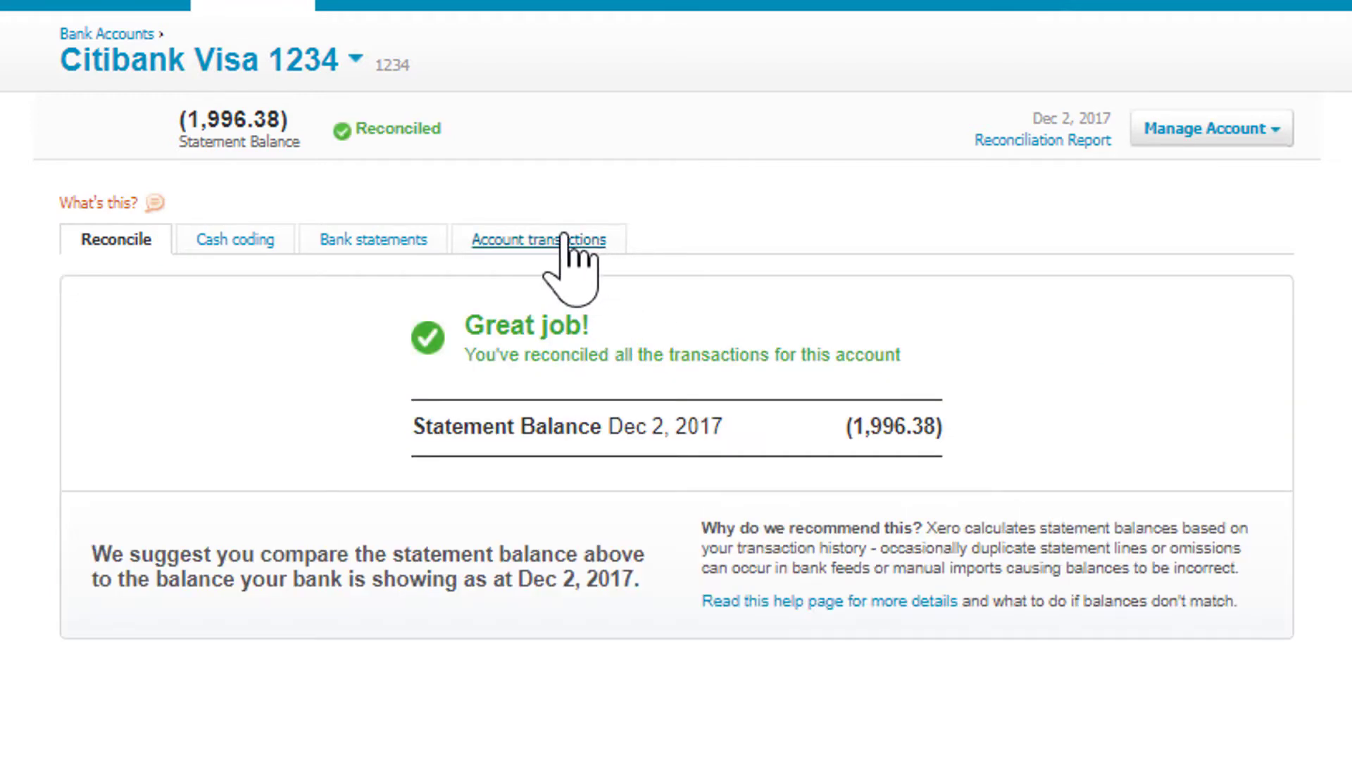
Select both reconciled Costco transactions in the Account transactions list
left_click(538, 240)
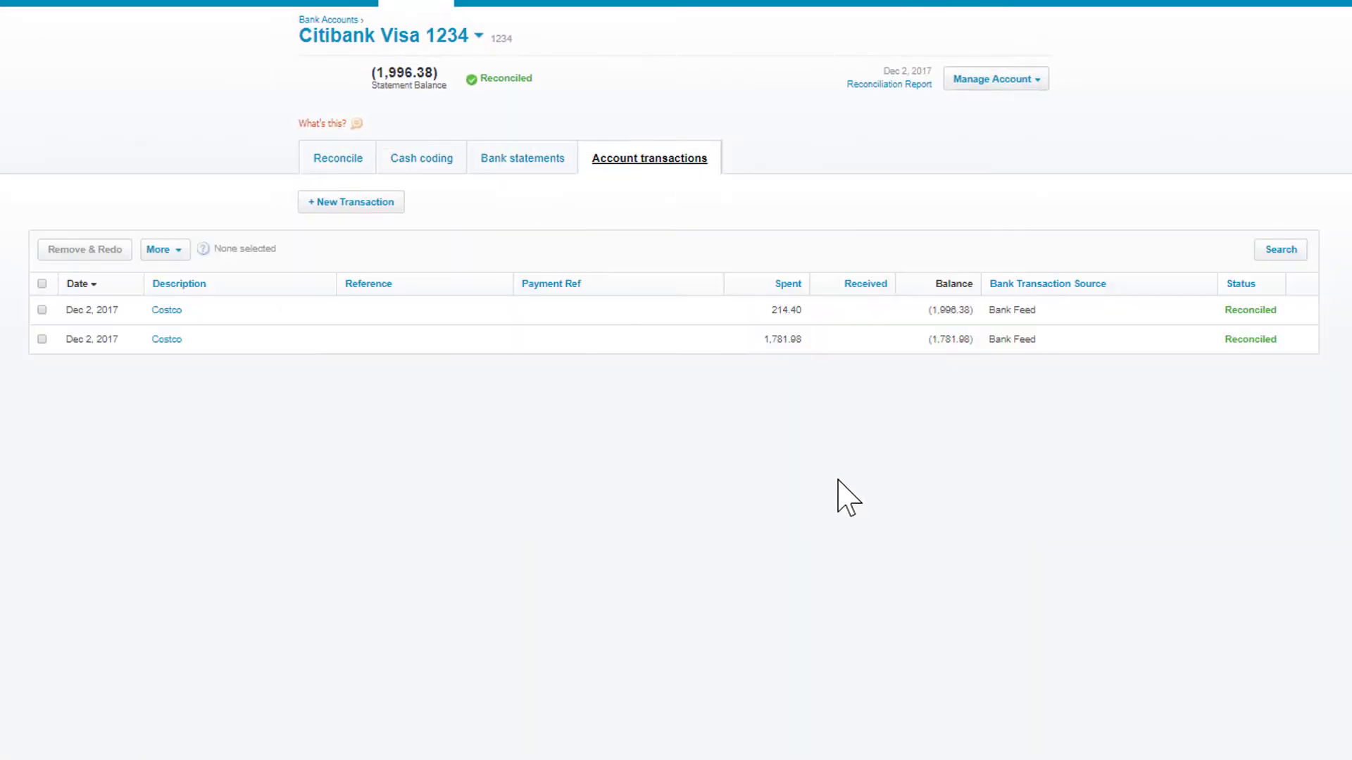
mouse_move(856, 331)
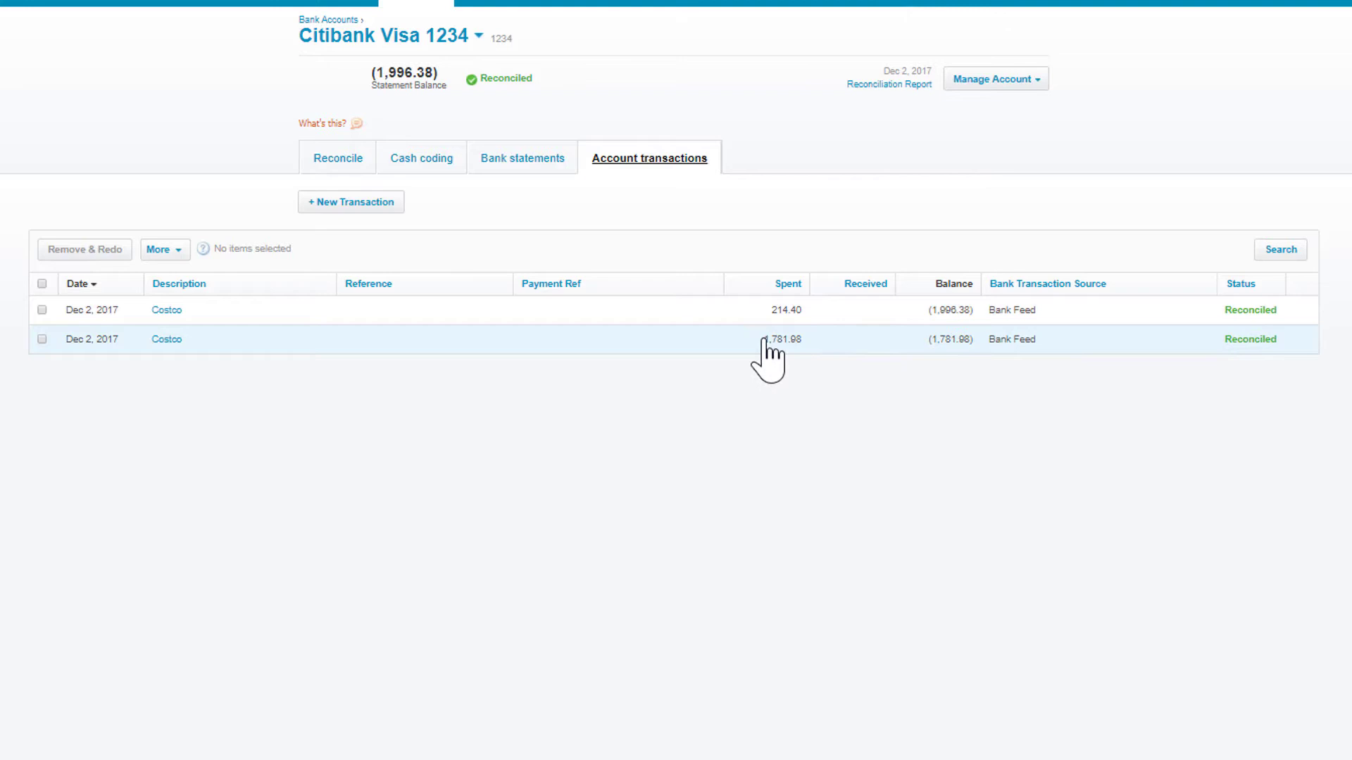
mouse_move(854, 378)
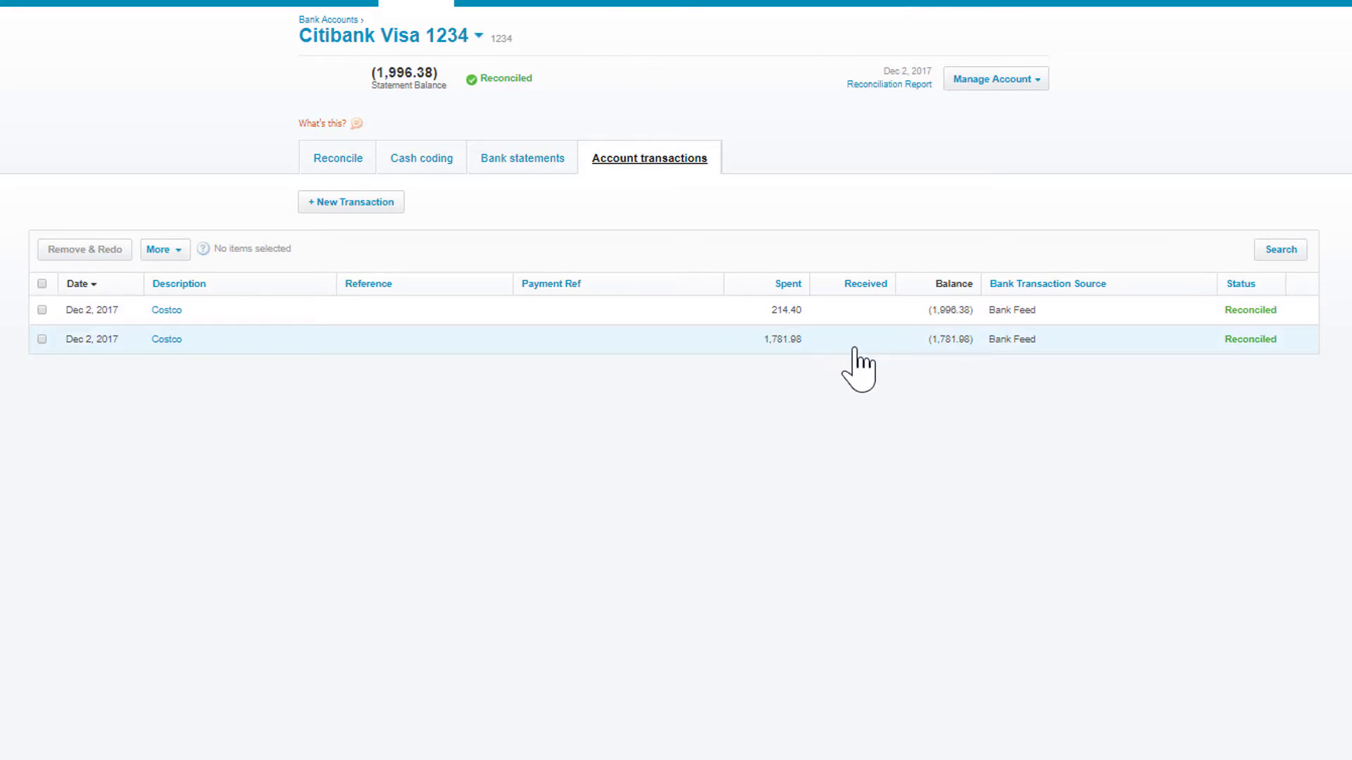
mouse_move(767, 327)
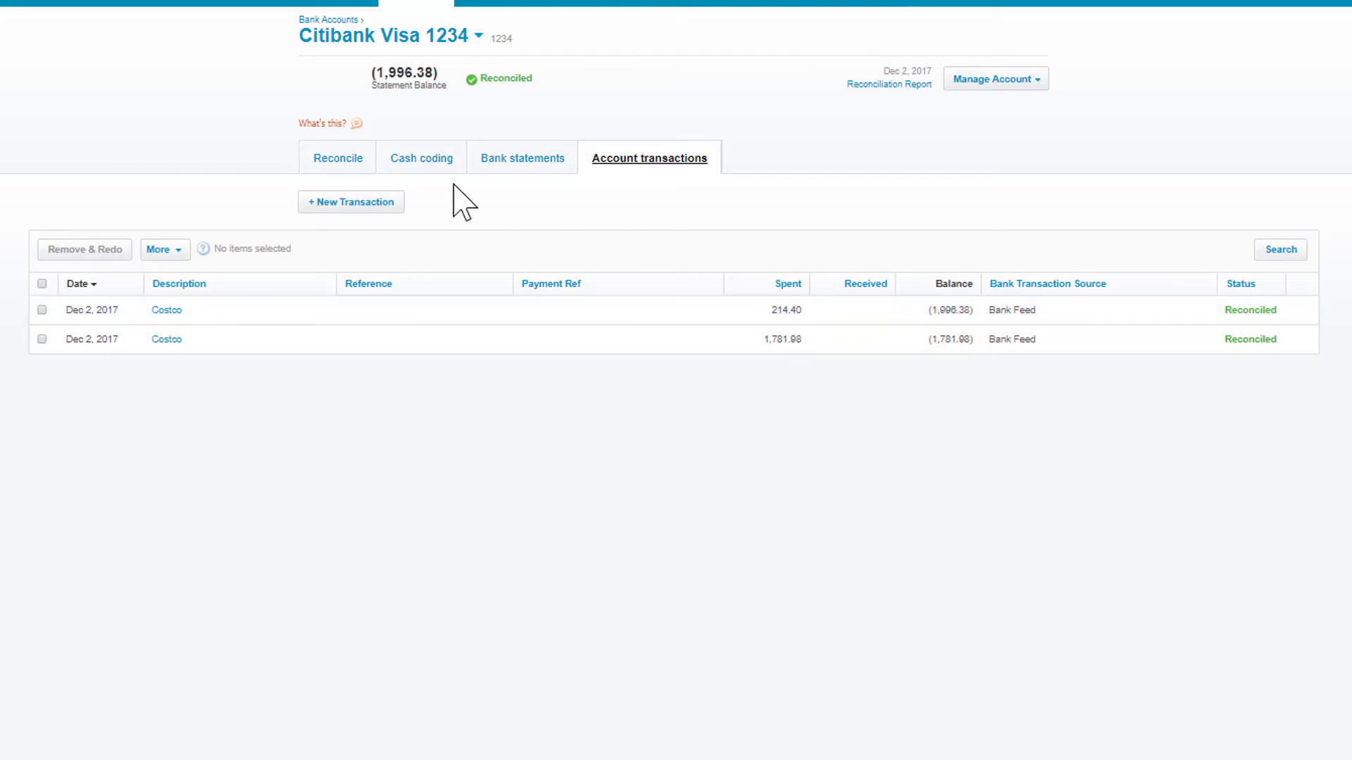
mouse_move(846, 589)
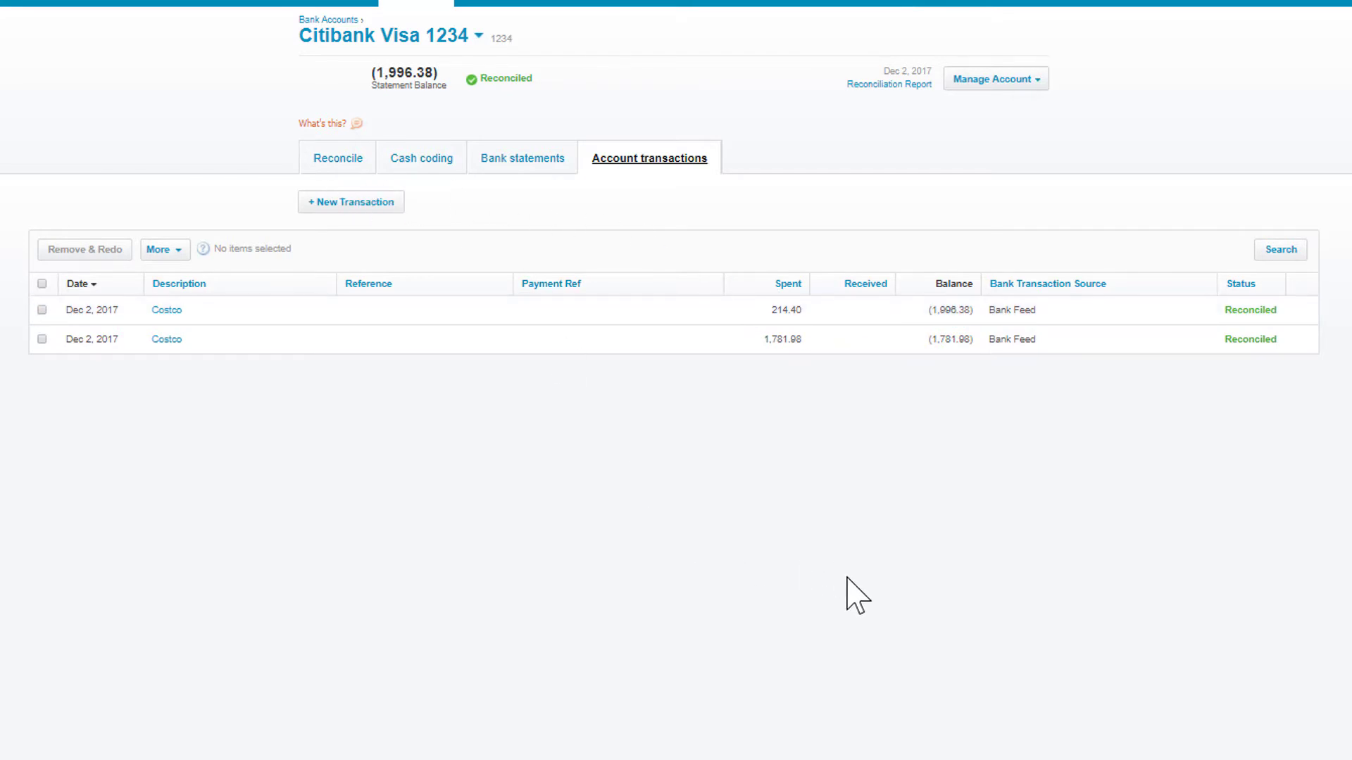
left_click(338, 157)
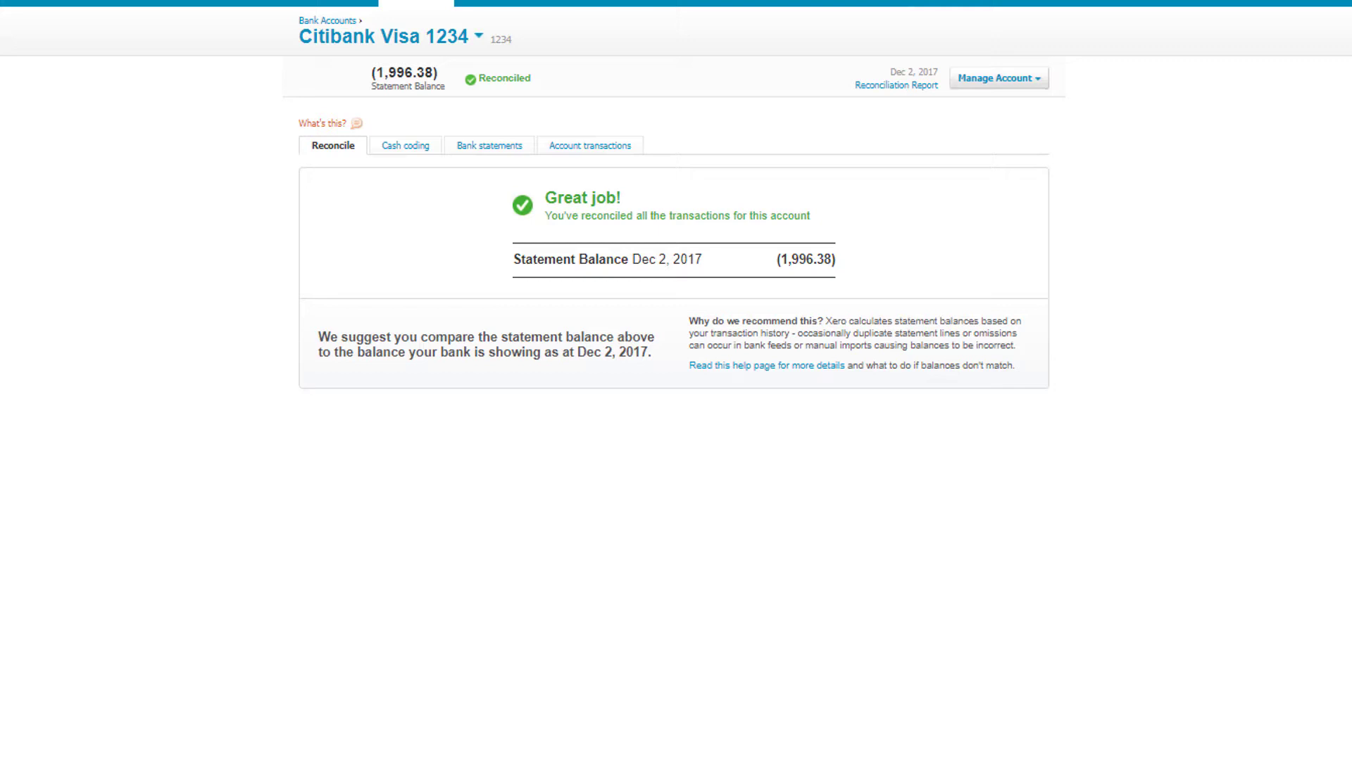
left_click(589, 145)
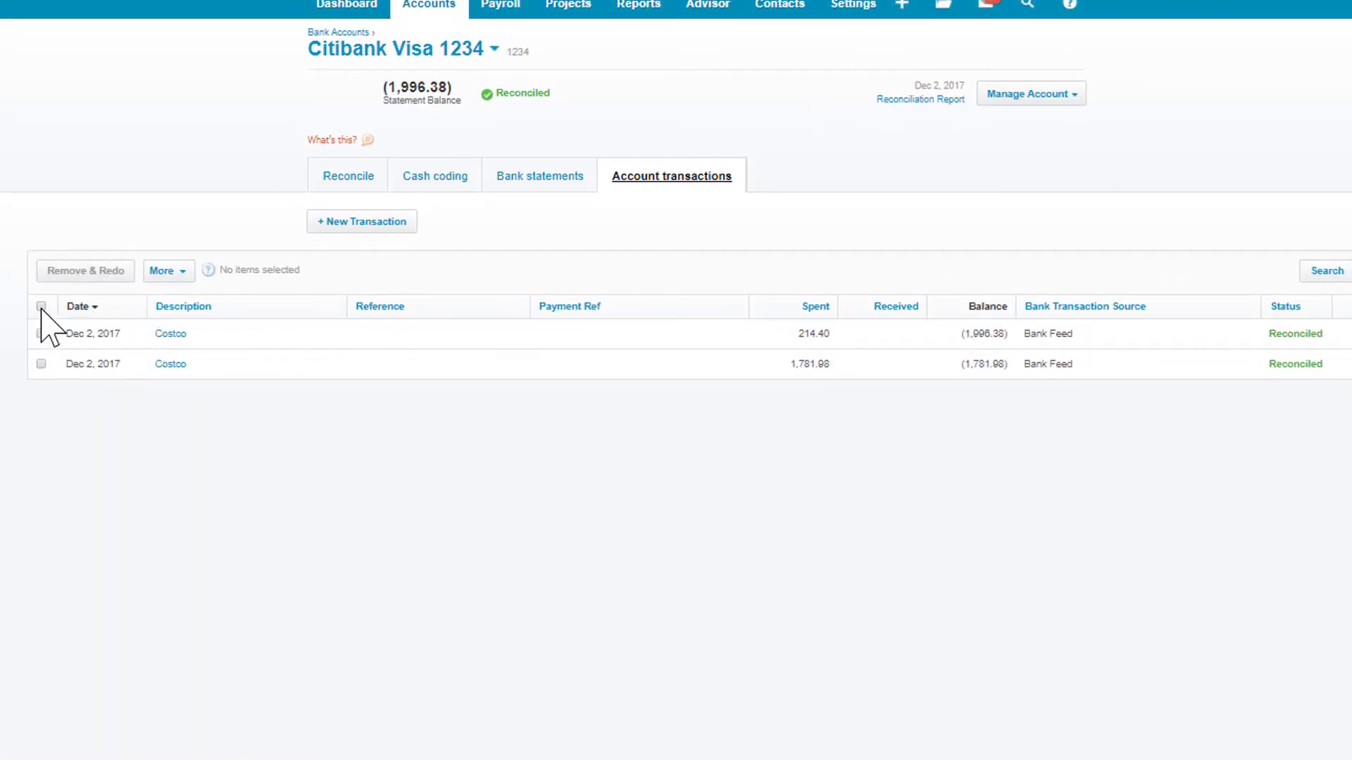
left_click(39, 307)
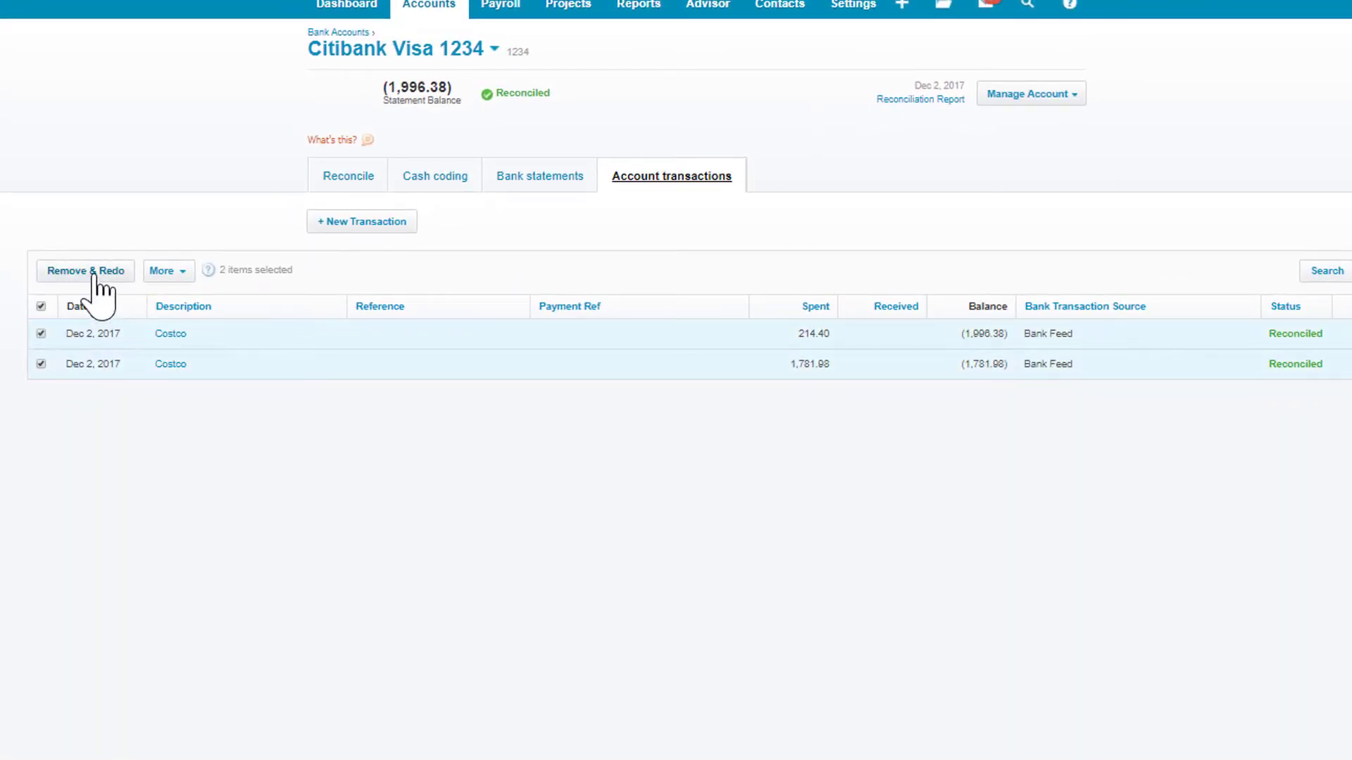
Remove & Redo the selected Costco transactions and confirm their permanent removal
left_click(85, 270)
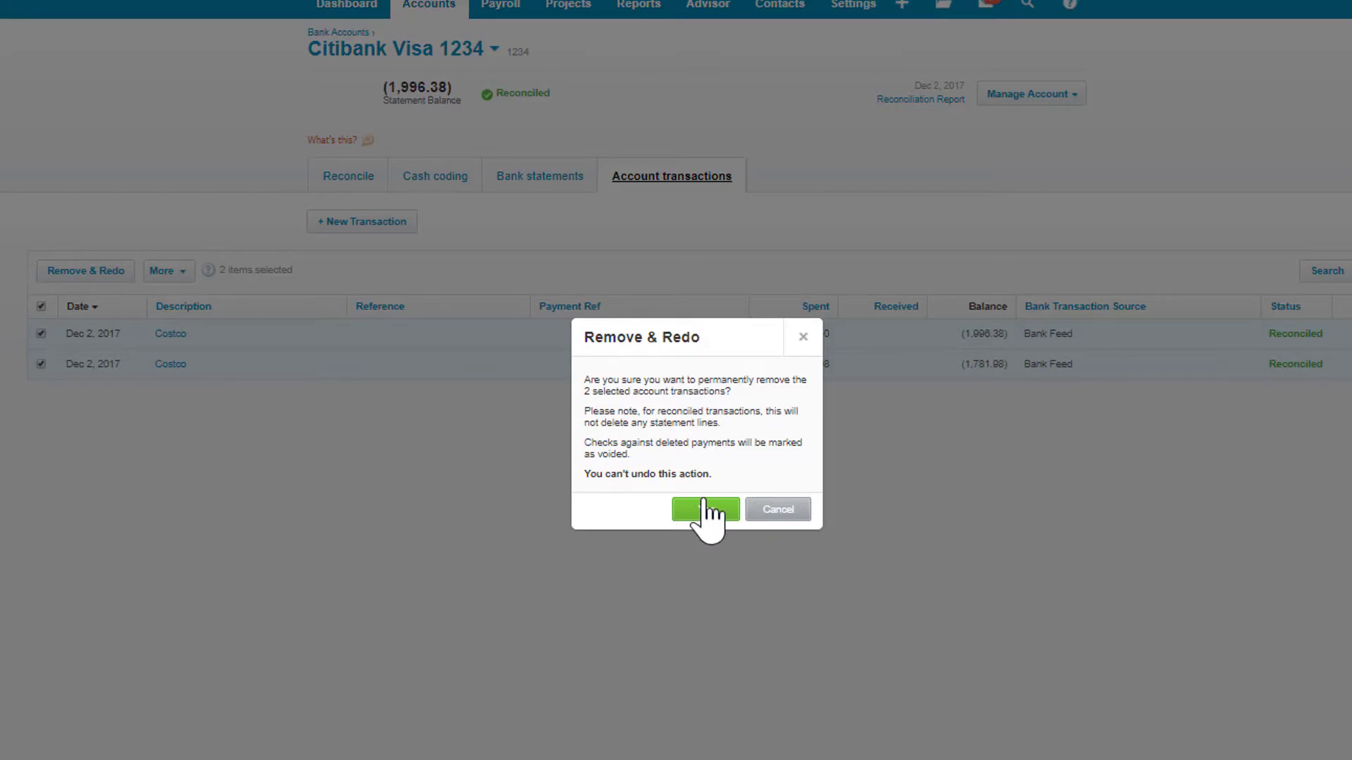
left_click(706, 510)
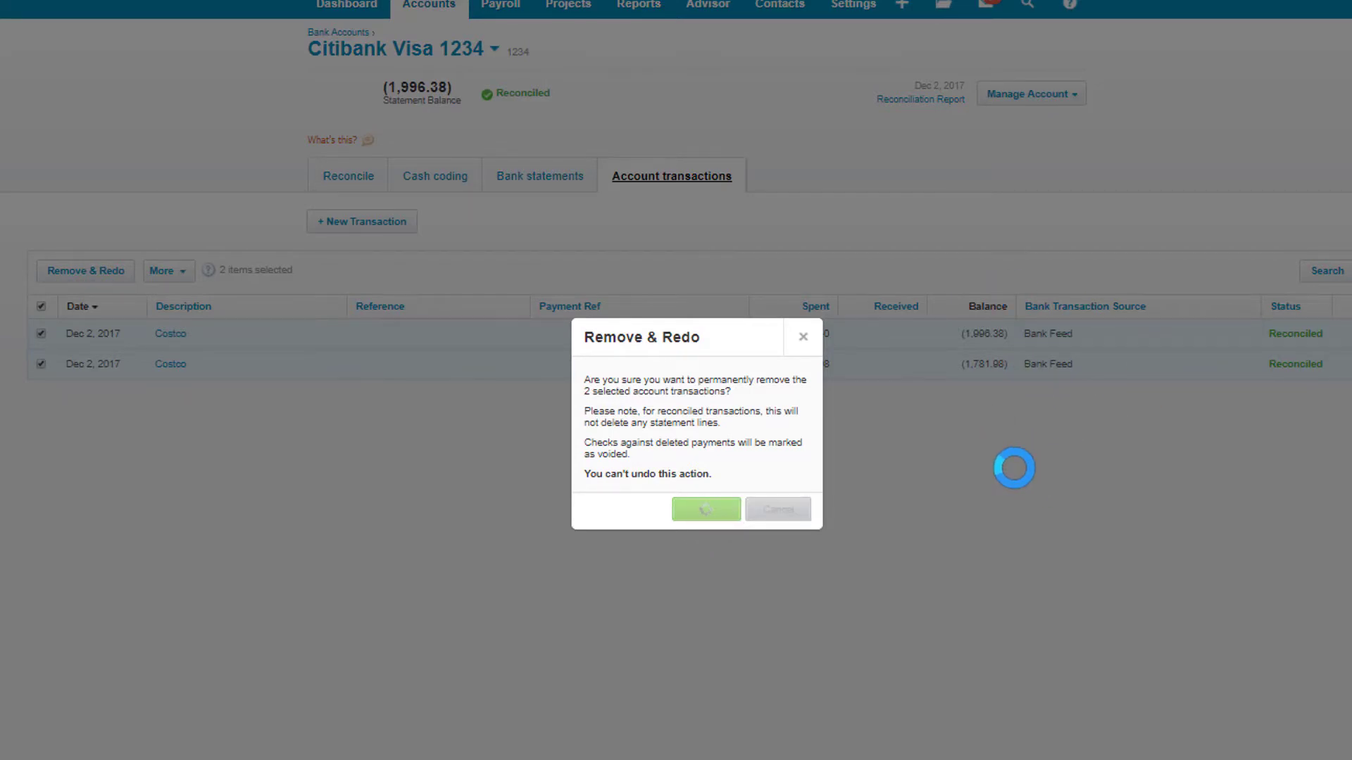
left_click(707, 510)
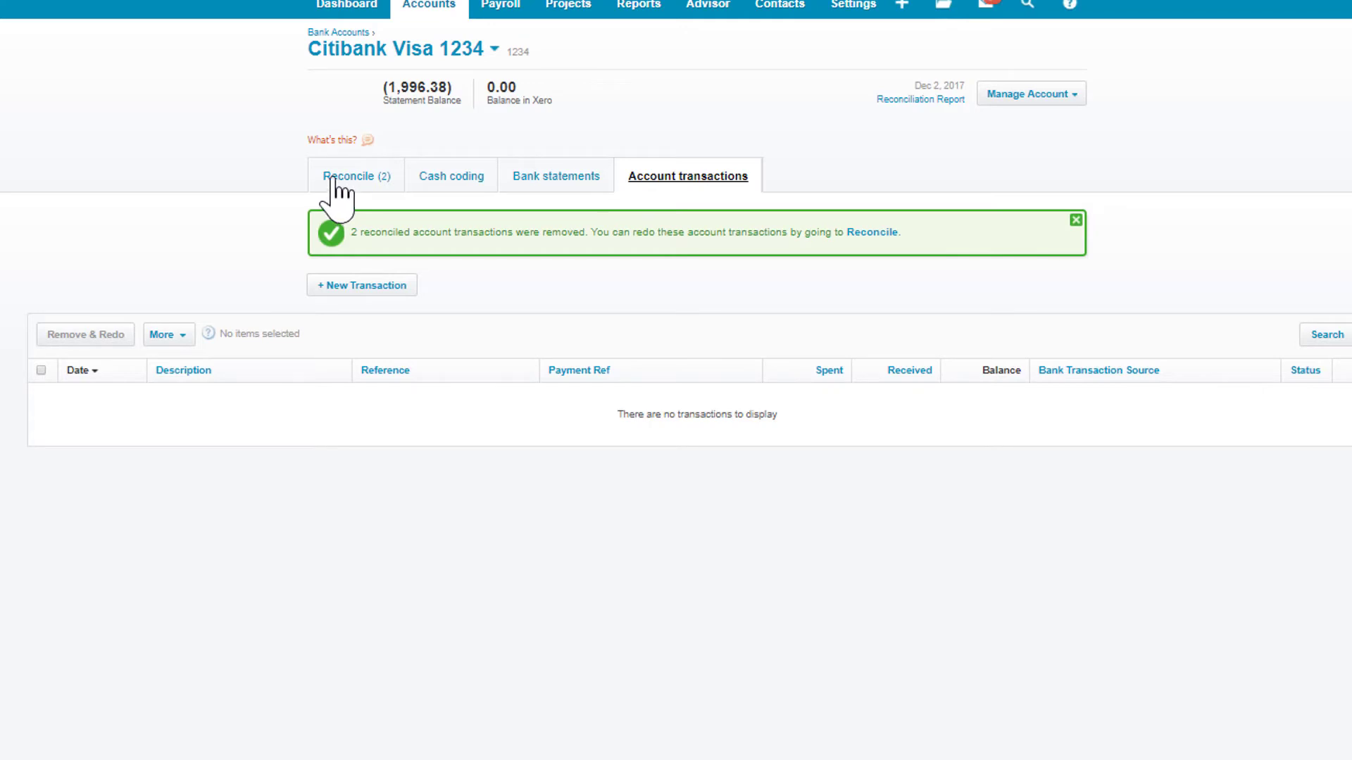
Show the two Costco statement lines to reconcile and start a rule from the first one
left_click(355, 174)
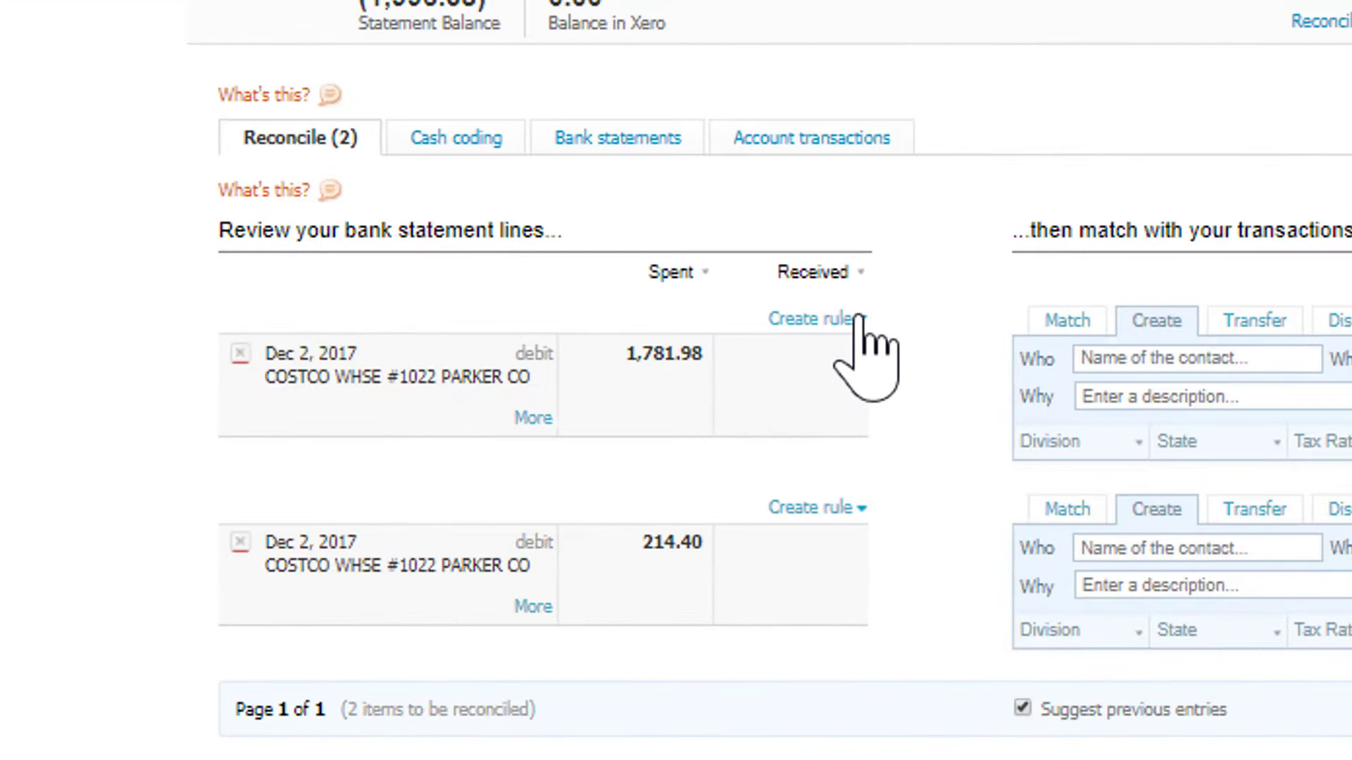
left_click(817, 319)
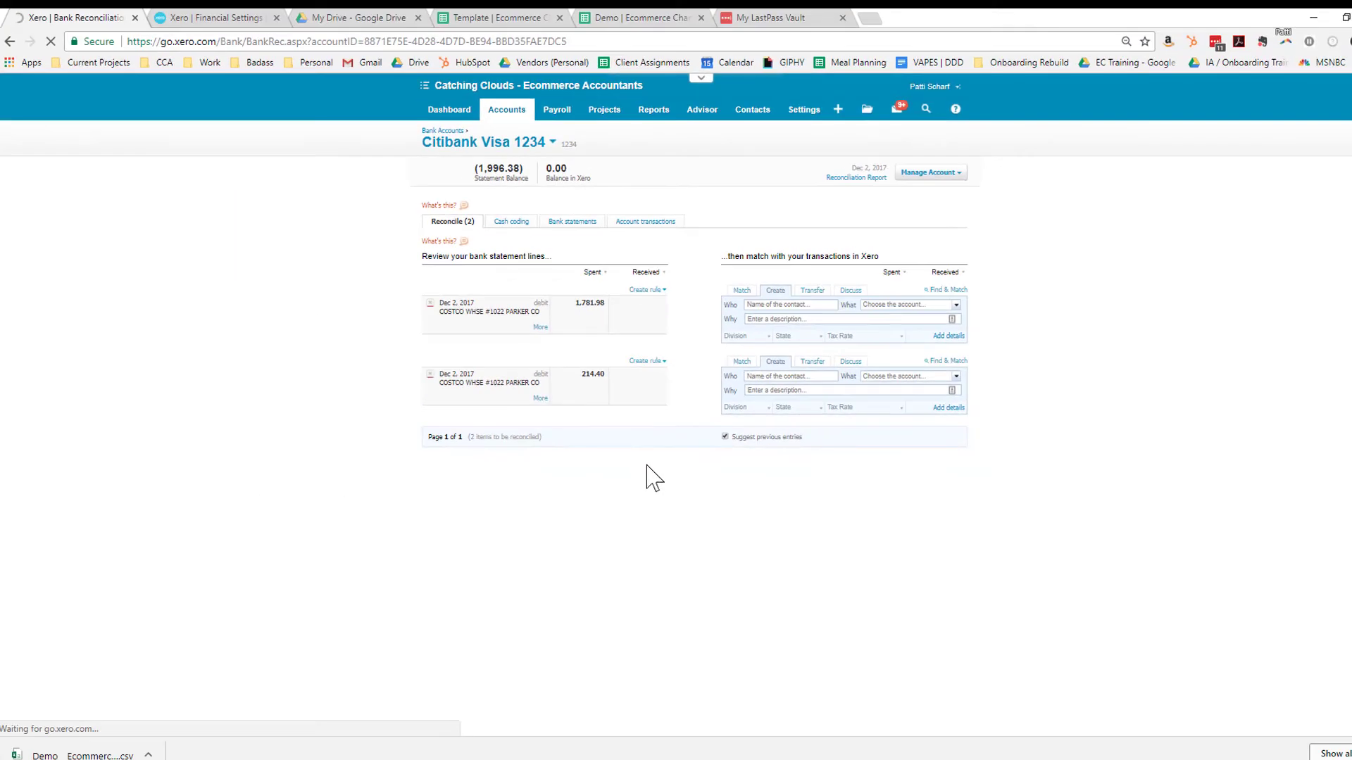
Set the rule condition to Reference contains COSTCO with contact Costco
left_click(645, 290)
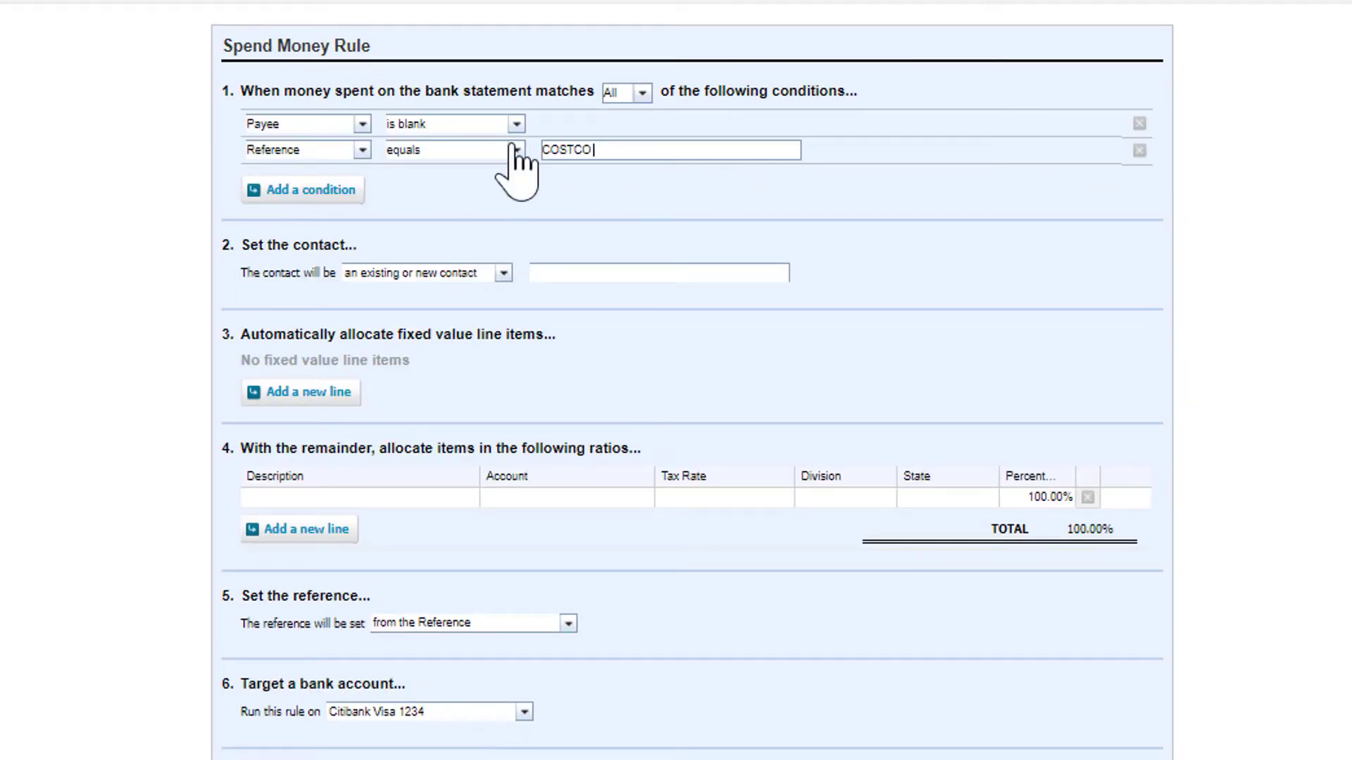
left_click(514, 149)
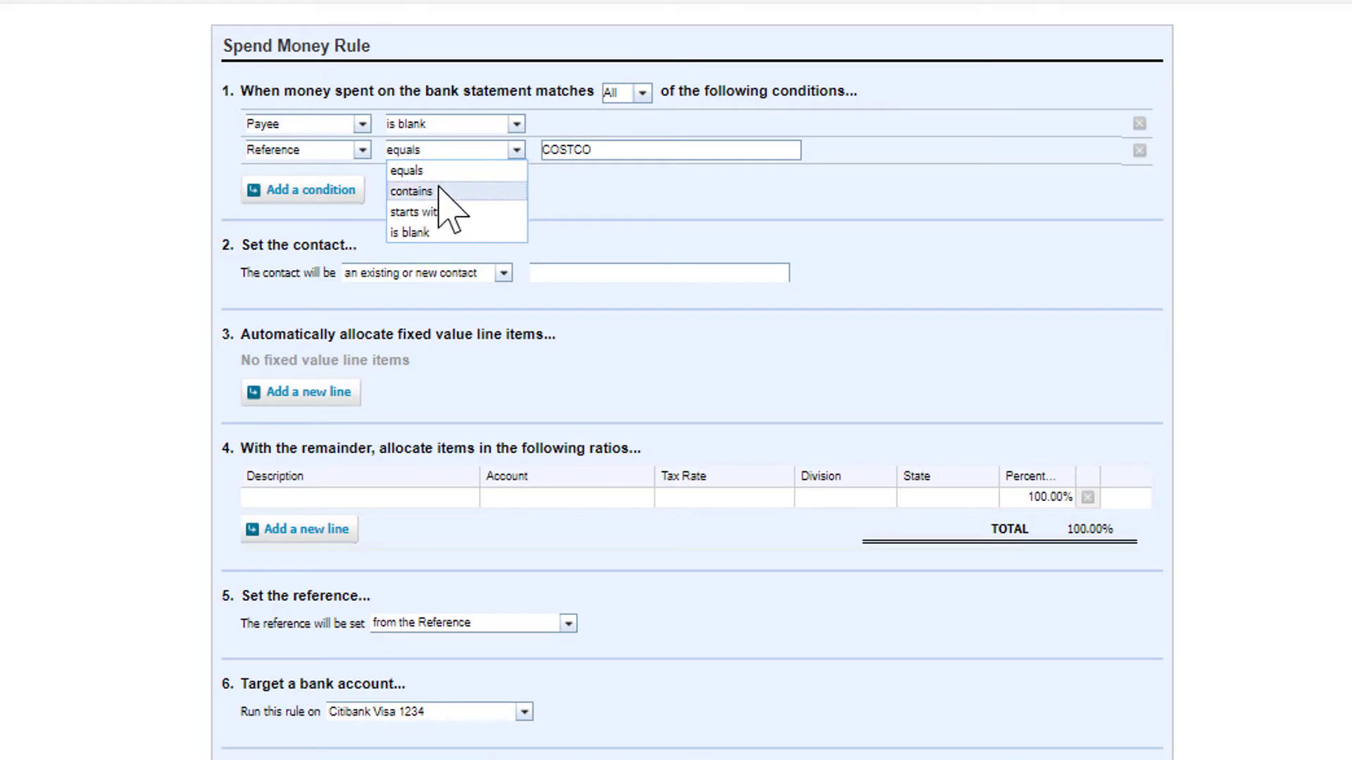
left_click(414, 190)
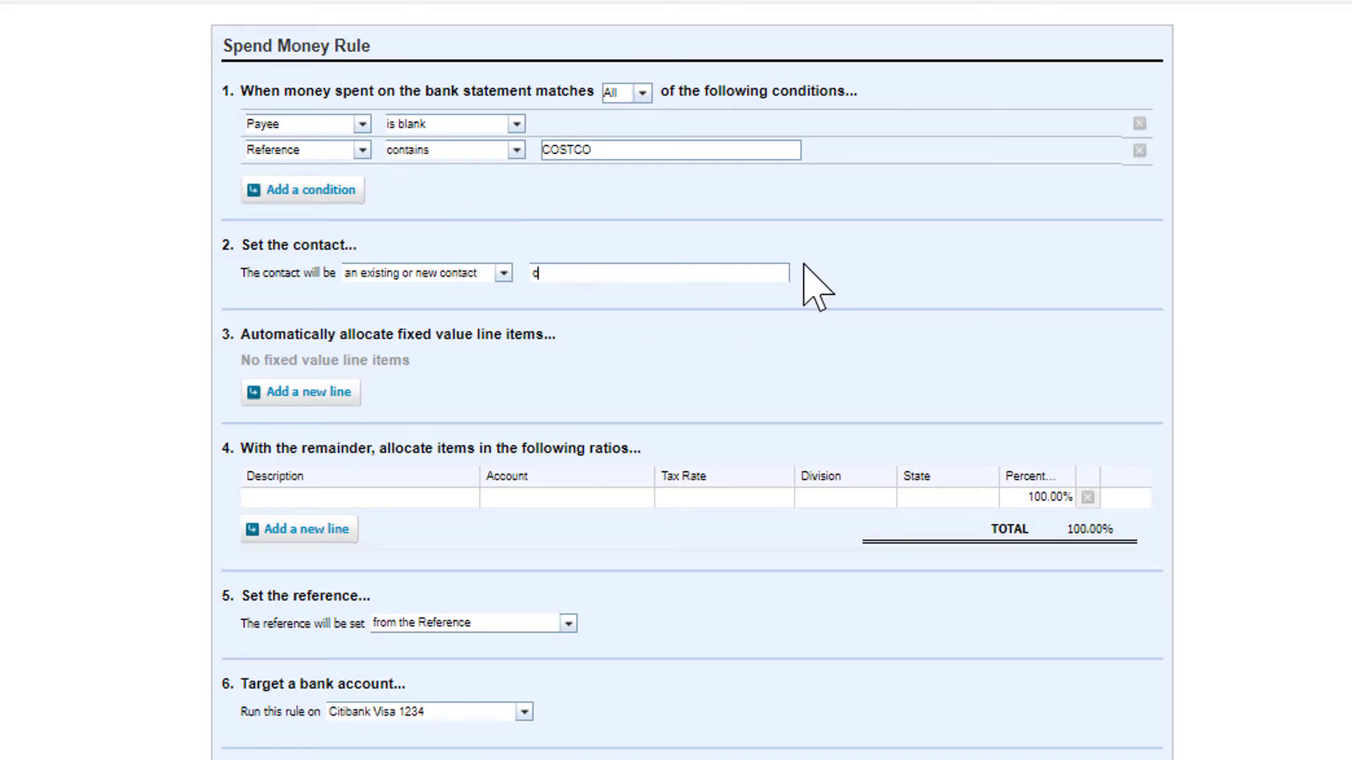
type("ostco")
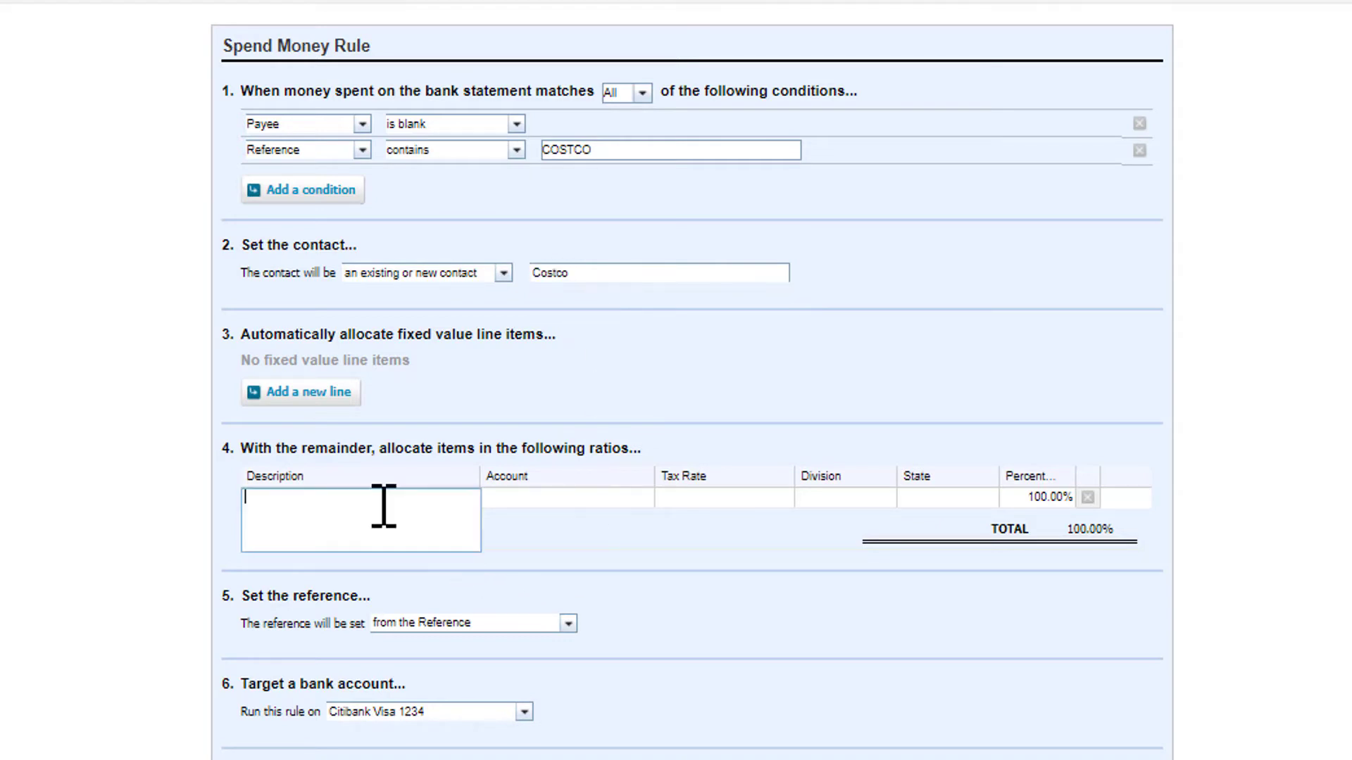
Allocate the rule to 63400 - Office Supplies and save it as 'Costco > office supplies'
type("Office su")
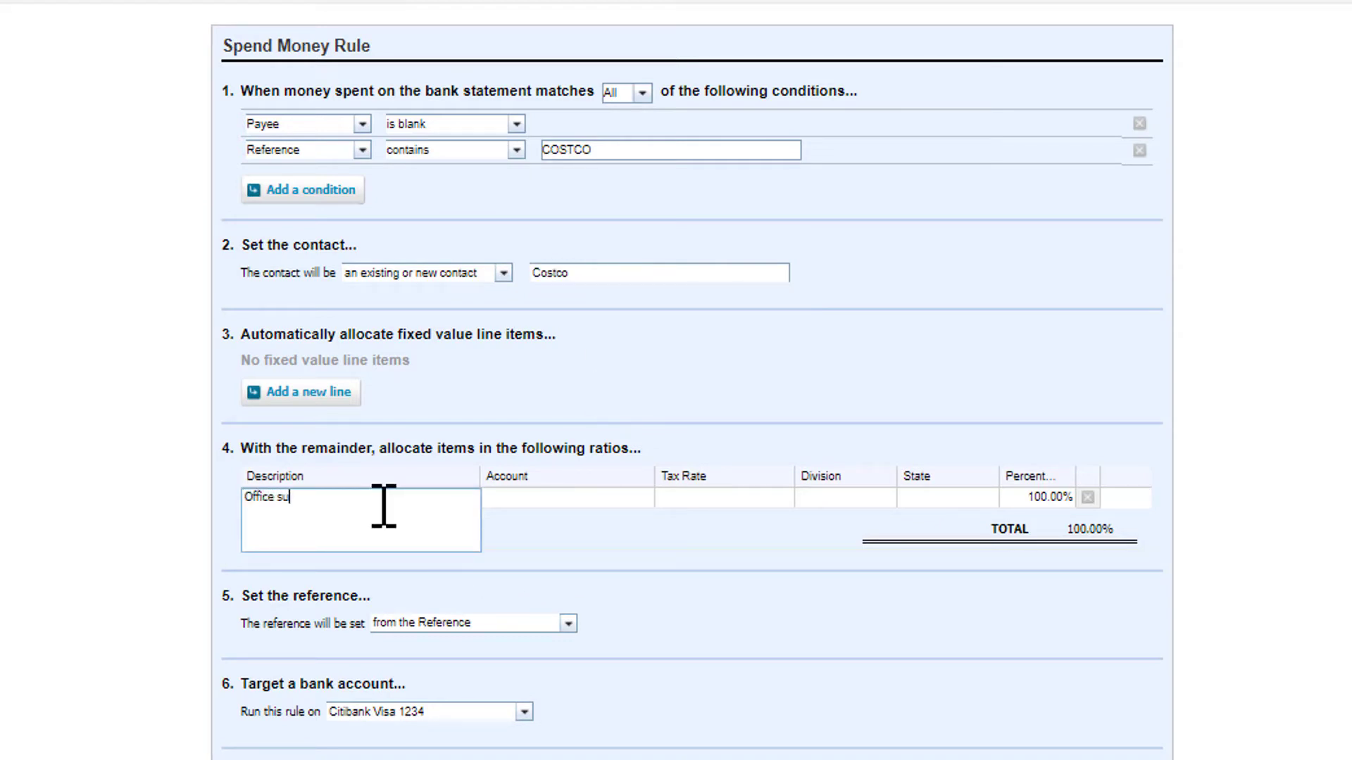
type("off")
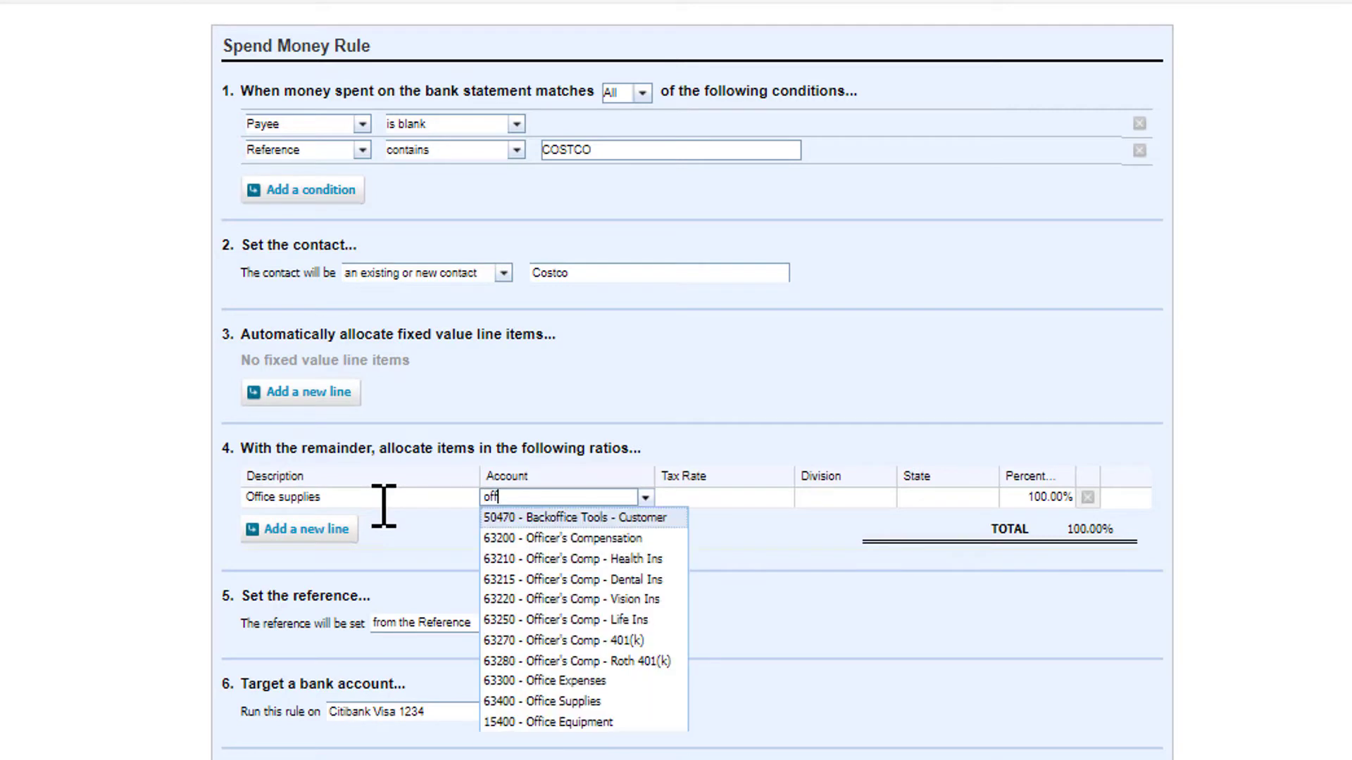
left_click(541, 701)
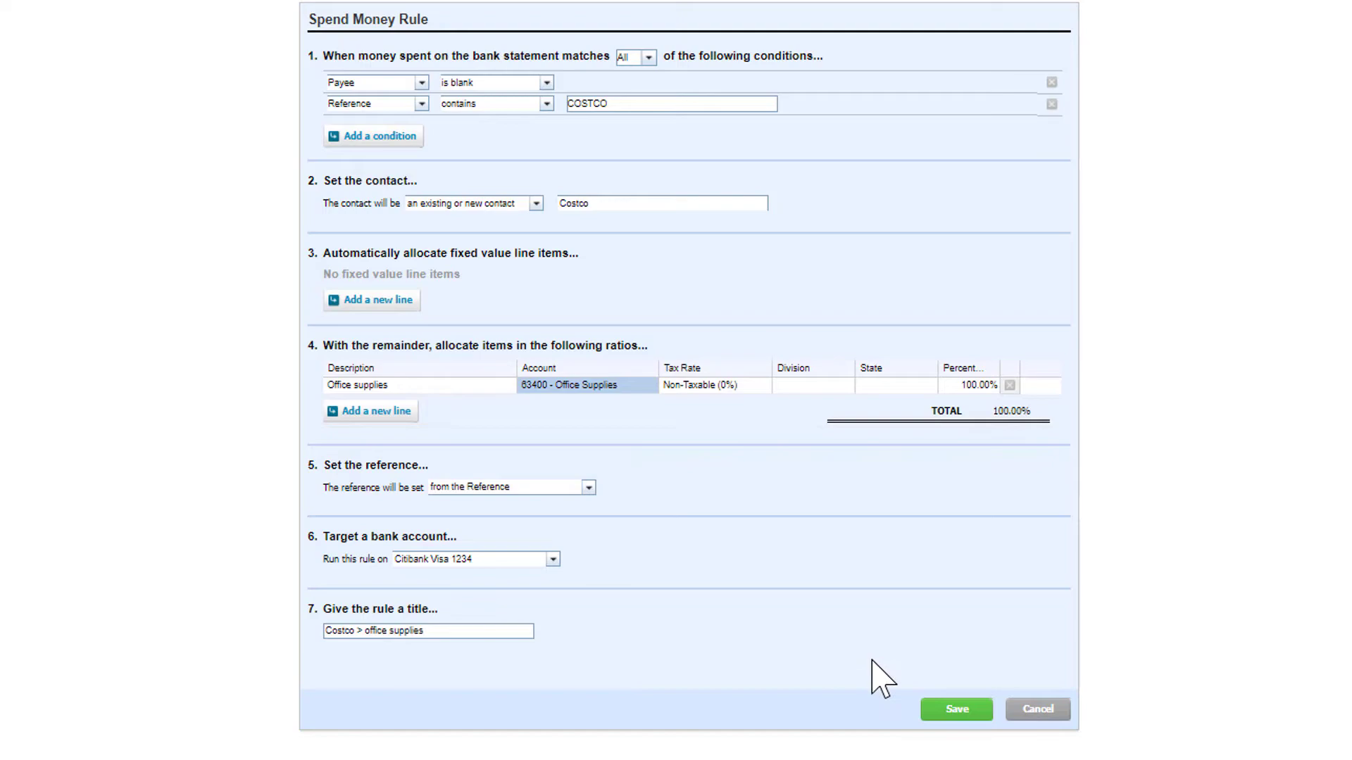
left_click(958, 708)
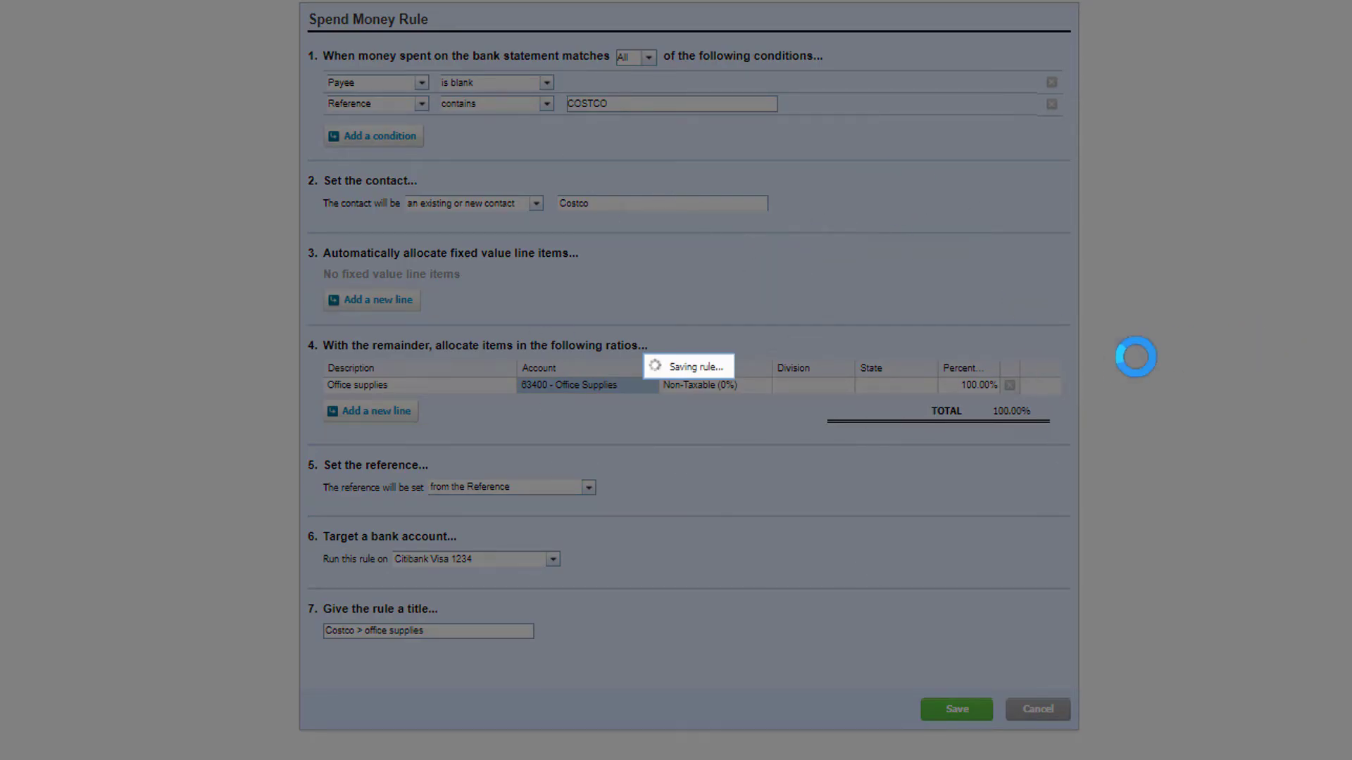
left_click(956, 709)
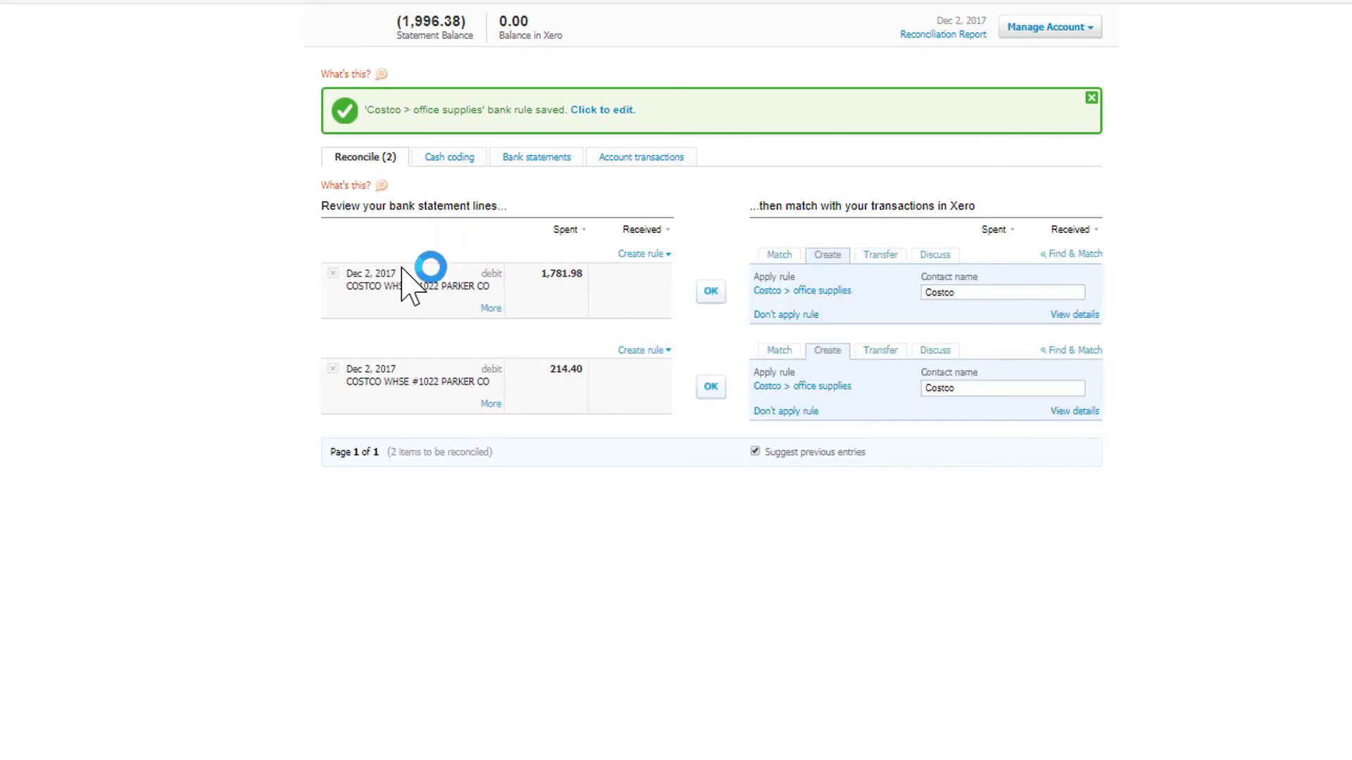
mouse_move(428, 269)
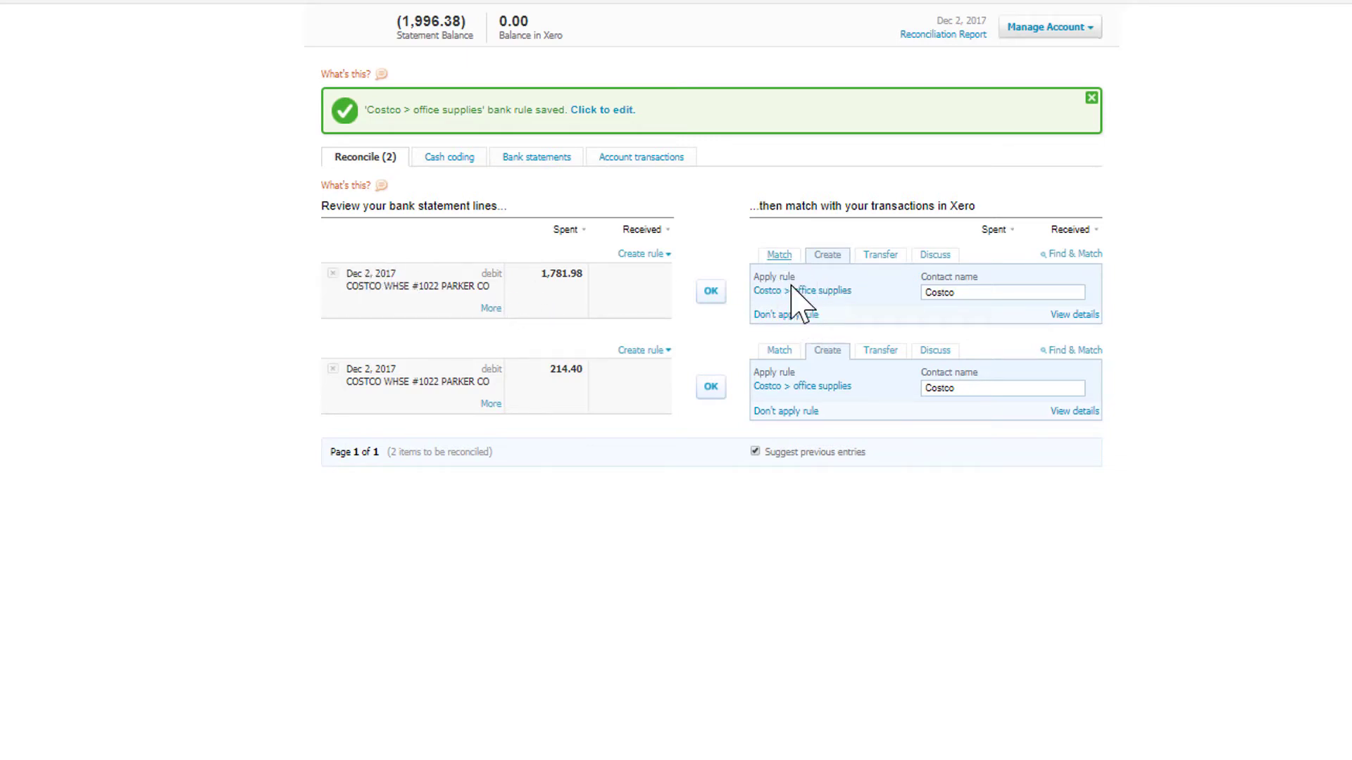
mouse_move(794, 300)
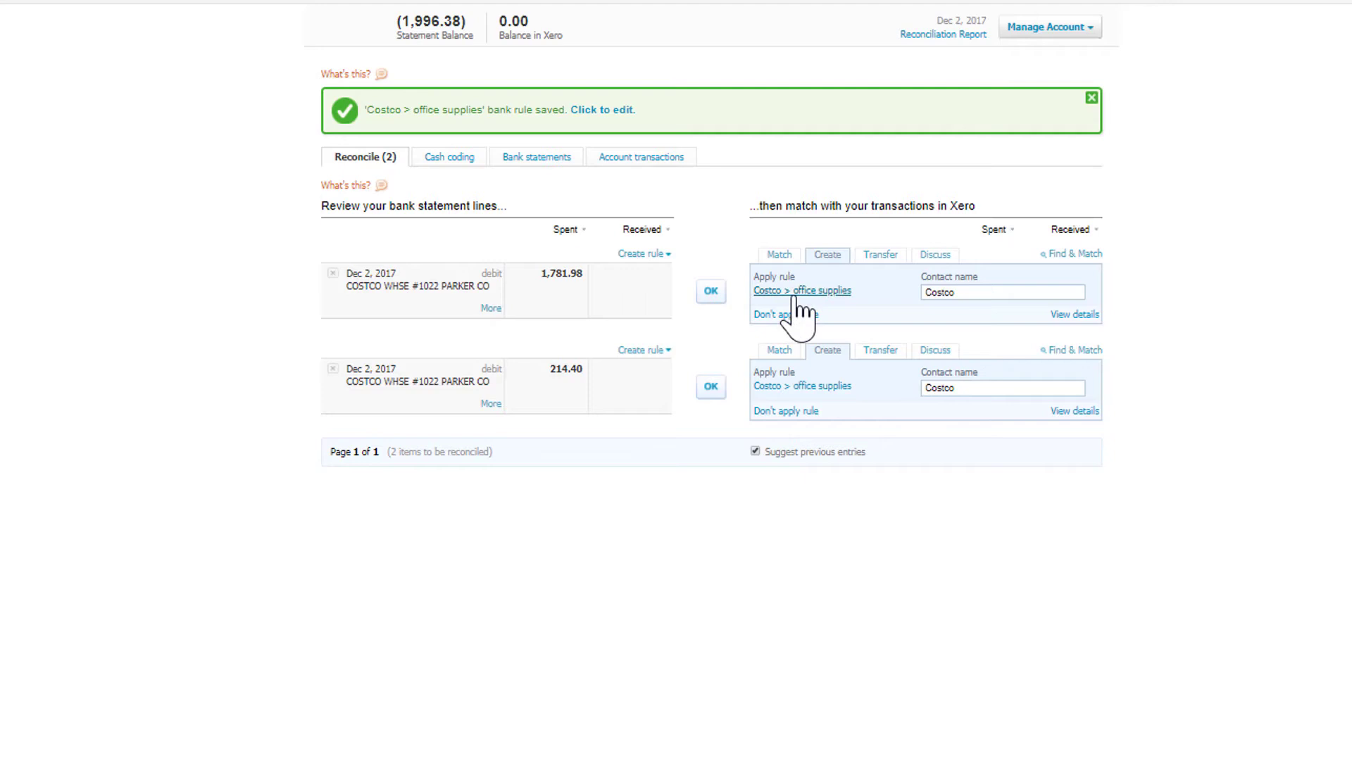
mouse_move(759, 323)
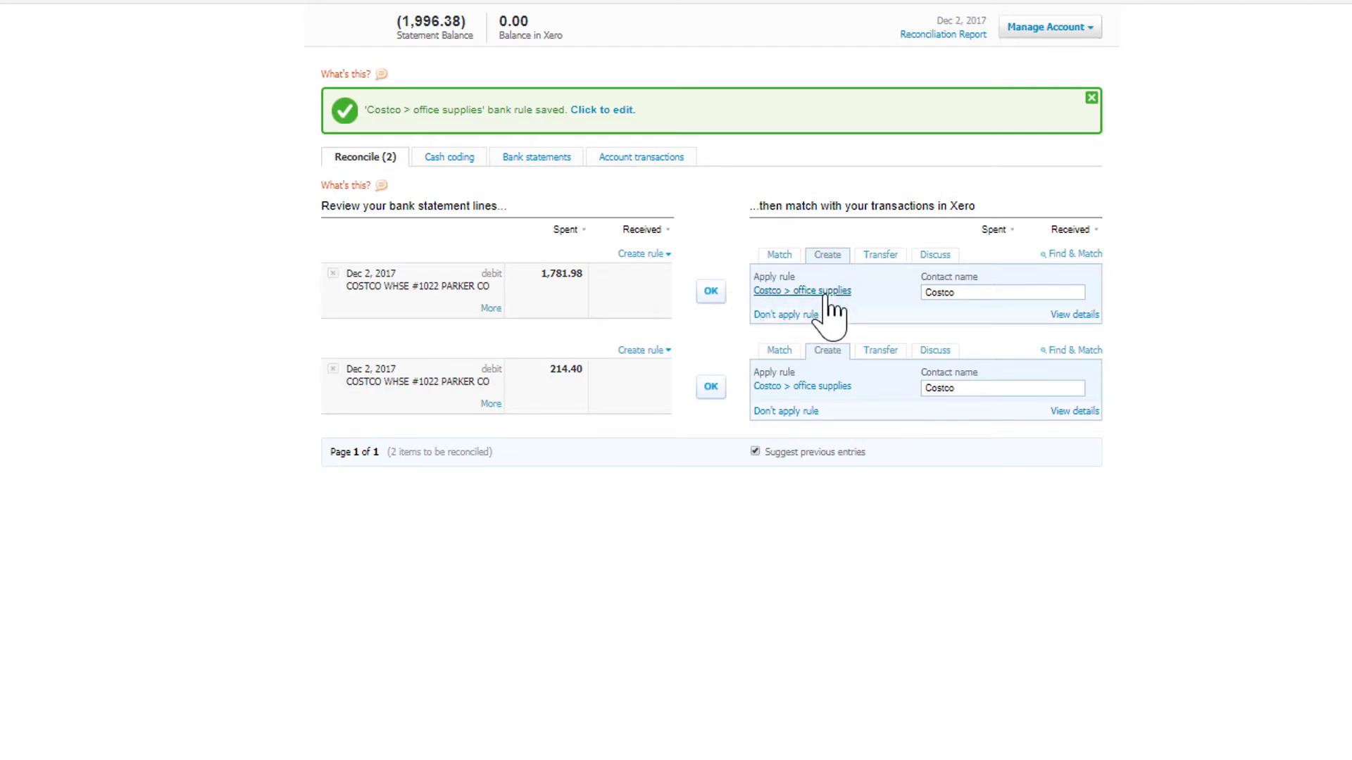
mouse_move(819, 397)
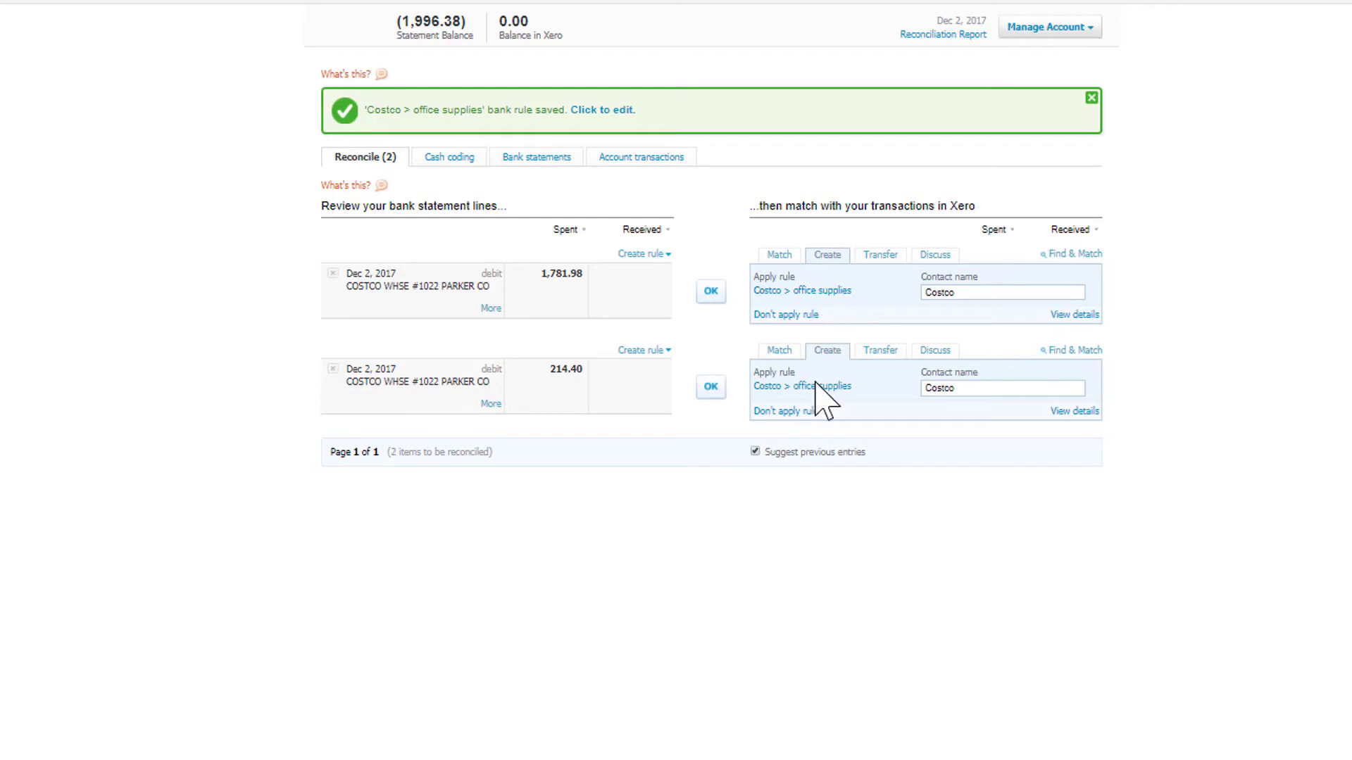
Accept the 1,781.98 and 214.40 Costco lines with the rule applied, fully reconciling the account
left_click(710, 292)
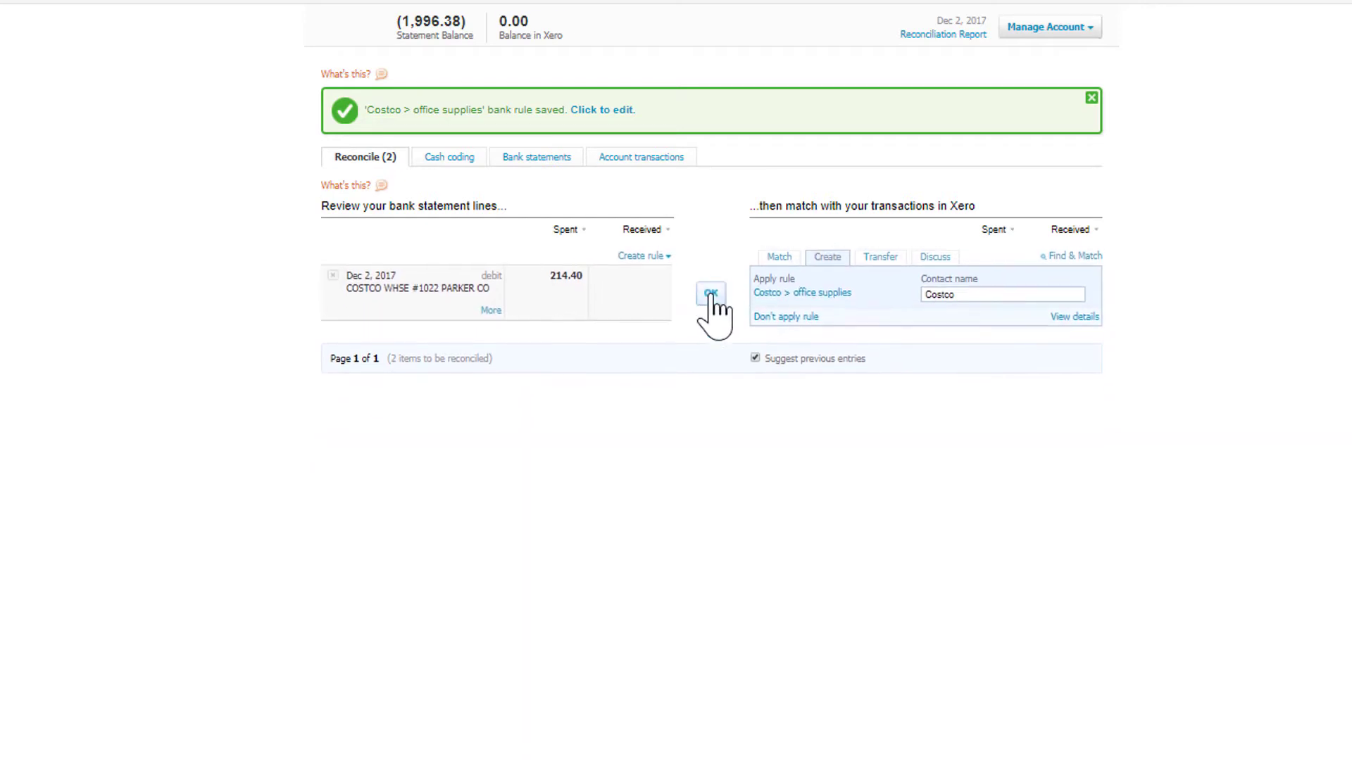
left_click(710, 293)
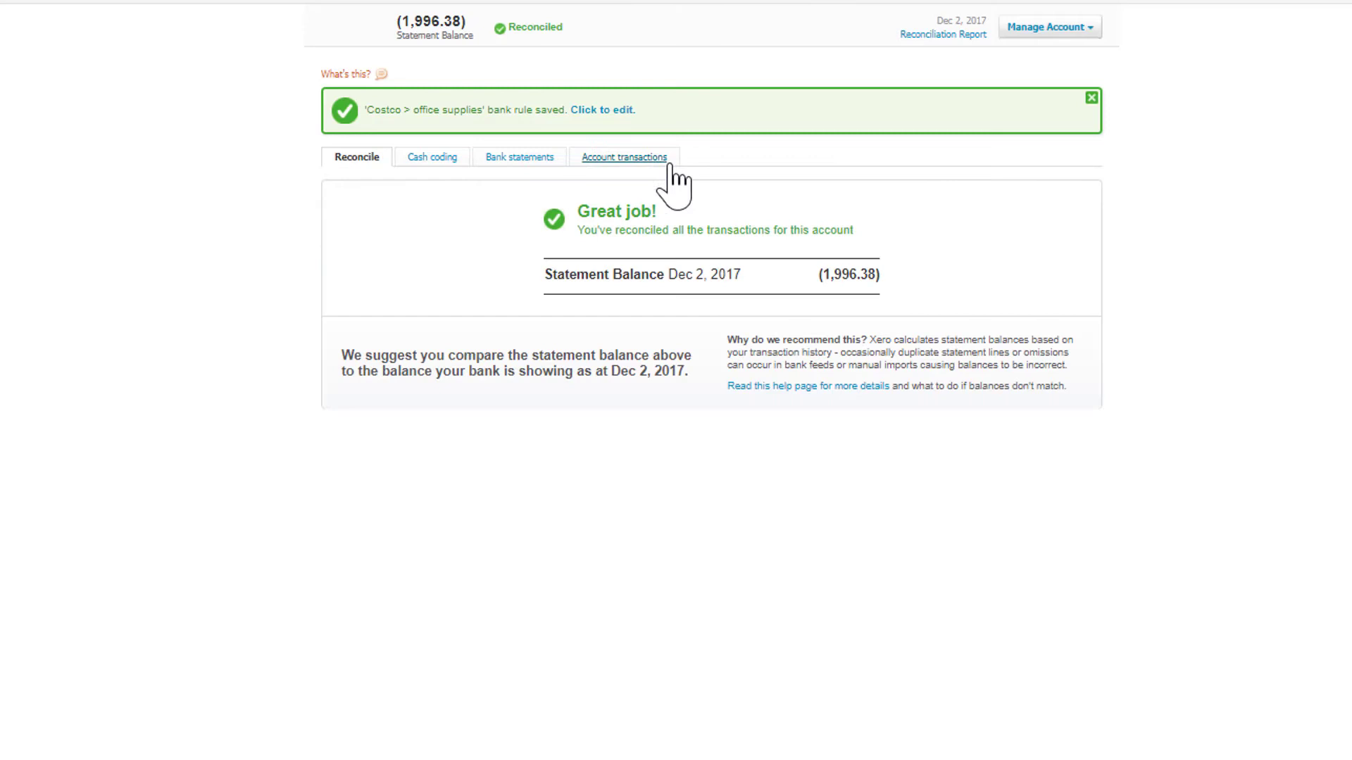
left_click(625, 156)
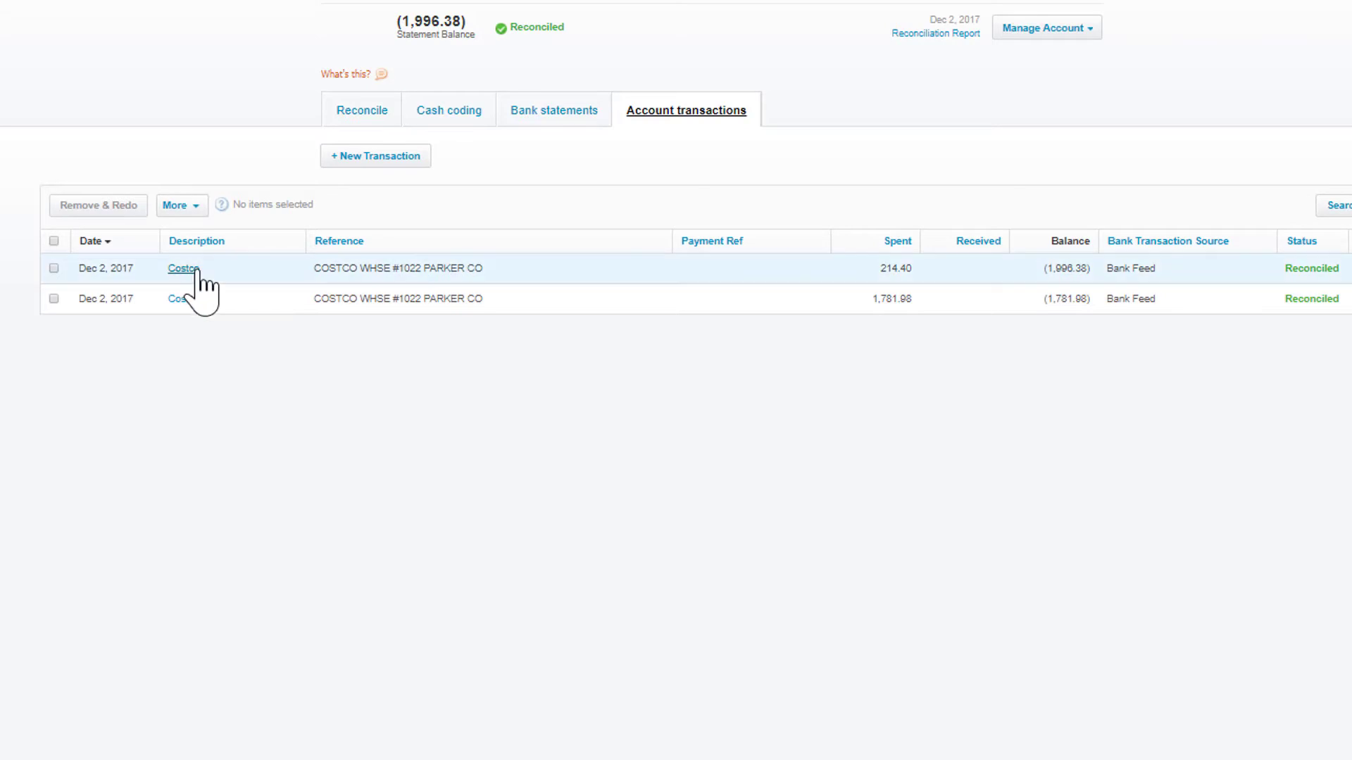
left_click(185, 267)
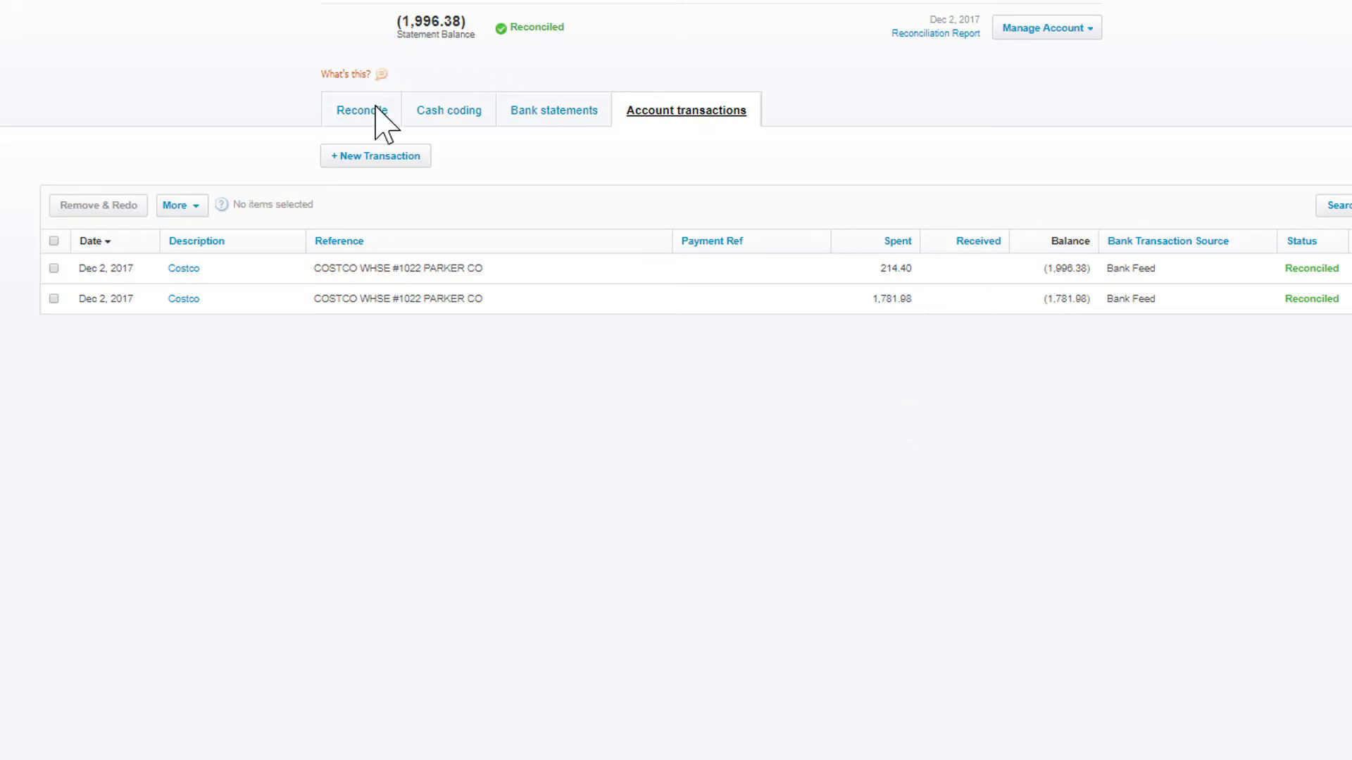
left_click(362, 110)
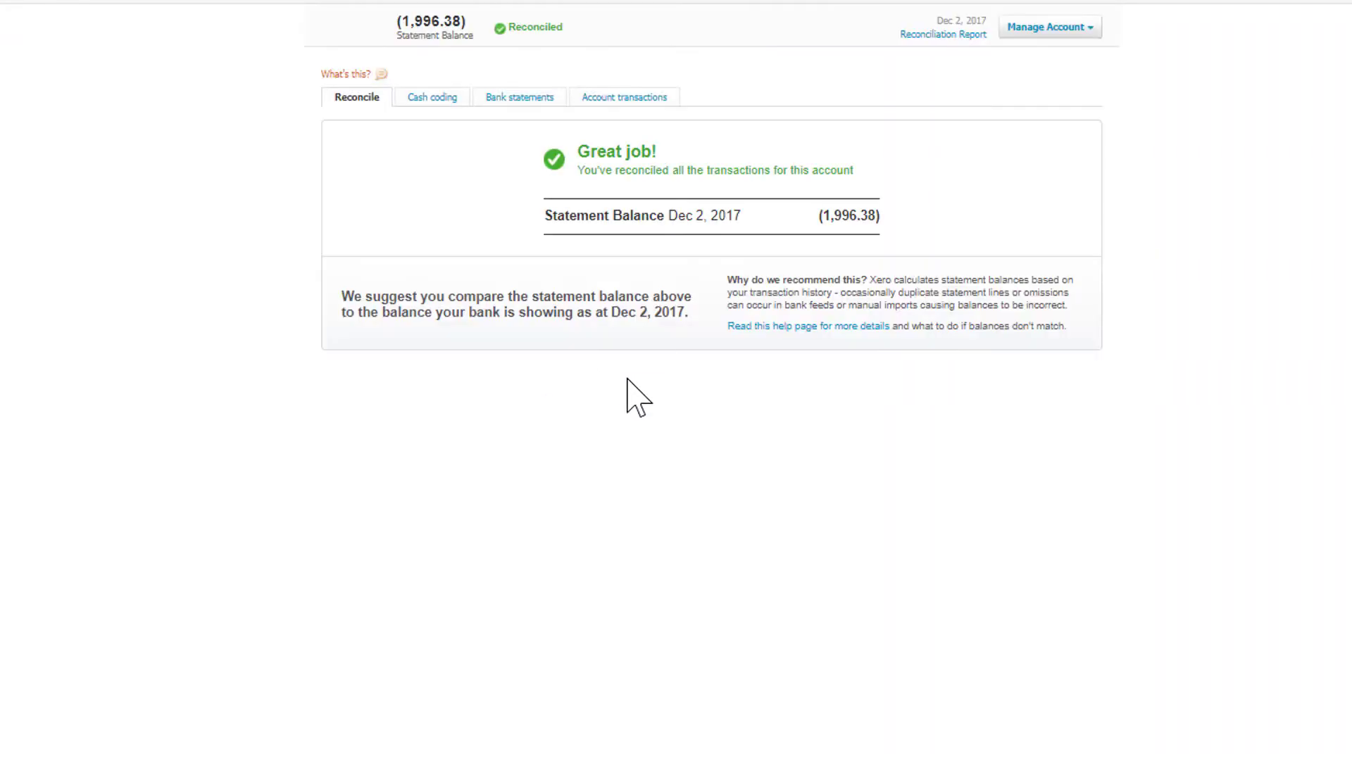
mouse_move(729, 124)
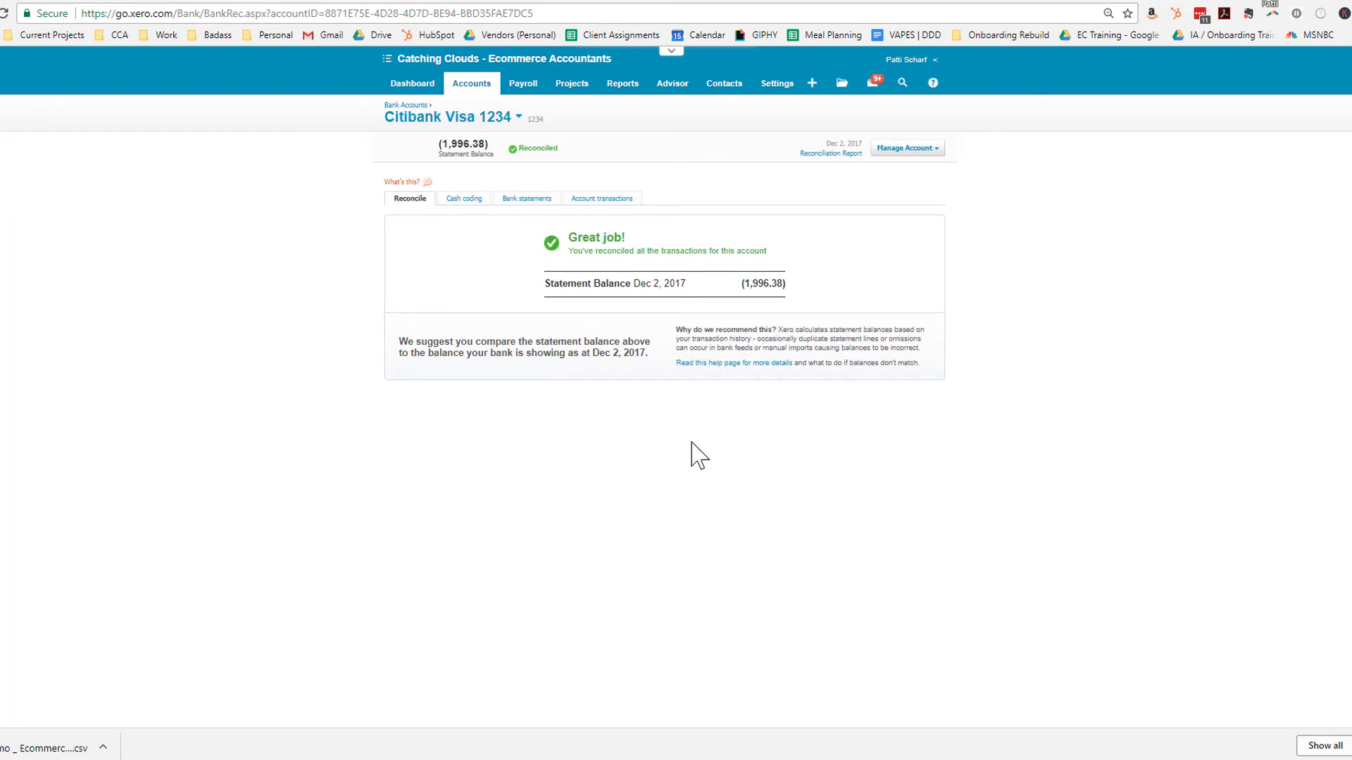
mouse_move(820, 438)
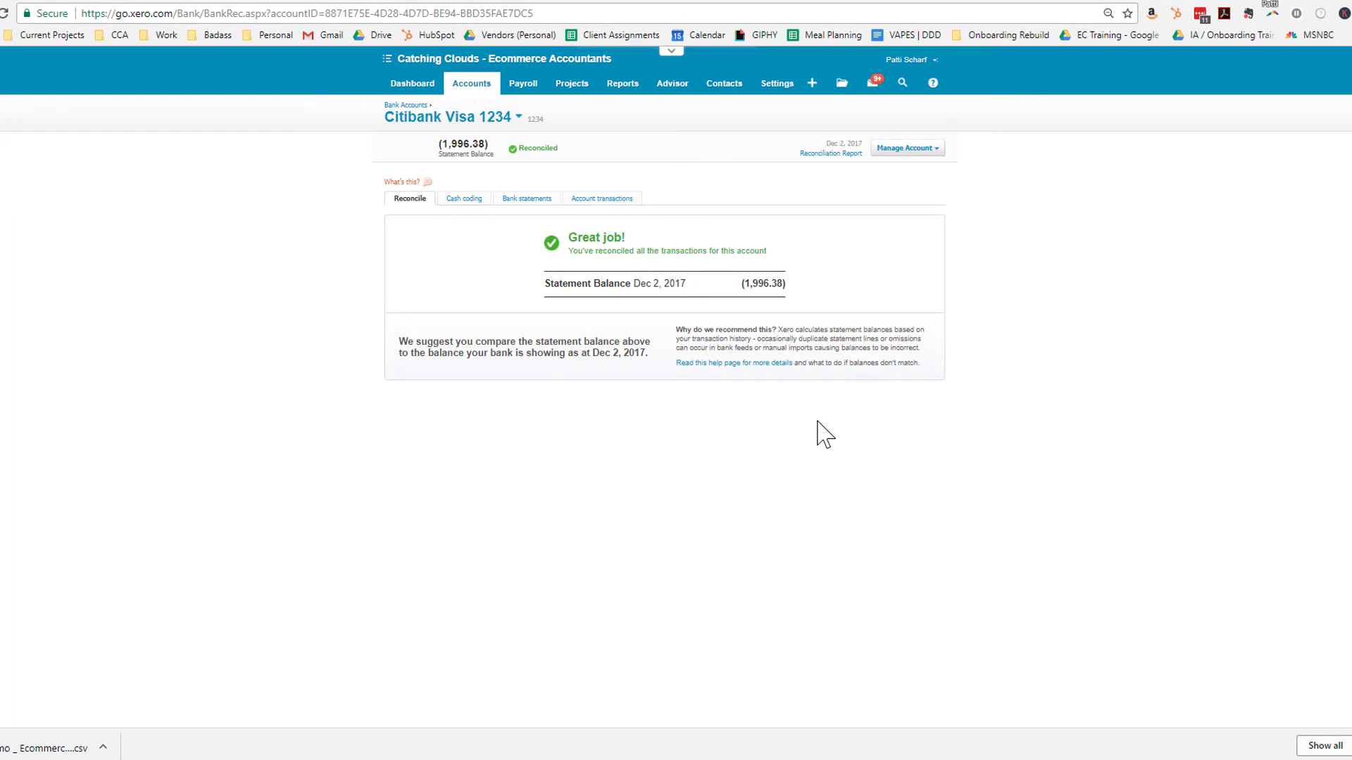
mouse_move(710, 458)
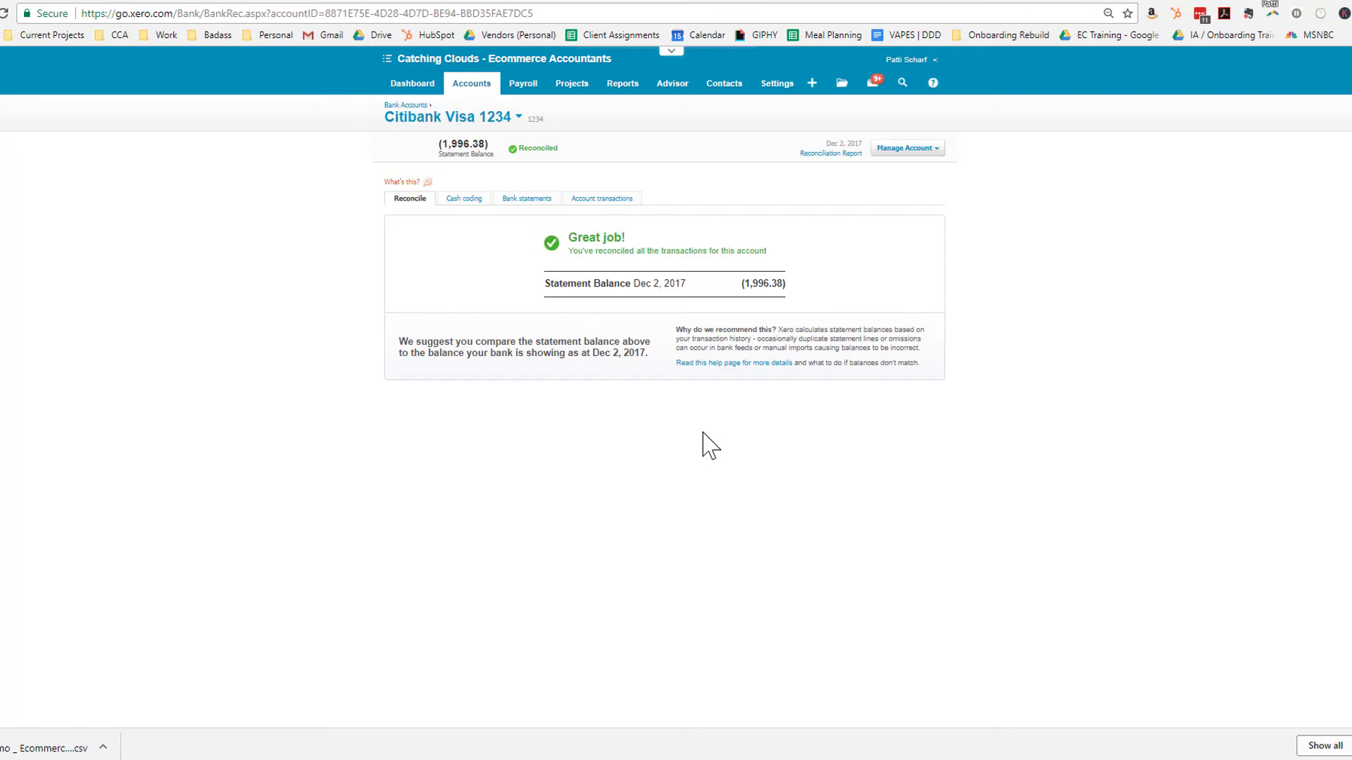
mouse_move(550, 461)
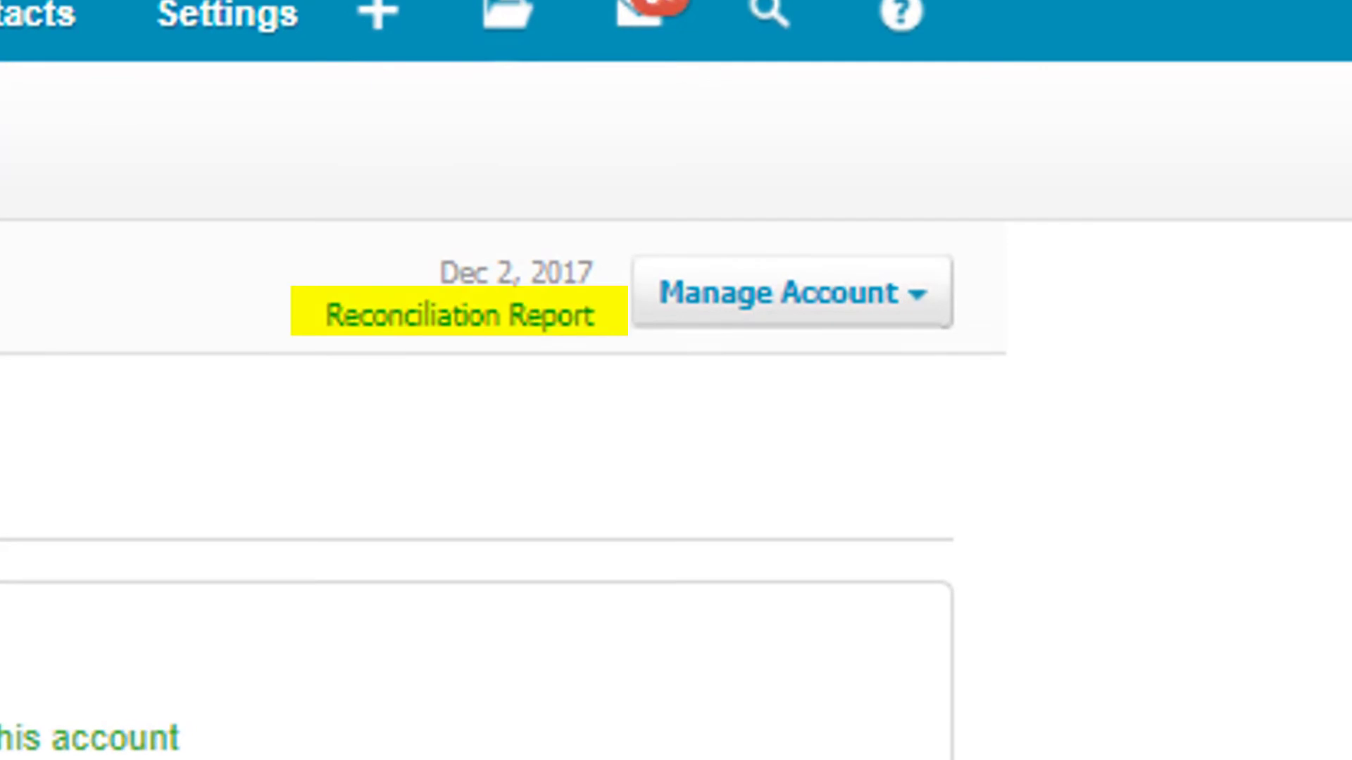
Run the Citibank Visa 1234 reconciliation report as at Dec 31, 2017 showing statement balance (1,996.38)
left_click(462, 316)
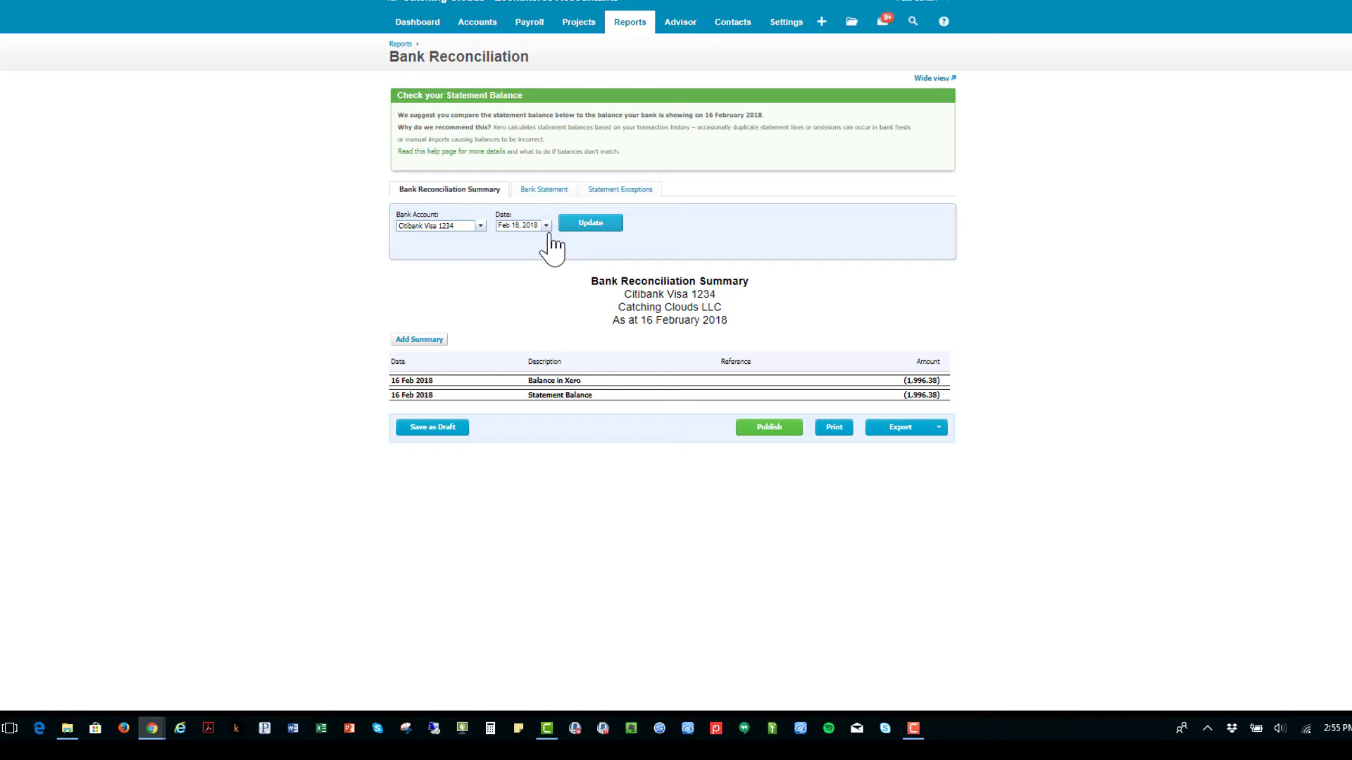
left_click(547, 226)
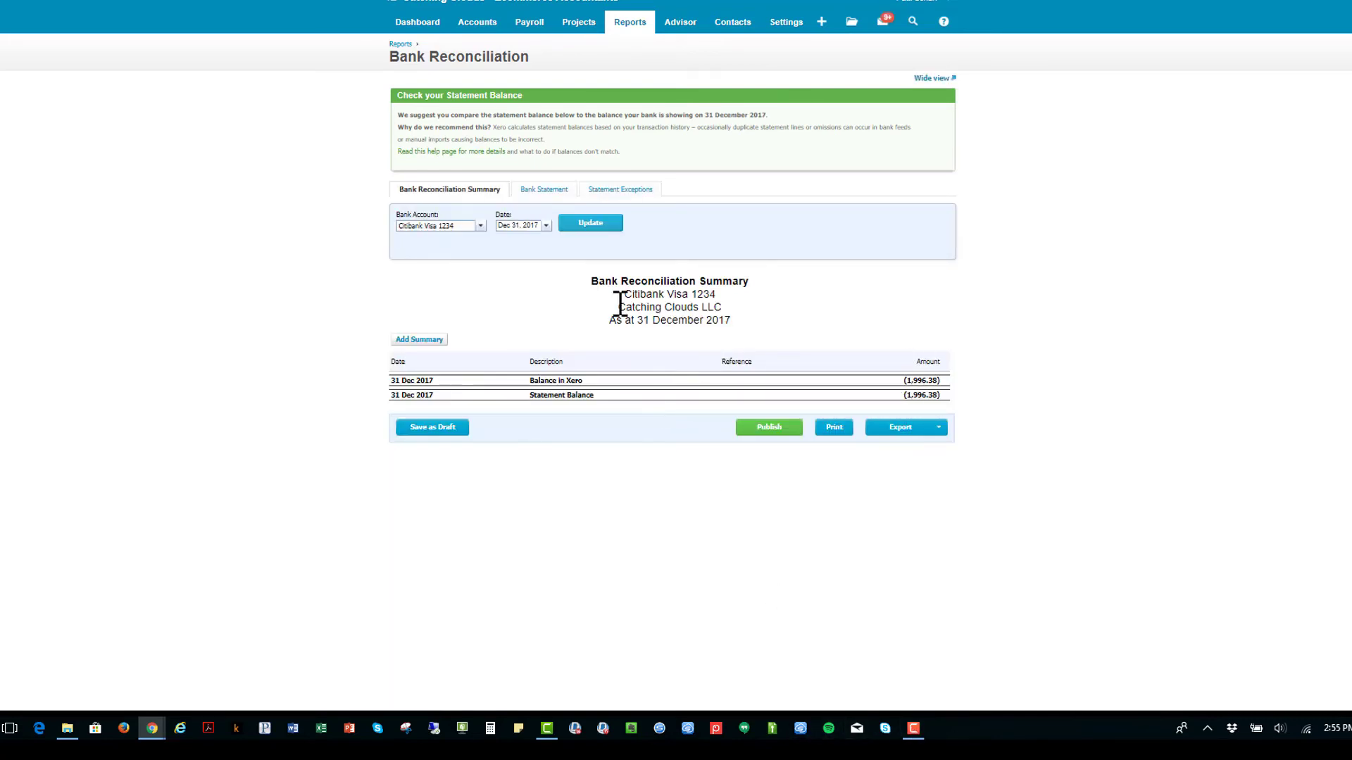
mouse_move(924, 400)
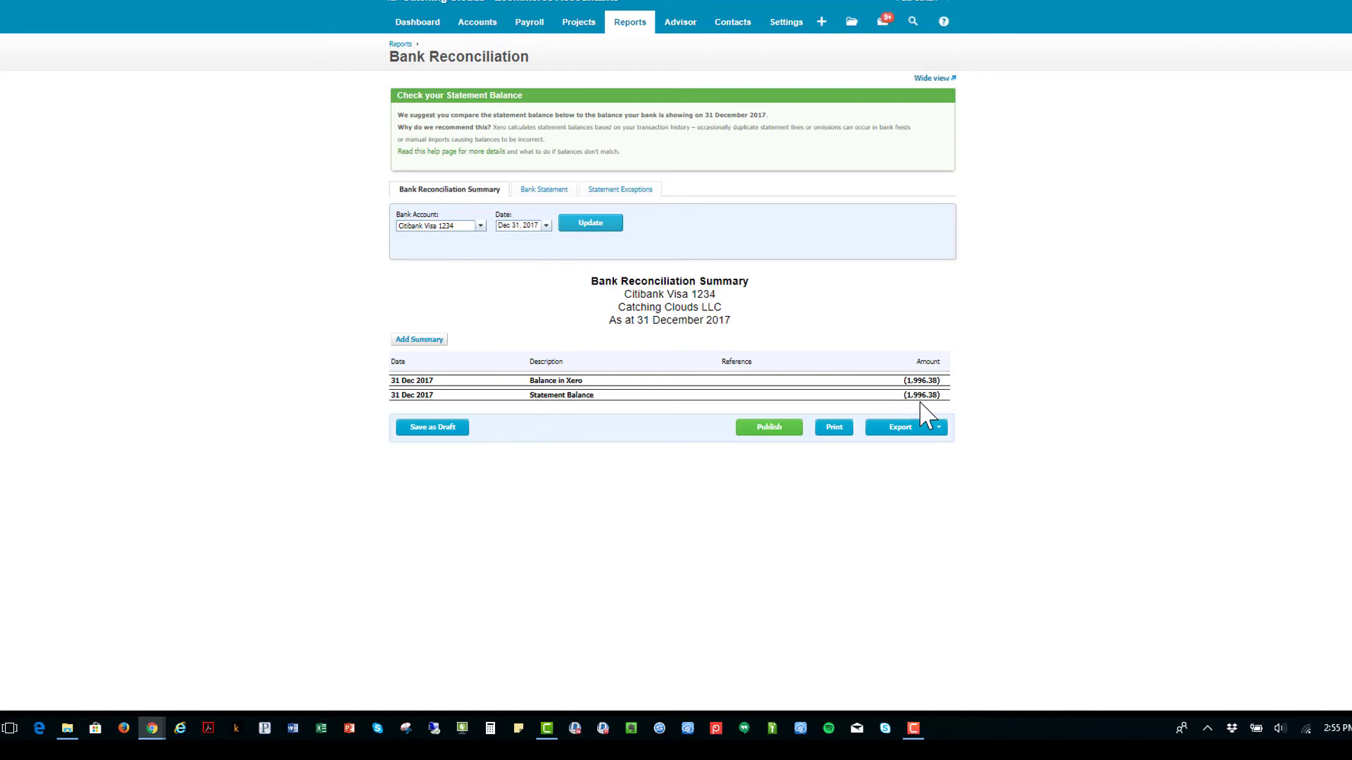
mouse_move(783, 363)
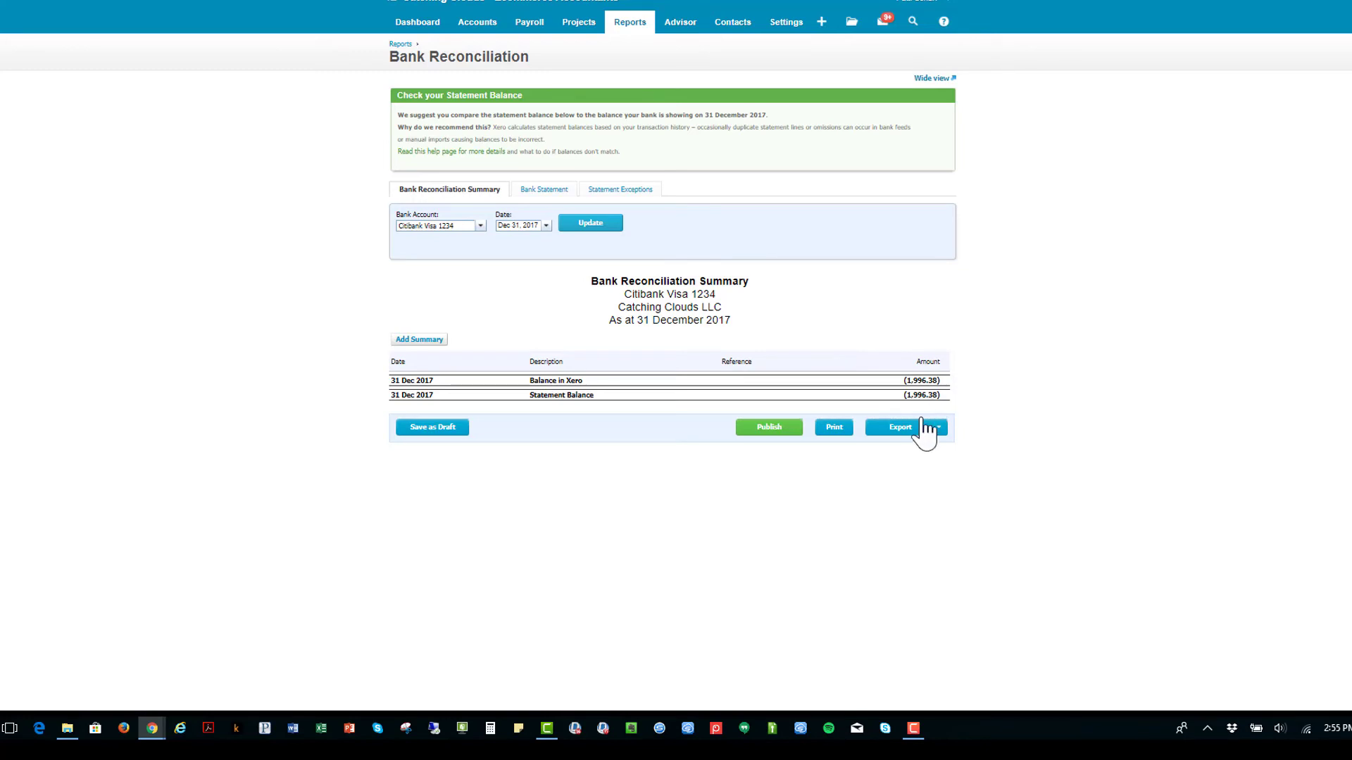
mouse_move(1039, 482)
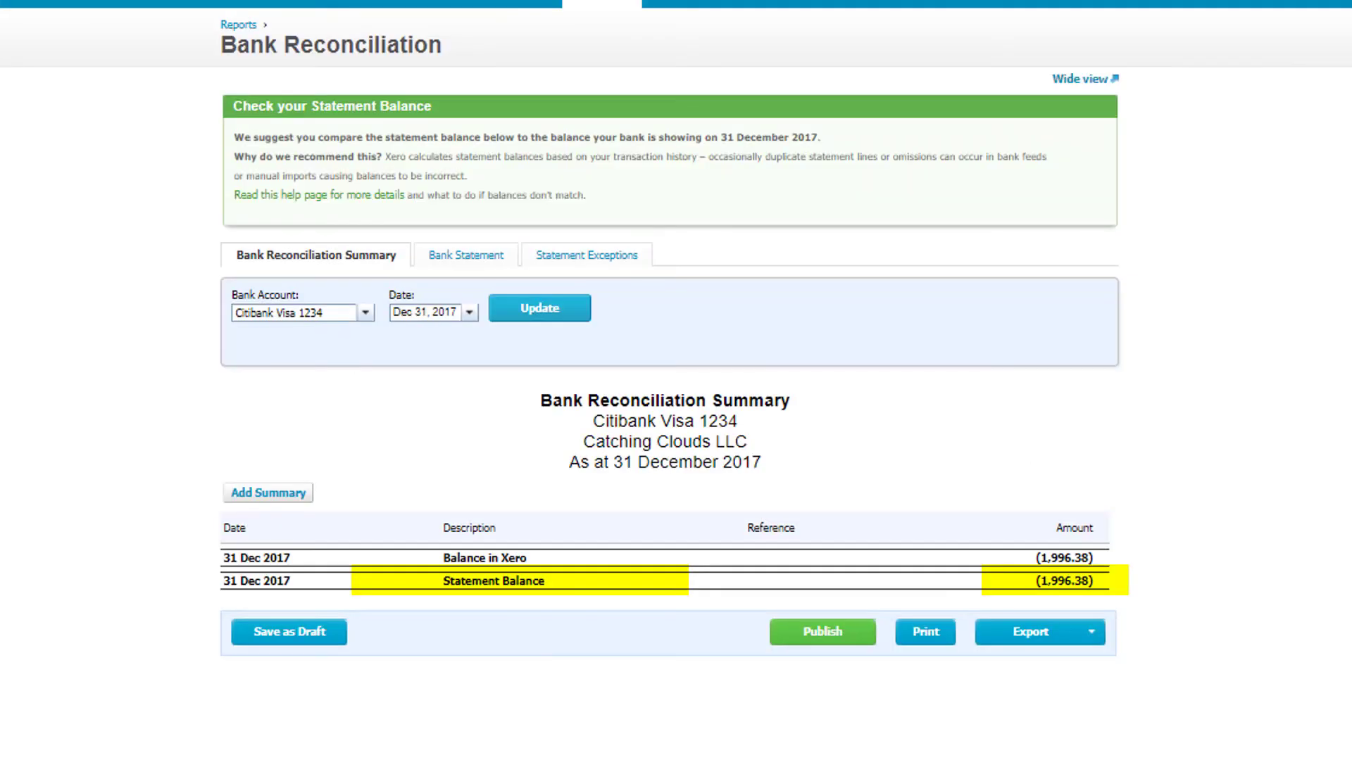
mouse_move(1298, 654)
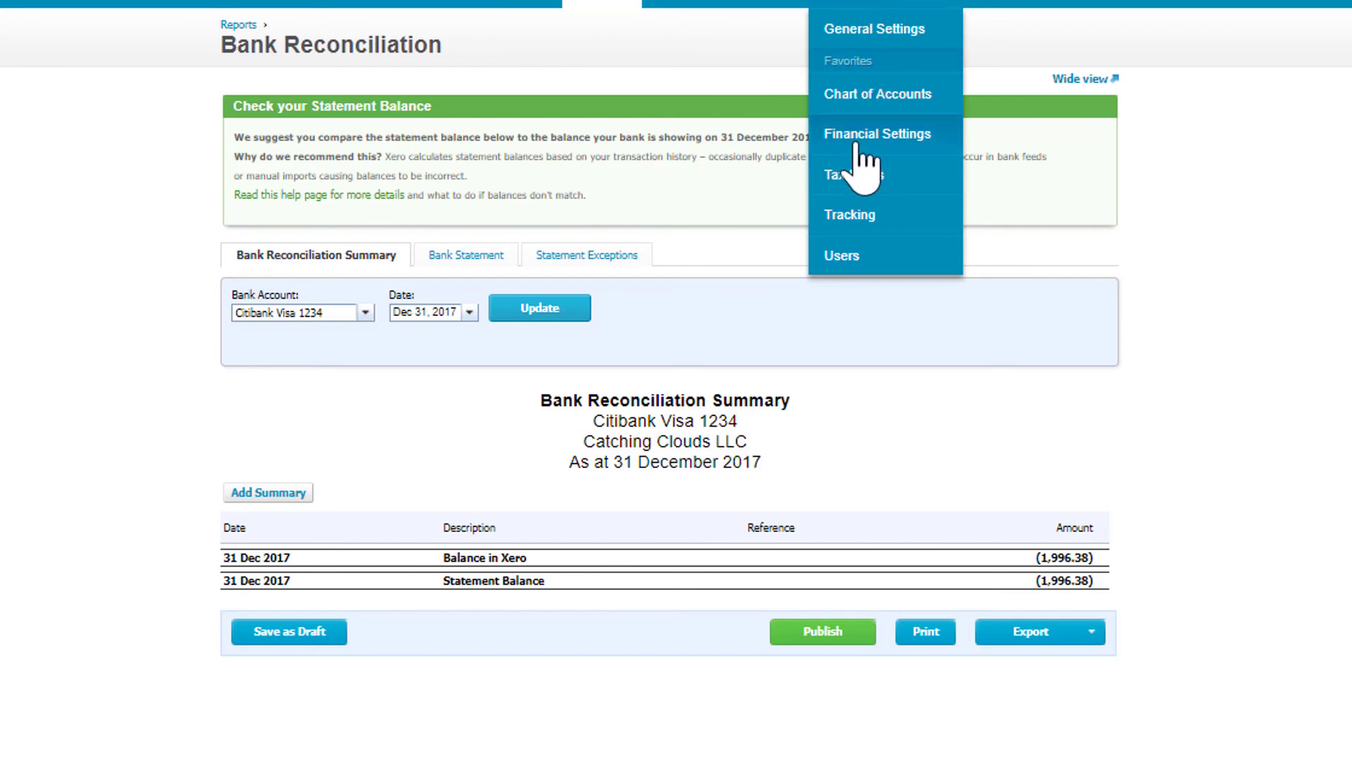
Change both lock dates in Financial Settings from Nov 30, 2017 to Dec 31, 2017
left_click(876, 134)
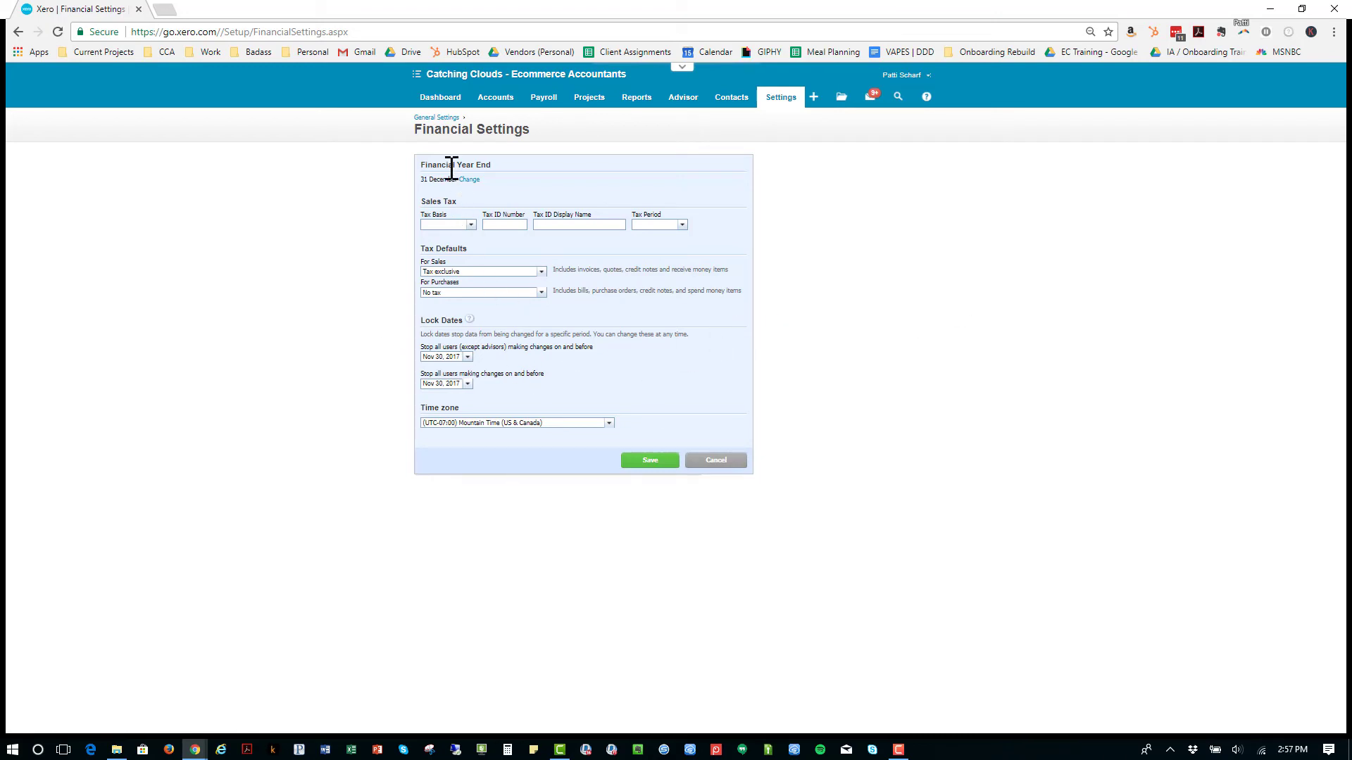
mouse_move(452, 368)
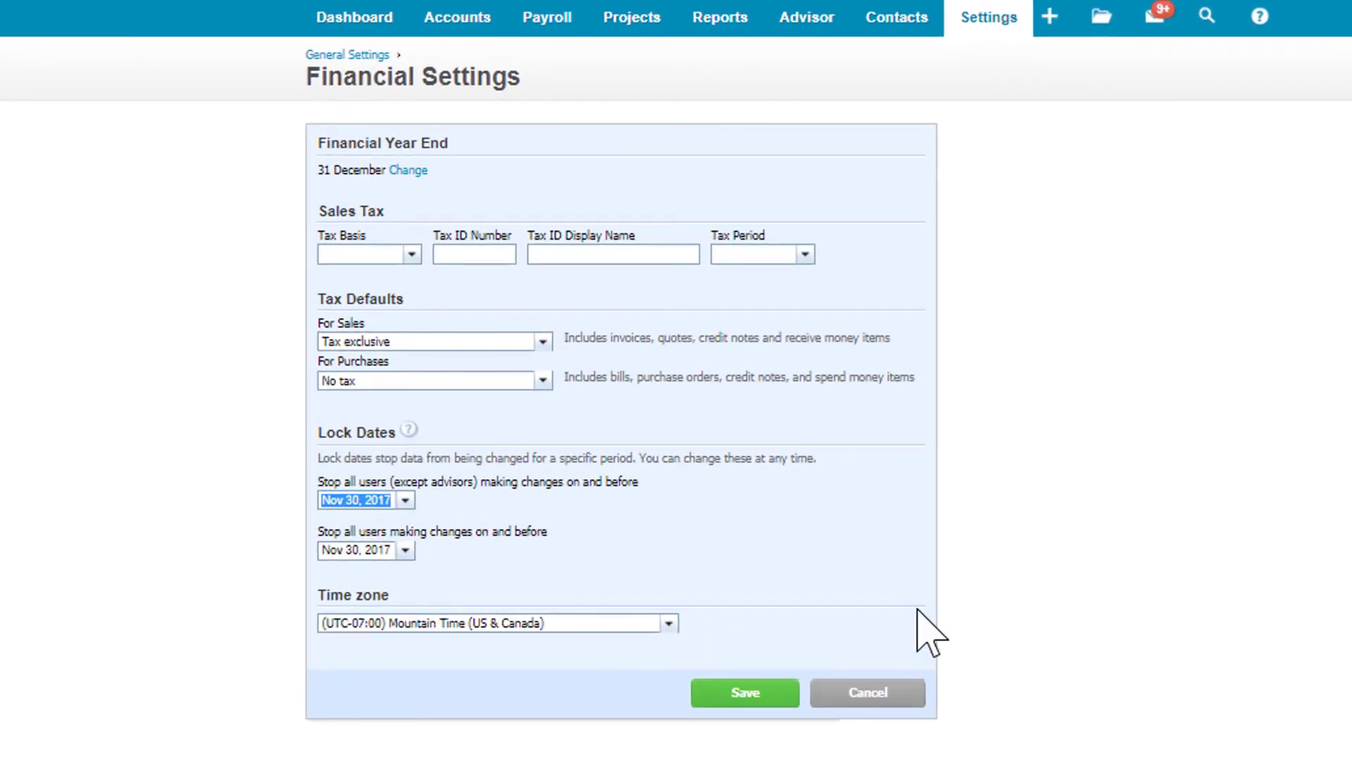
type("1")
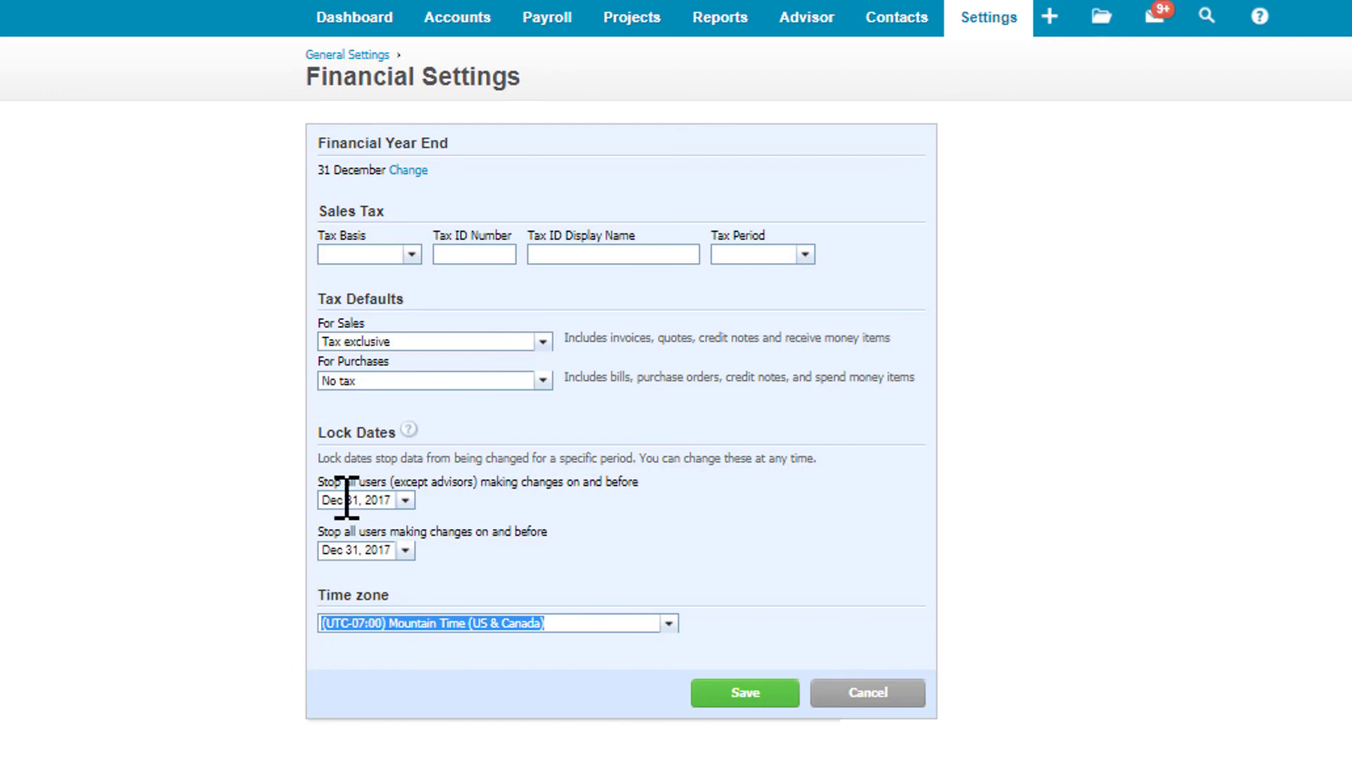
mouse_move(630, 552)
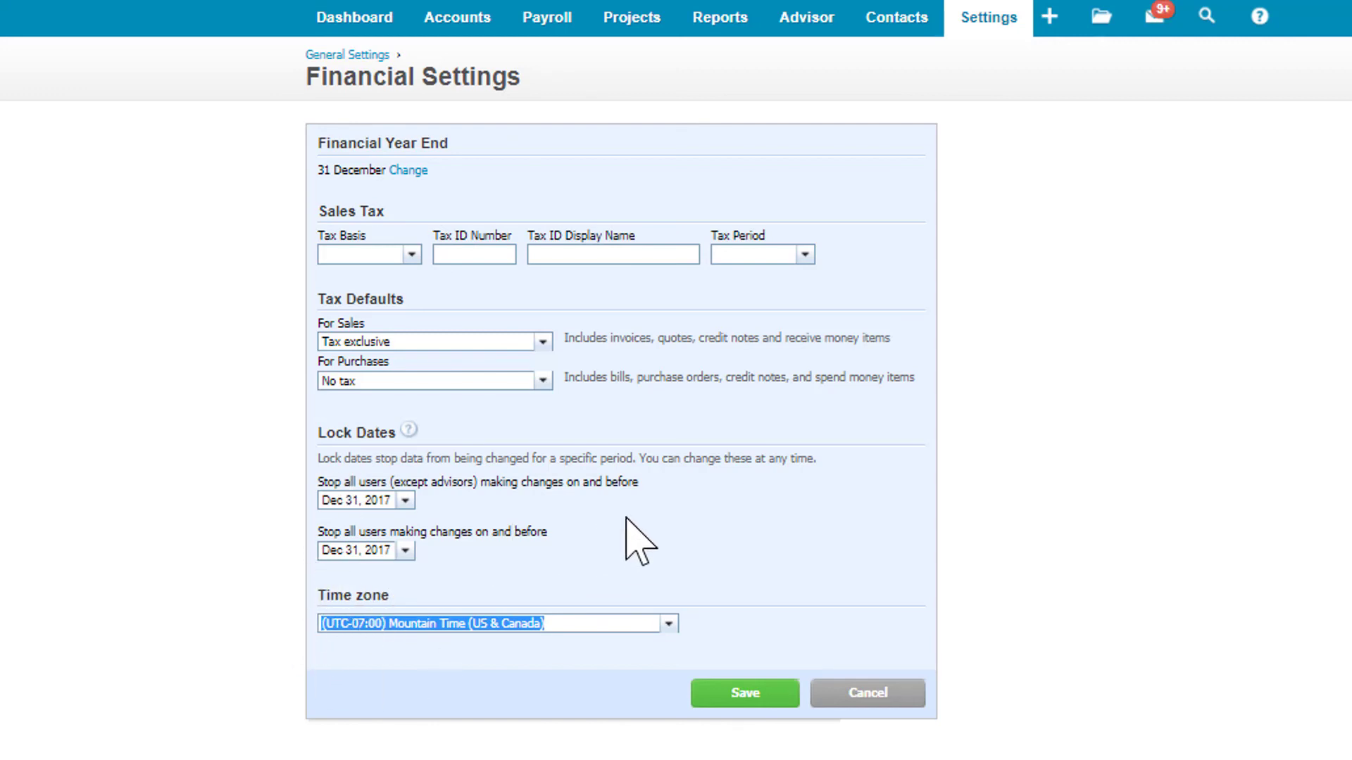
mouse_move(614, 517)
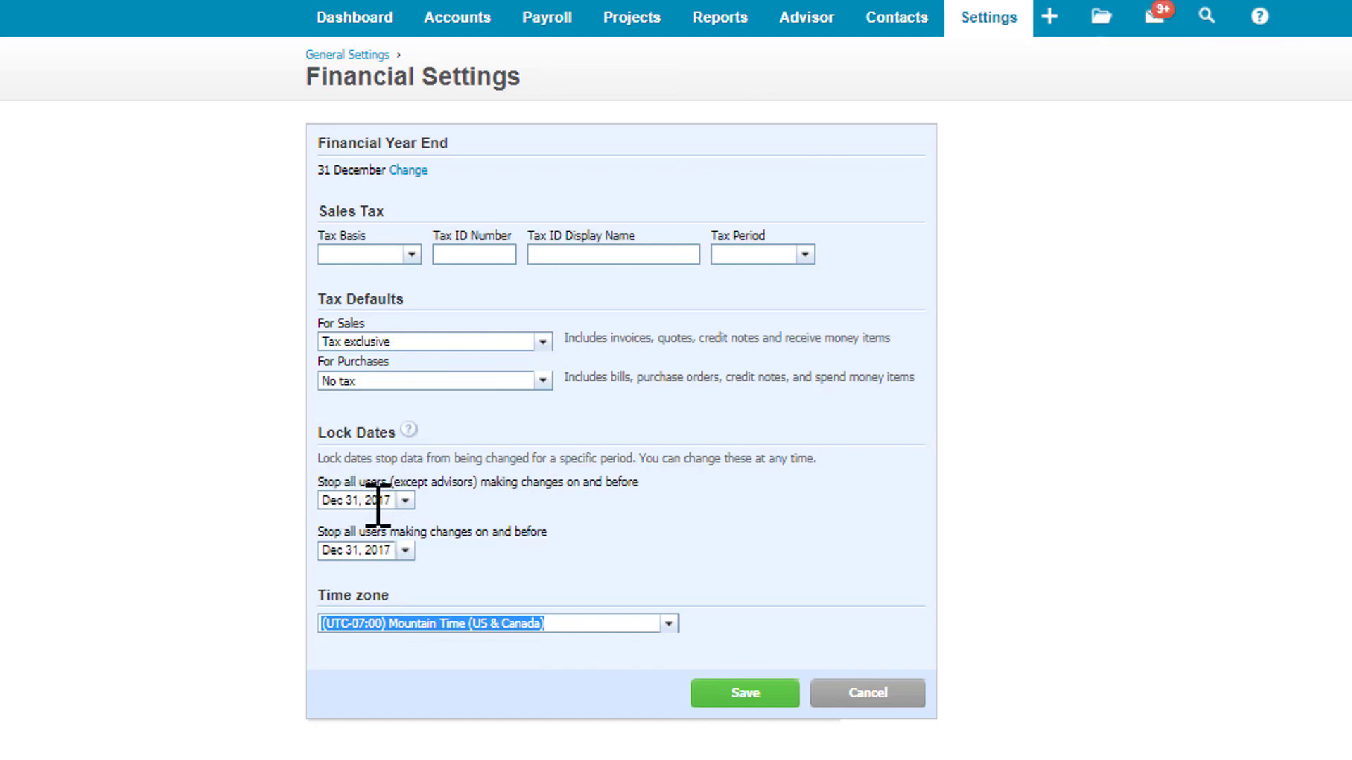
mouse_move(398, 566)
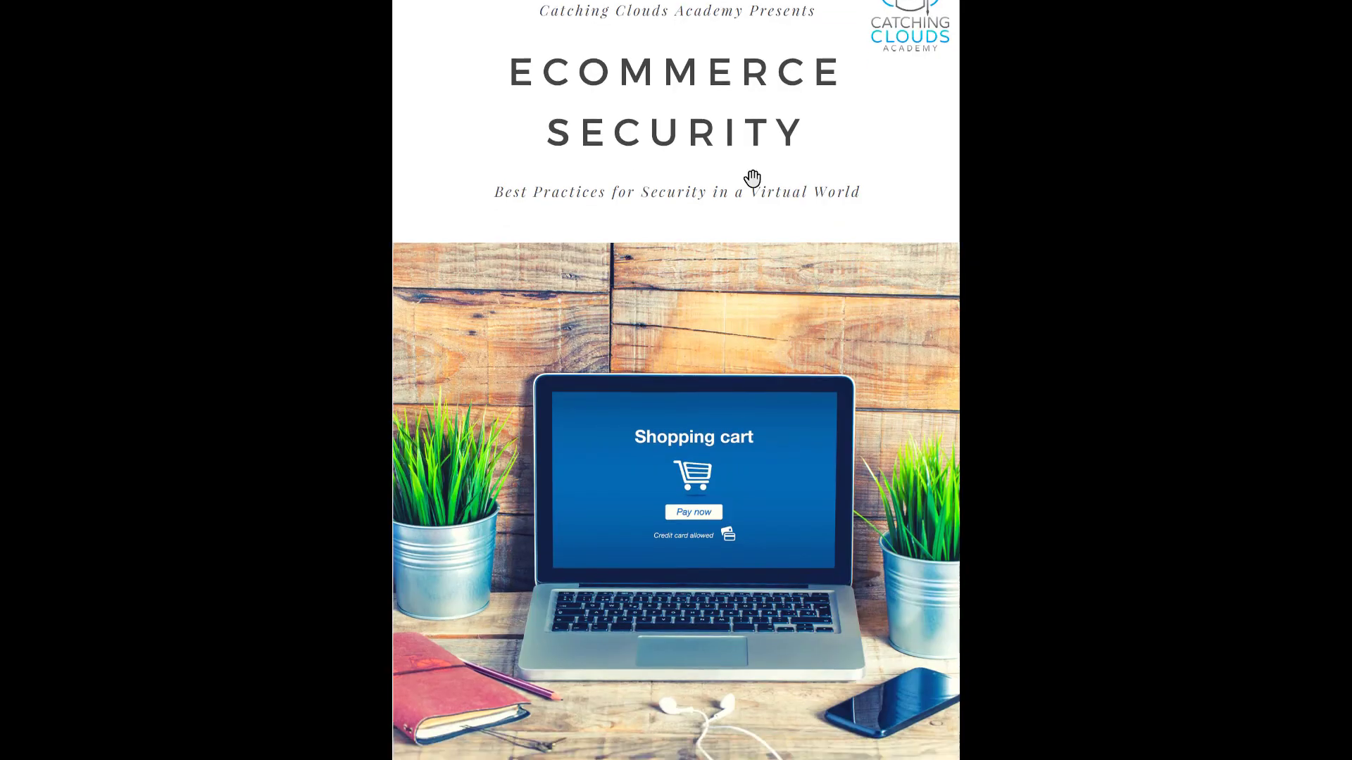
Scroll the Ecommerce Security guide through its SMS authorization and Hardware and Software sections
scroll("down", 3)
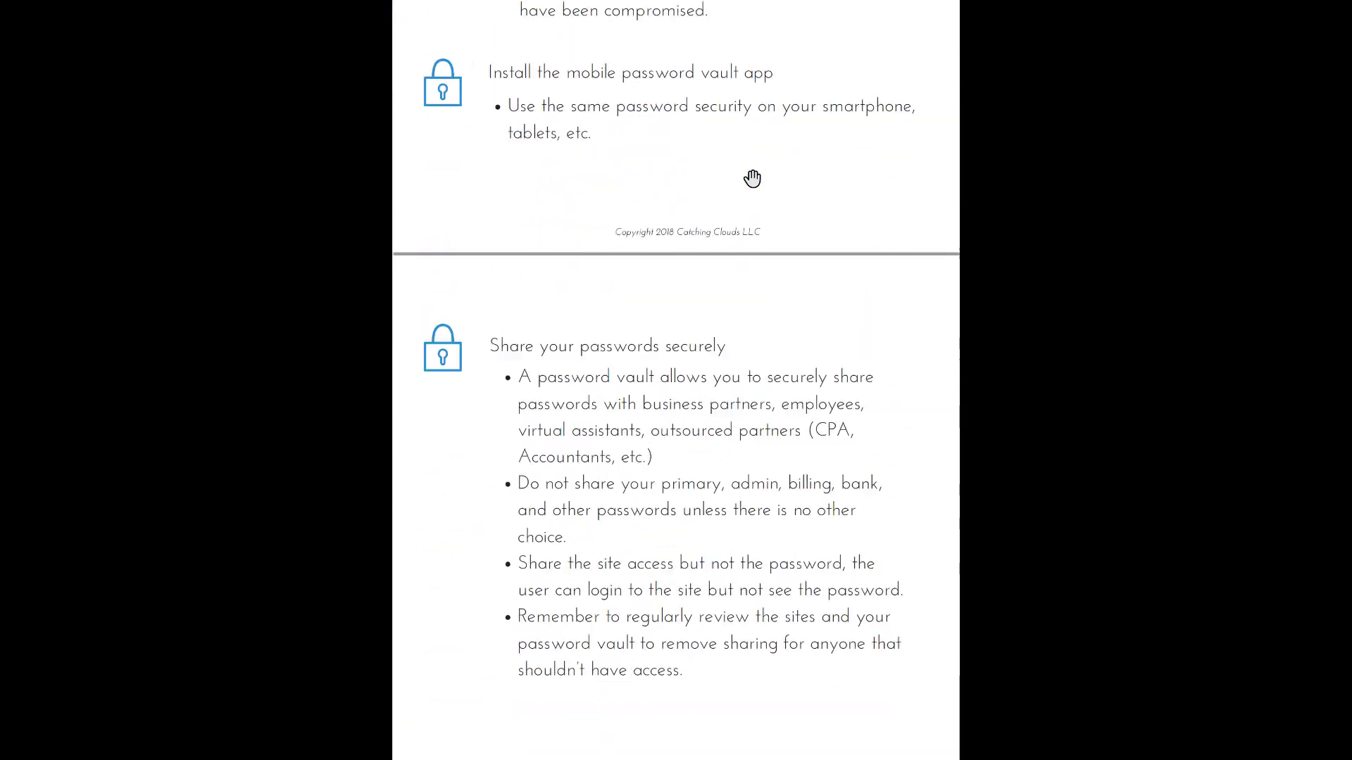
scroll("down", 3)
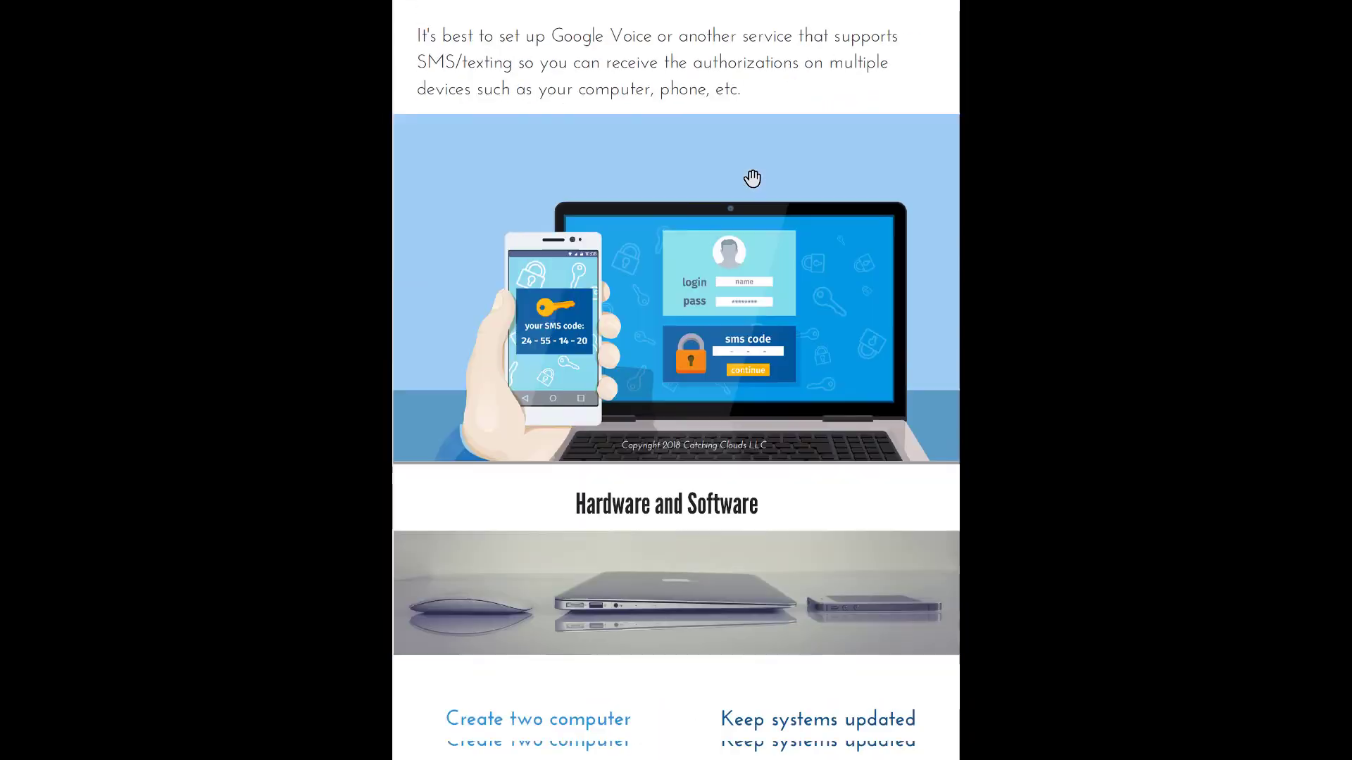